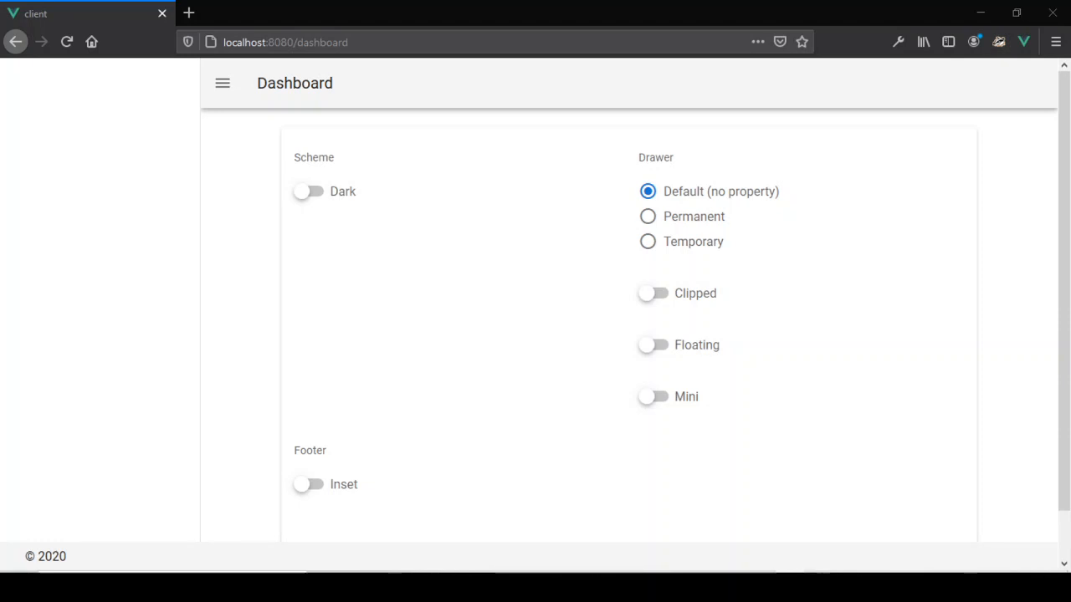
mouse_move(244, 114)
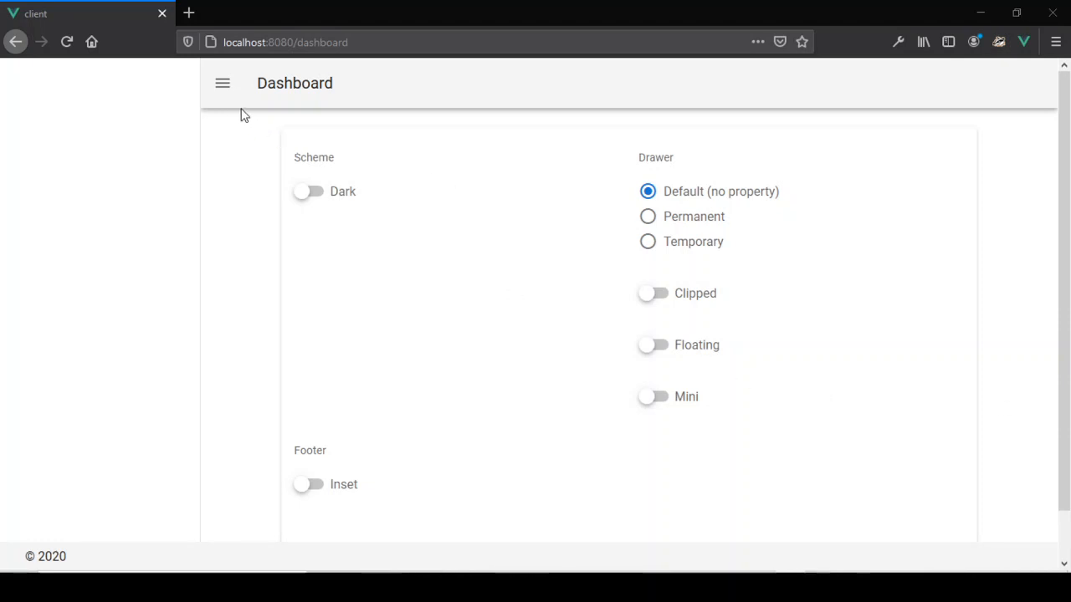
mouse_move(433, 265)
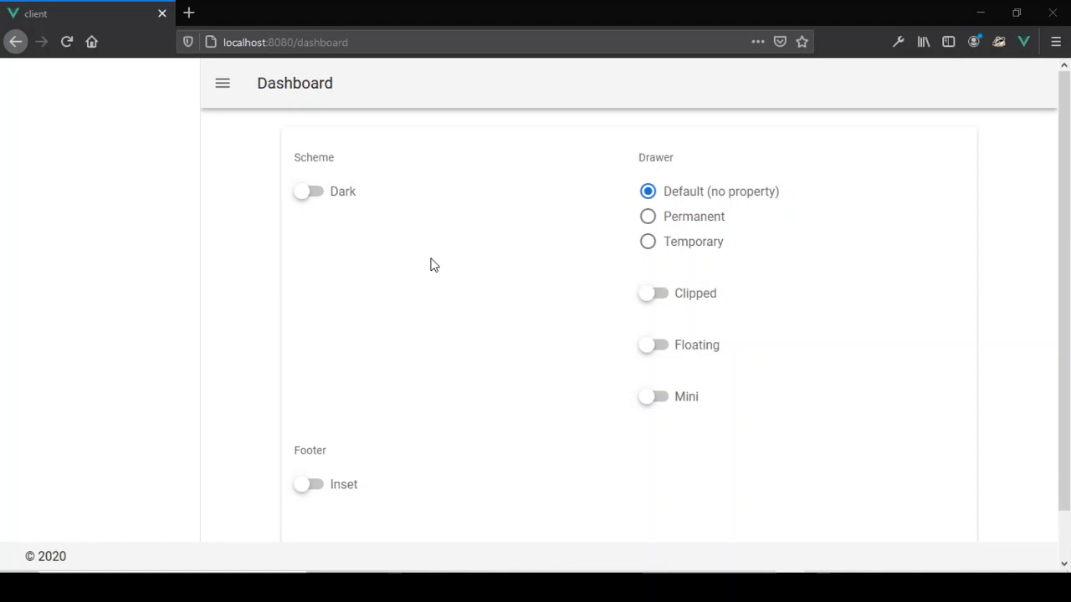
mouse_move(392, 360)
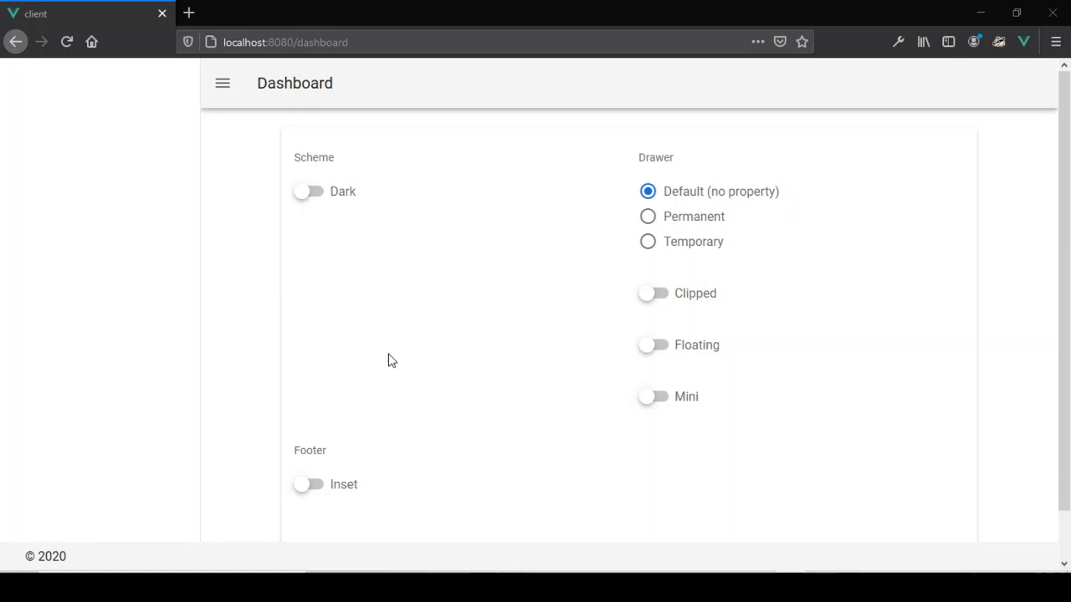
mouse_move(493, 312)
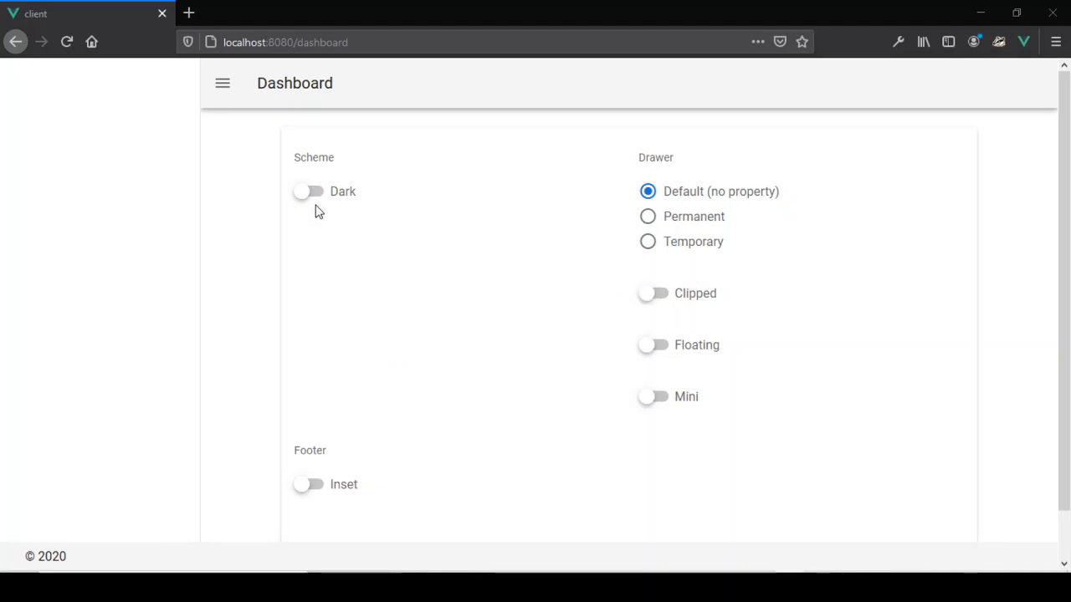
mouse_move(733, 97)
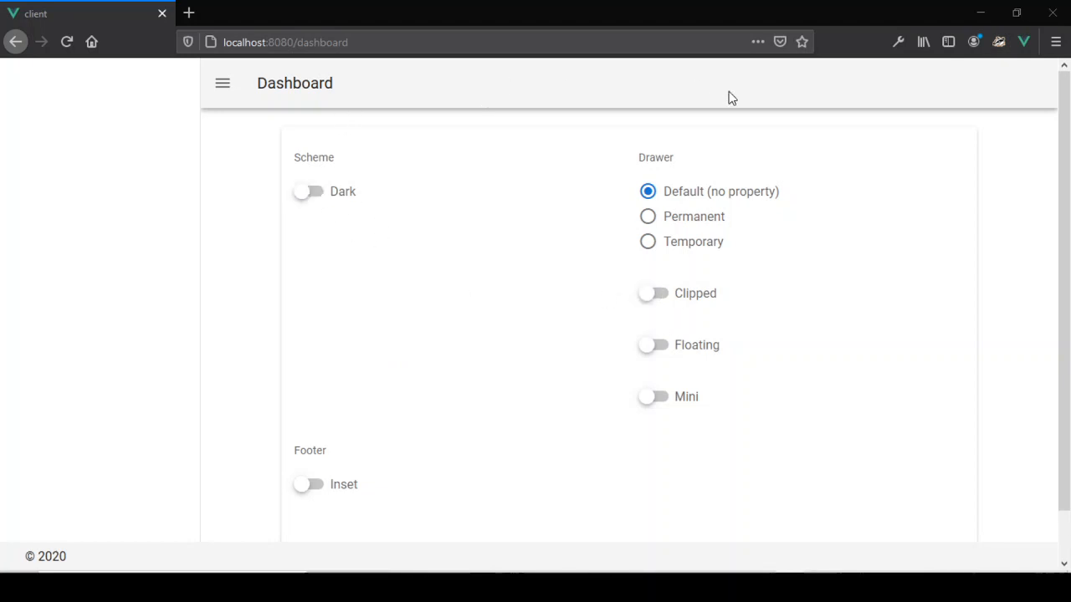
mouse_move(619, 166)
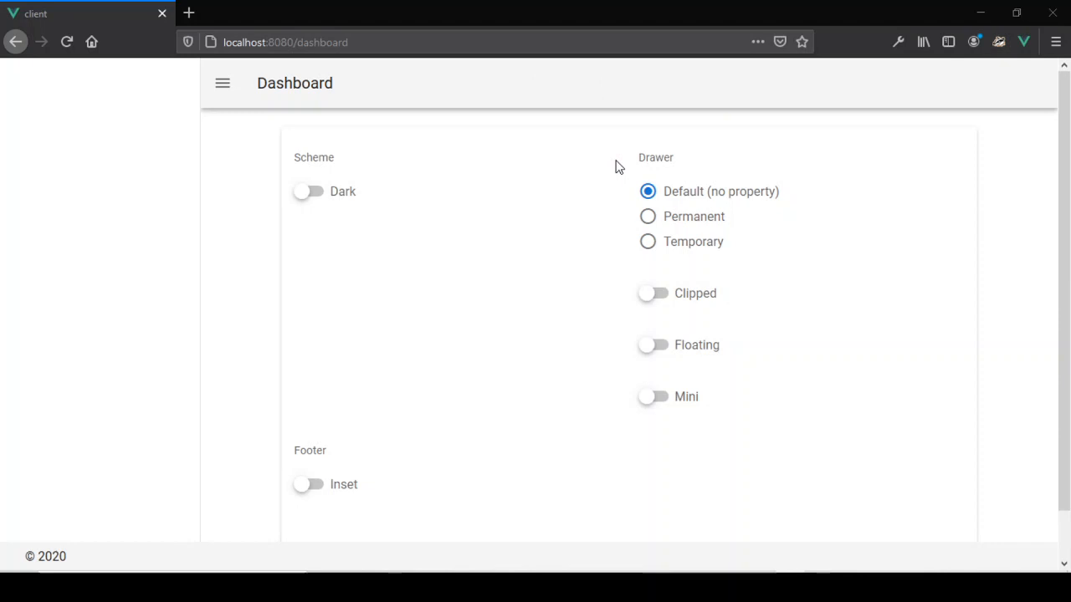
mouse_move(565, 380)
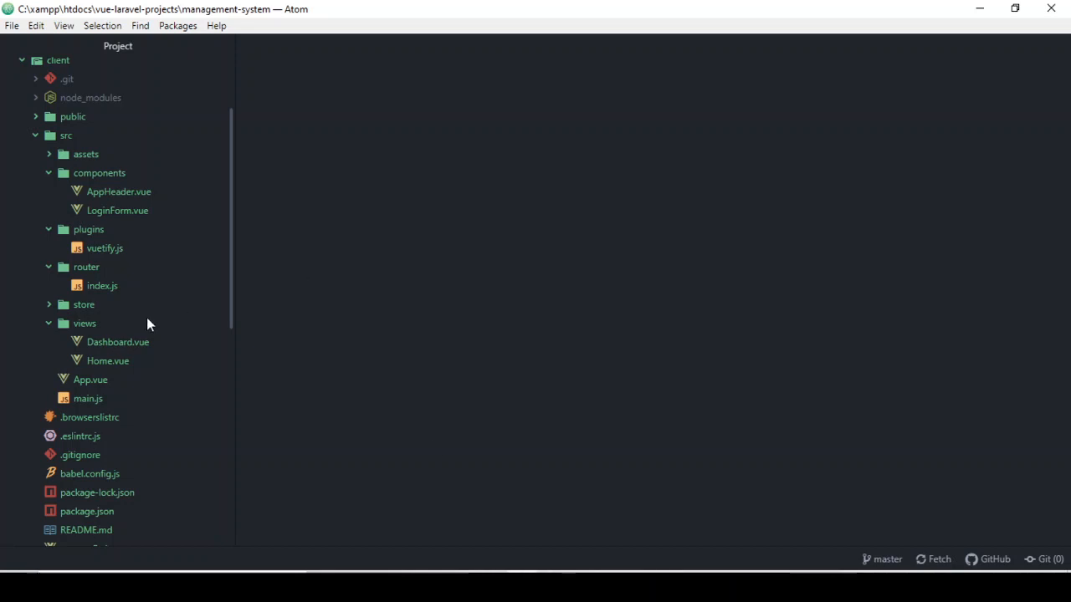
Step: Open src/views/Dashboard.vue and place the cursor after the v-toolbar-title line in the app bar
click(117, 341)
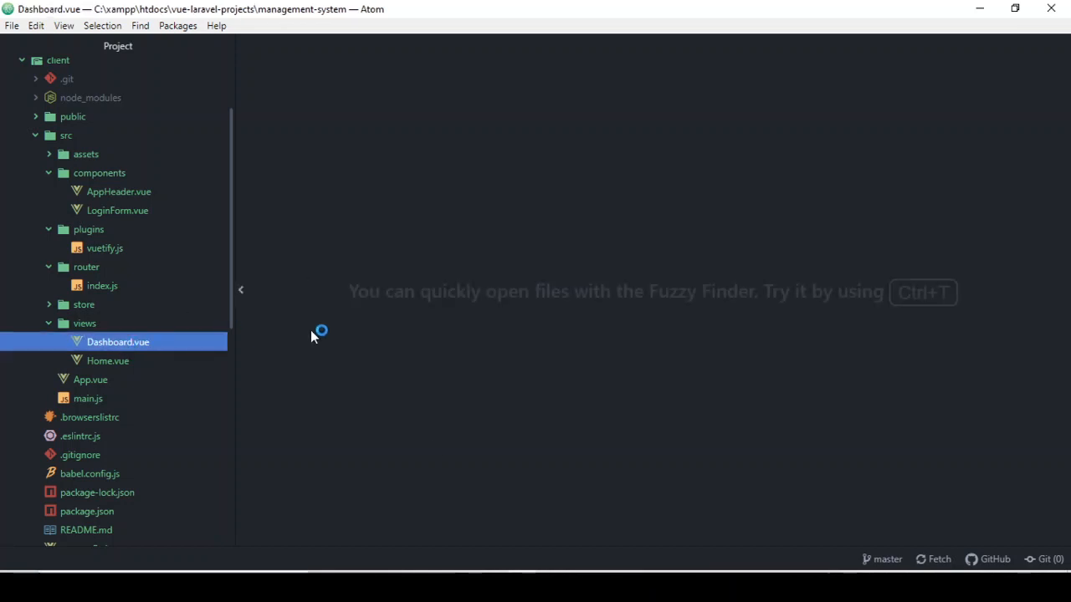
double_click(117, 341)
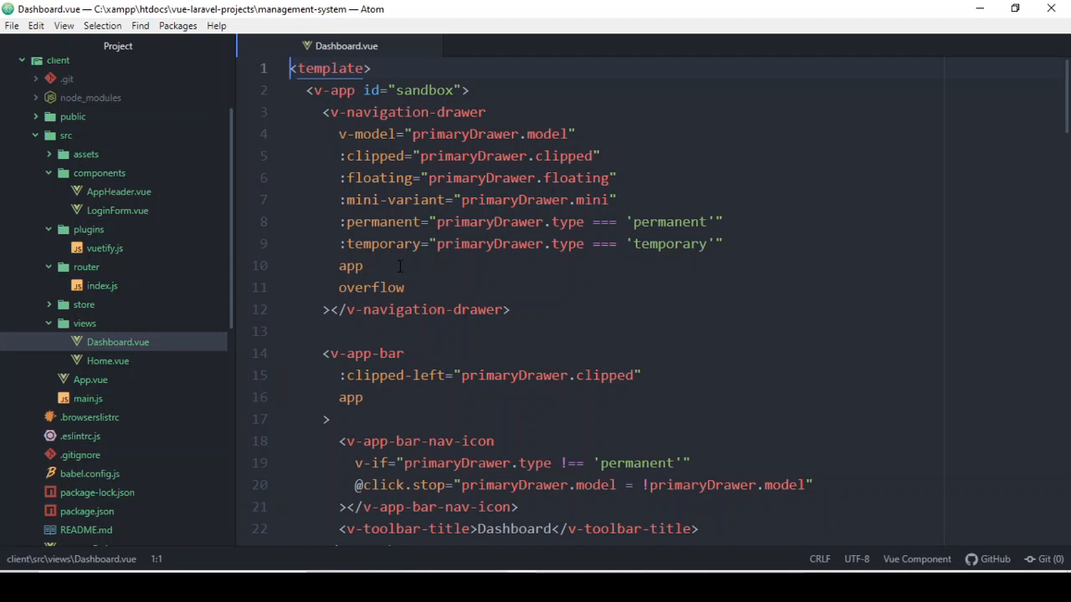
scroll(down, 3)
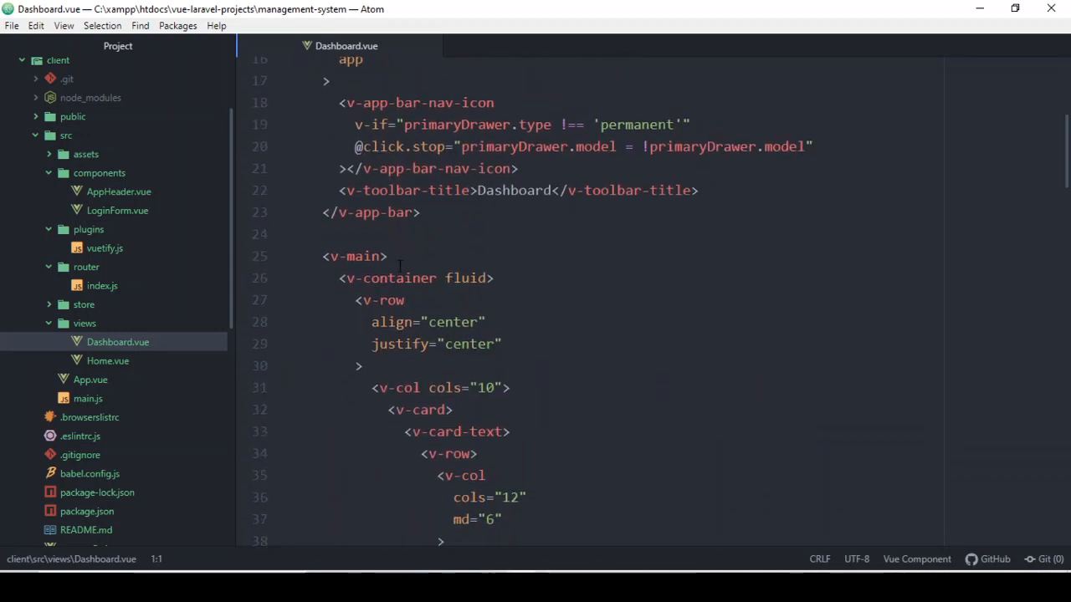
scroll(up, 3)
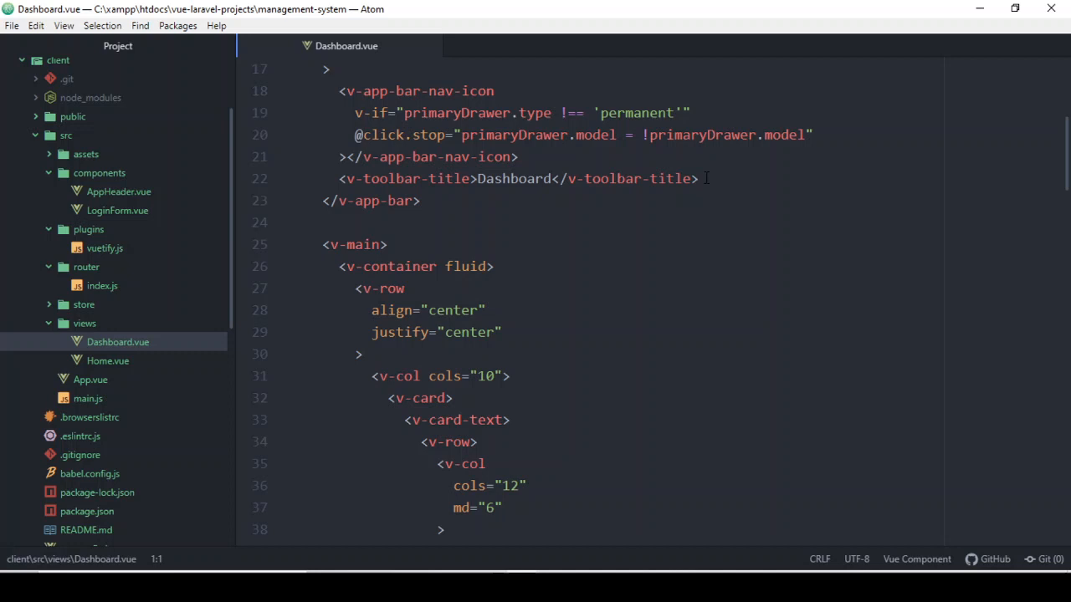
click(702, 177)
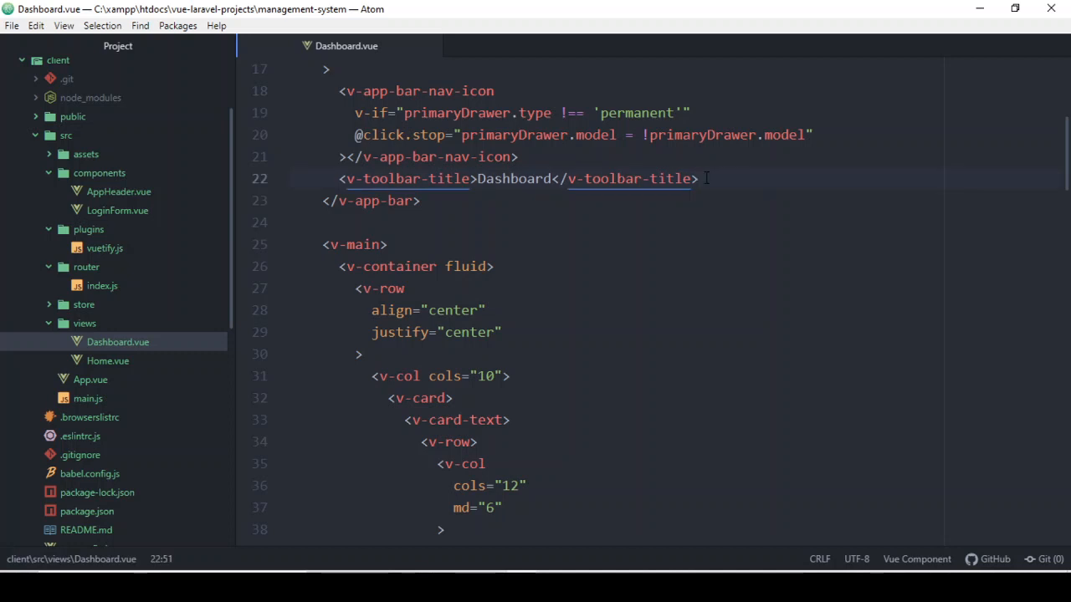
Step: Start a new line after the Dashboard toolbar title and write a <v-spacer tag
key(enter)
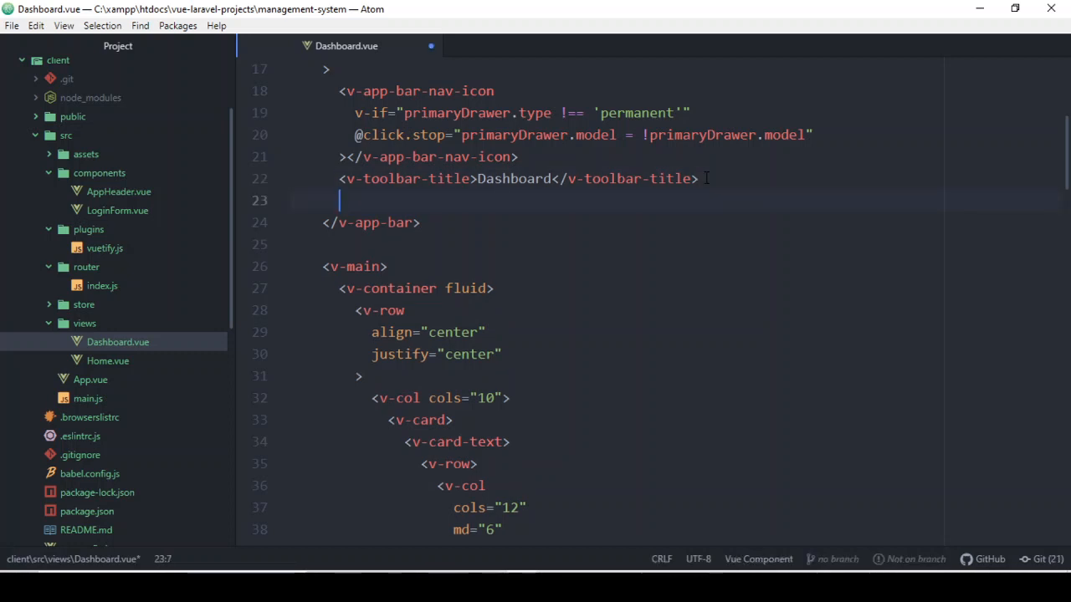
key(enter)
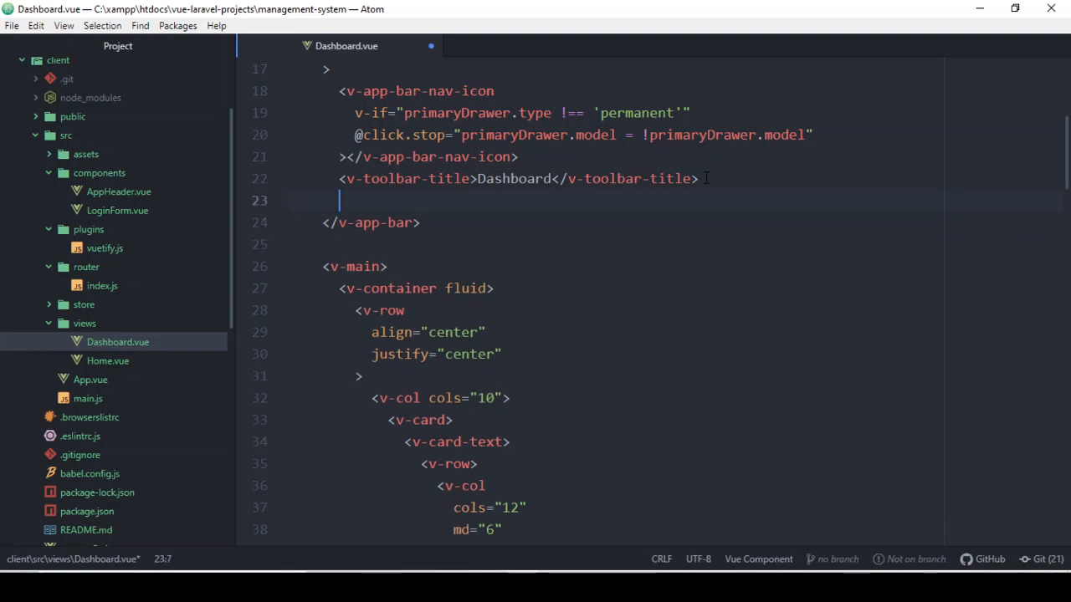
text(<)
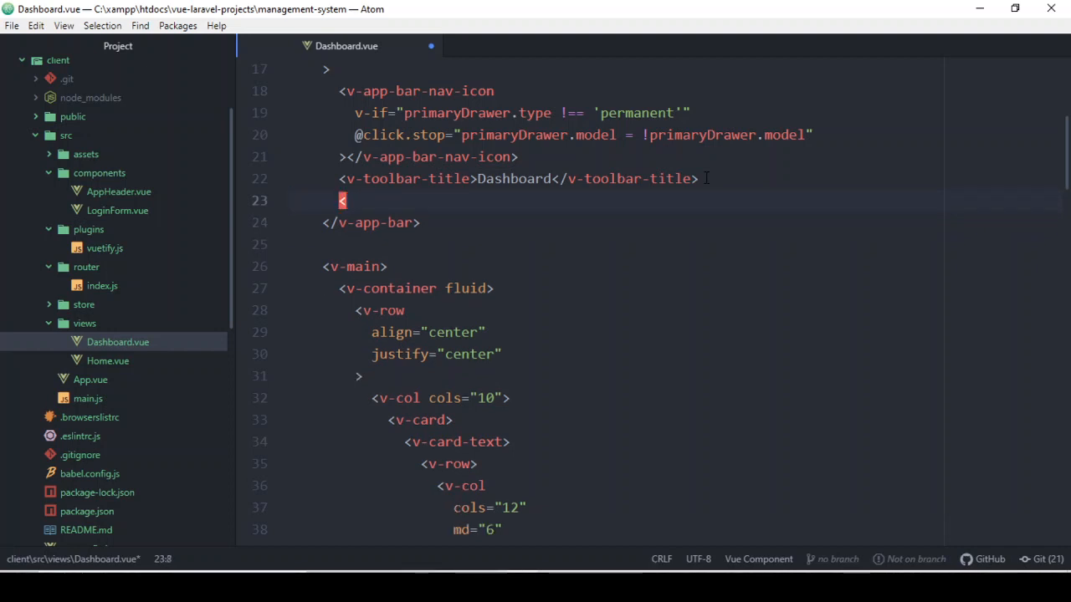
text(v-s)
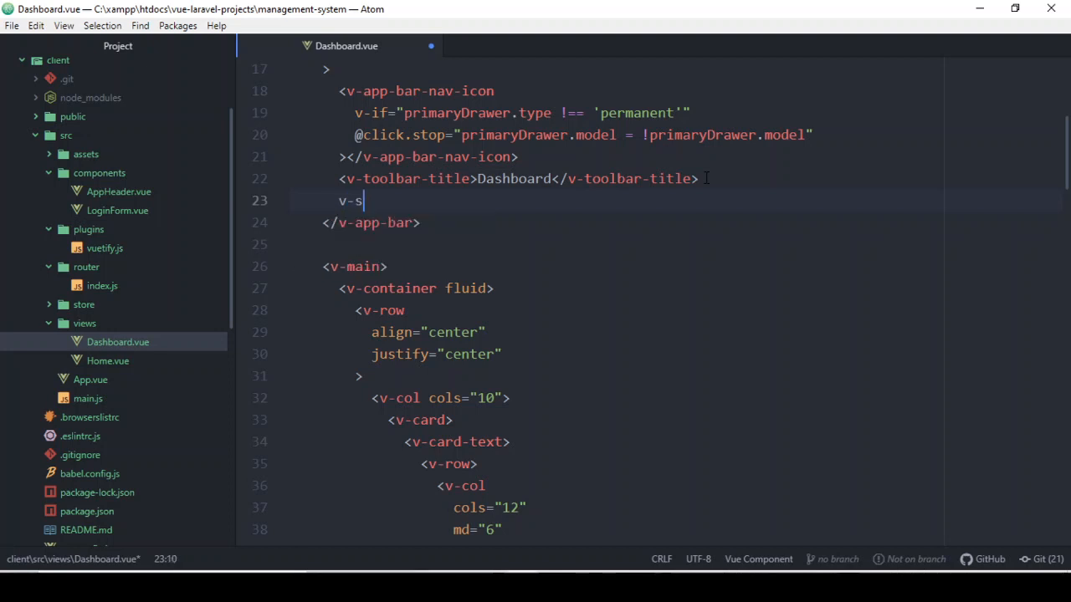
text(pacer)
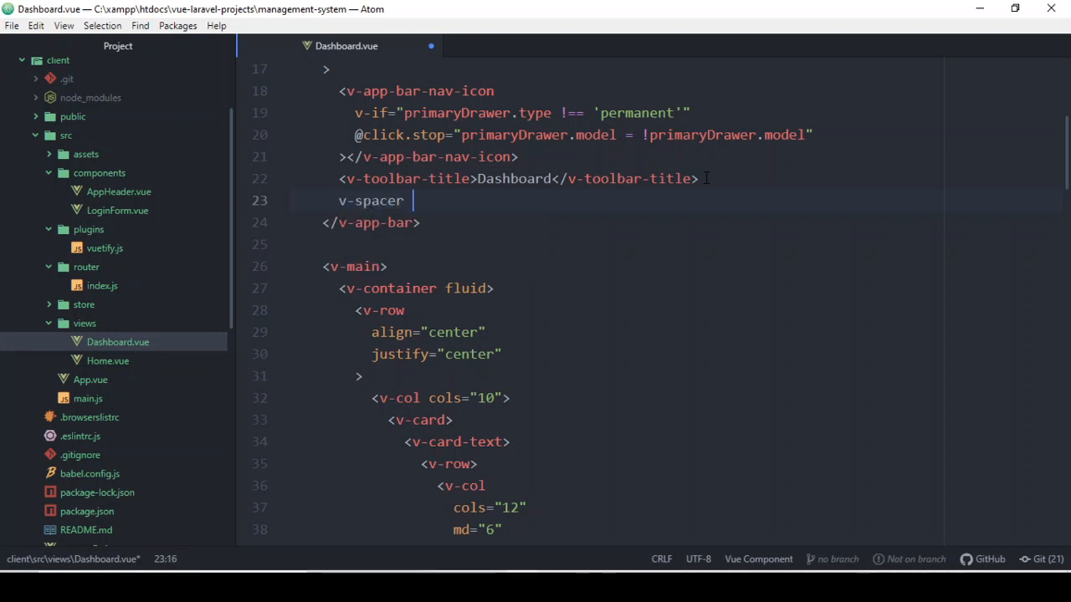
key(backspace)
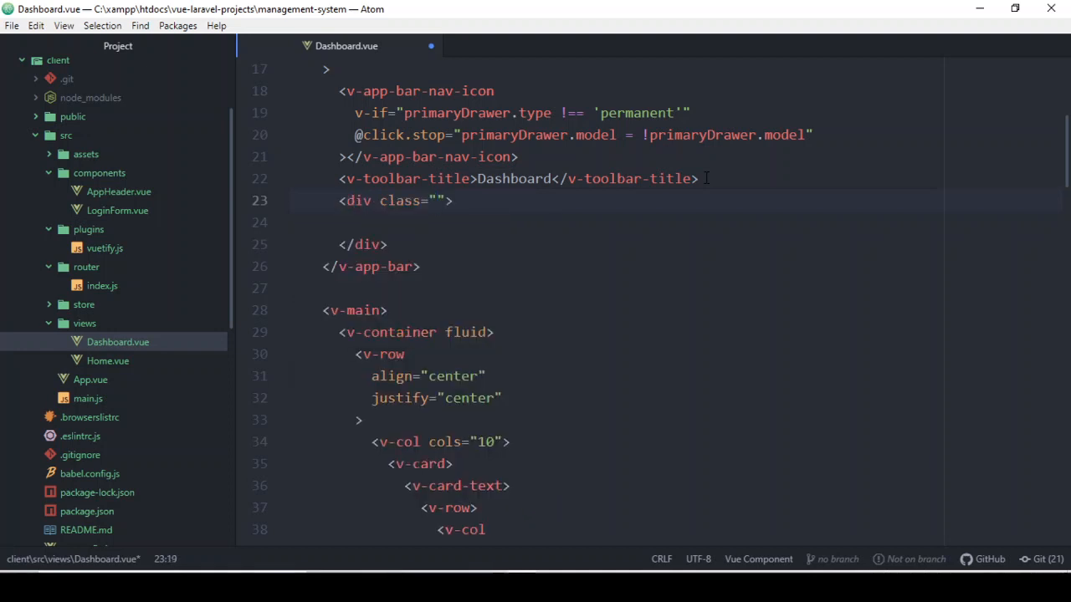
Step: Rewrite the spacer as self-closing <v-spacer /> and leave blank lines before </v-app-bar>
click(388, 245)
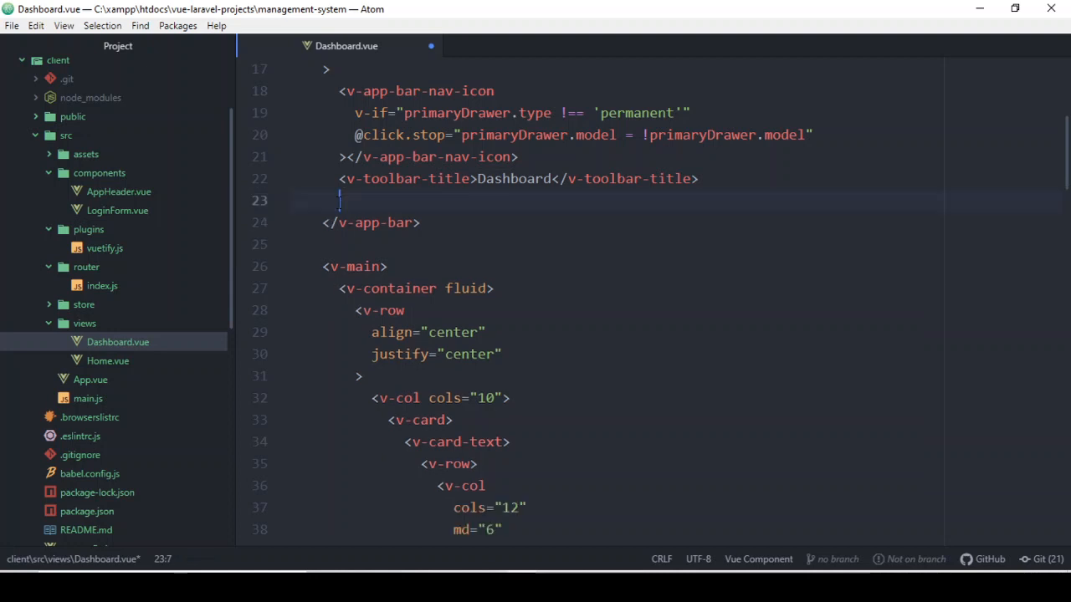
key(enter)
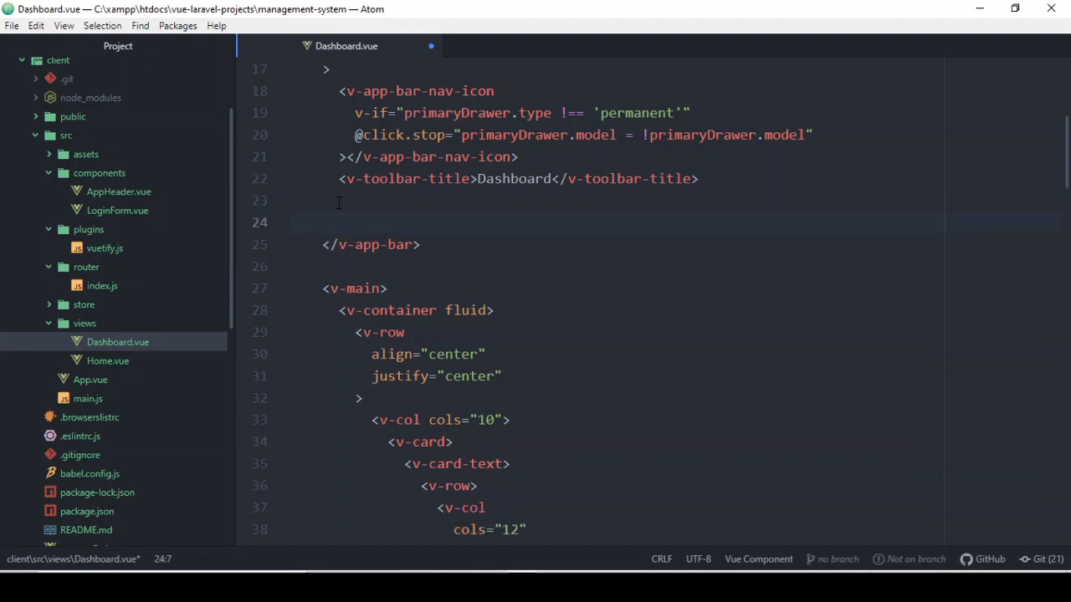
text(<v-spacer /)
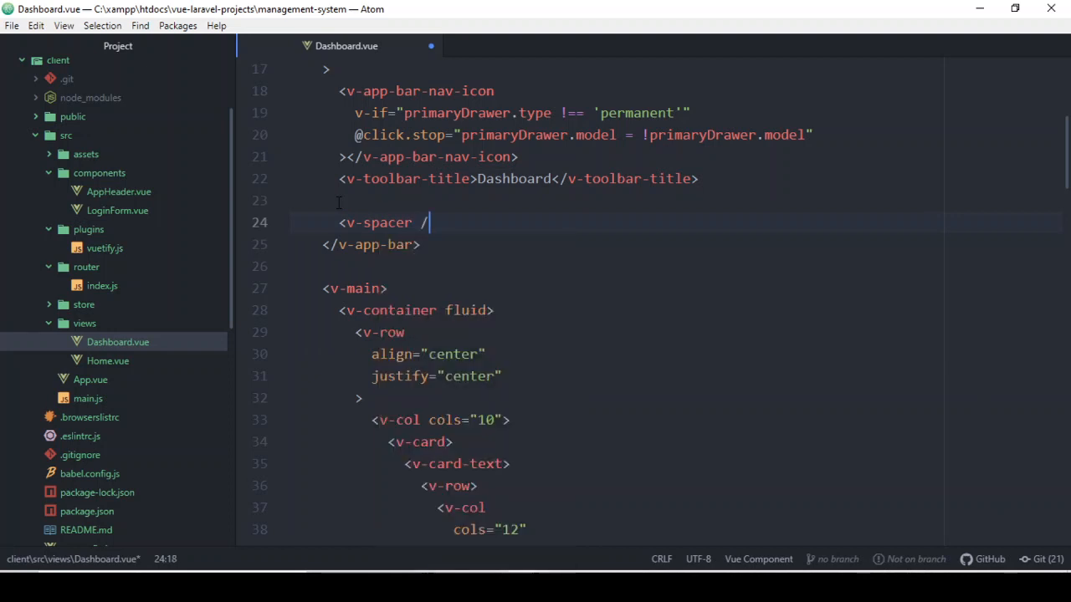
key(enter)
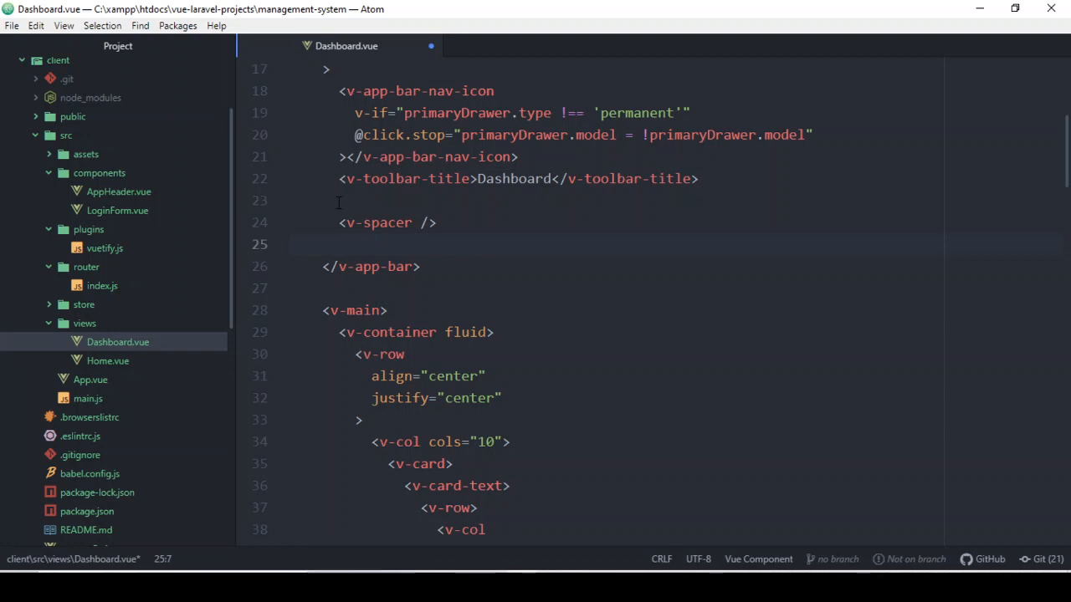
text(v-)
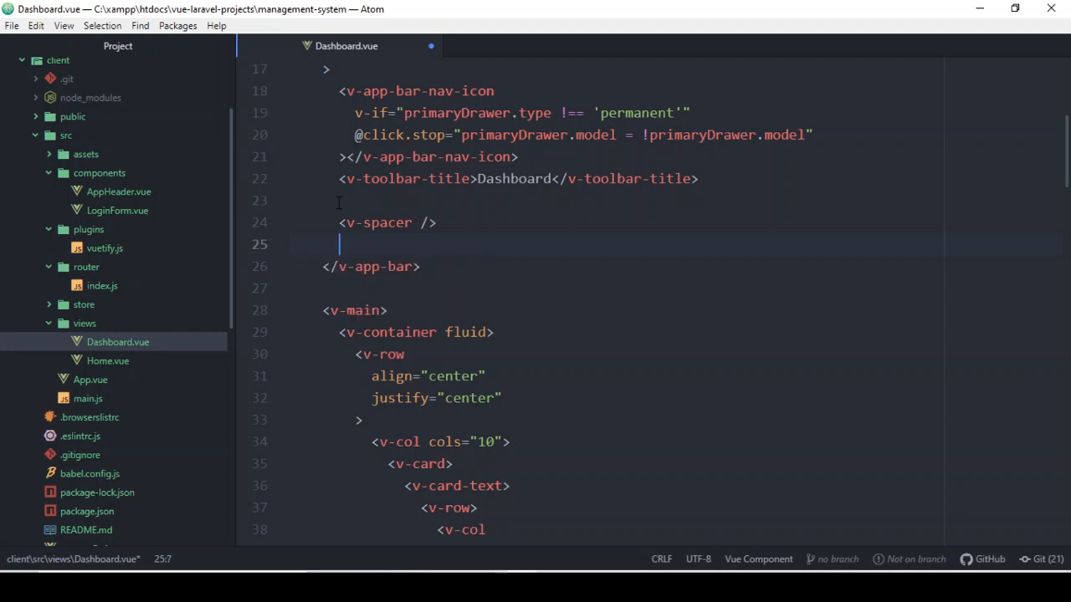
Step: Add a <v-row></v-row> pair after the spacer in the app bar
text(<v)
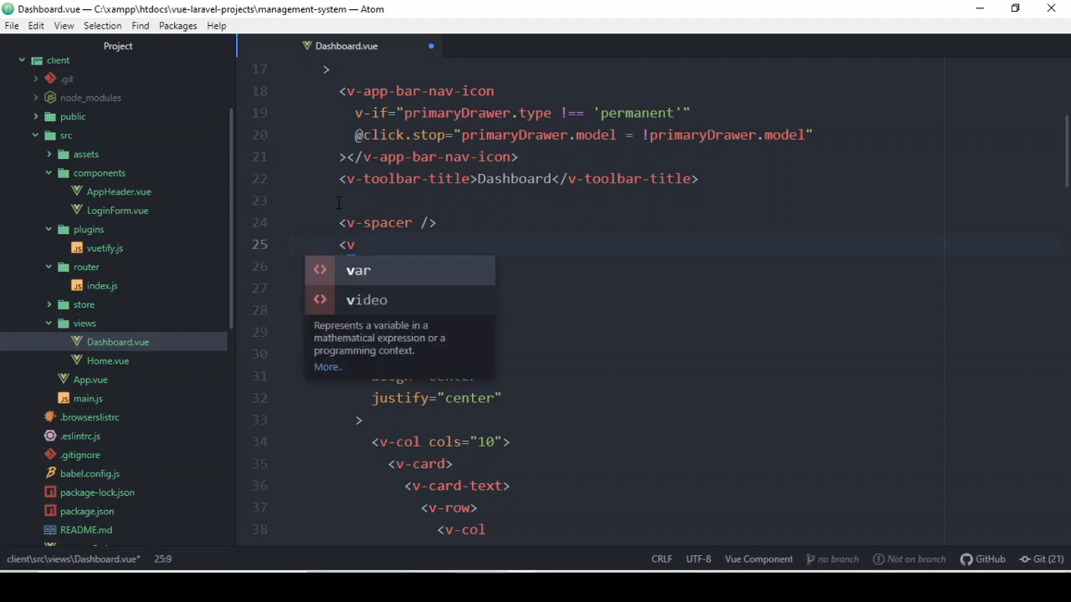
text(-)
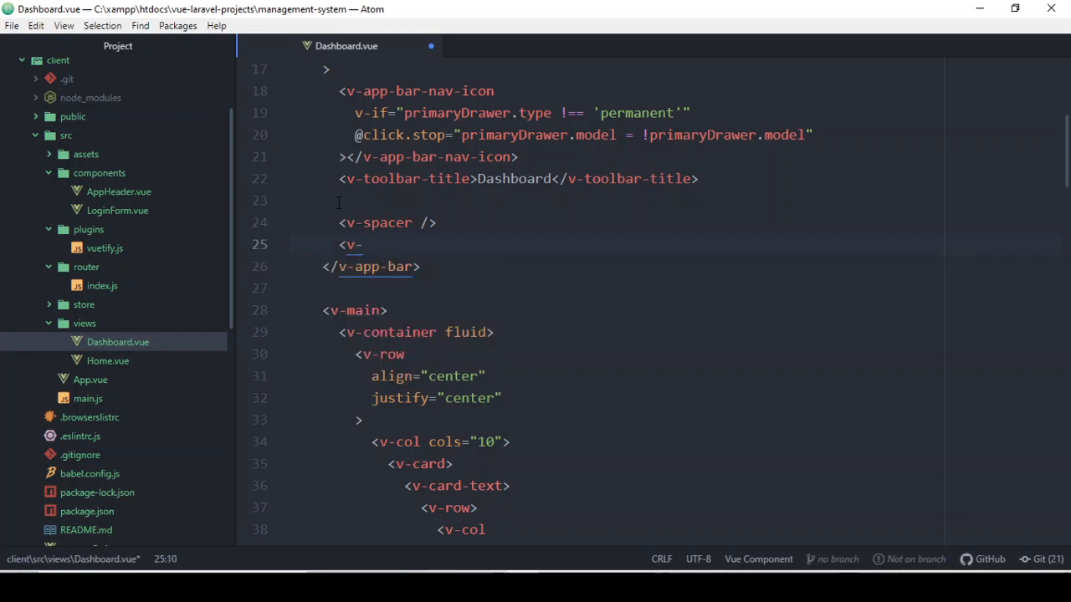
text(row />)
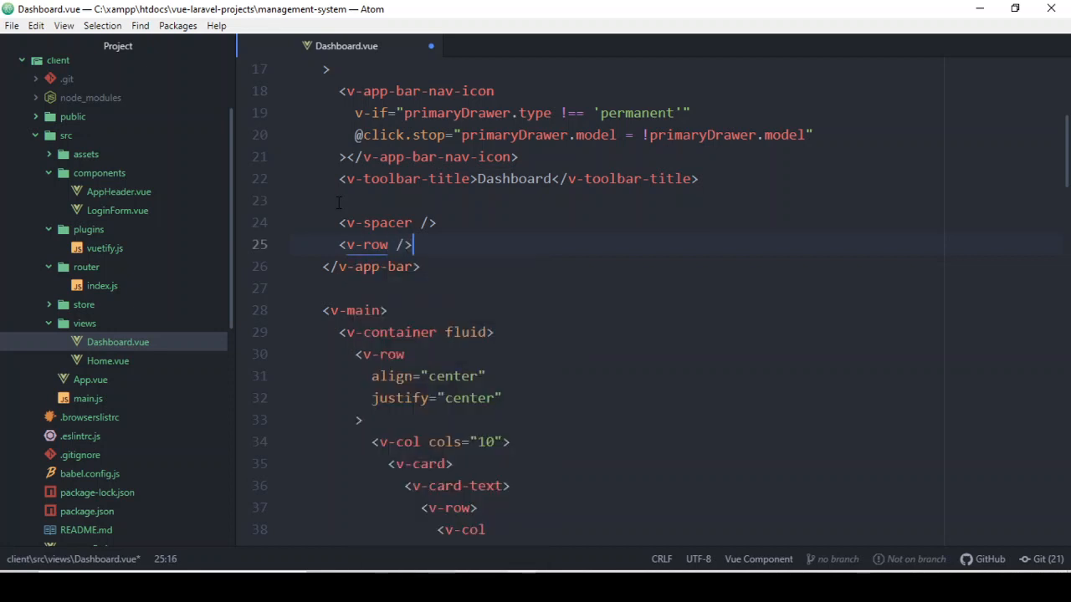
key(enter)
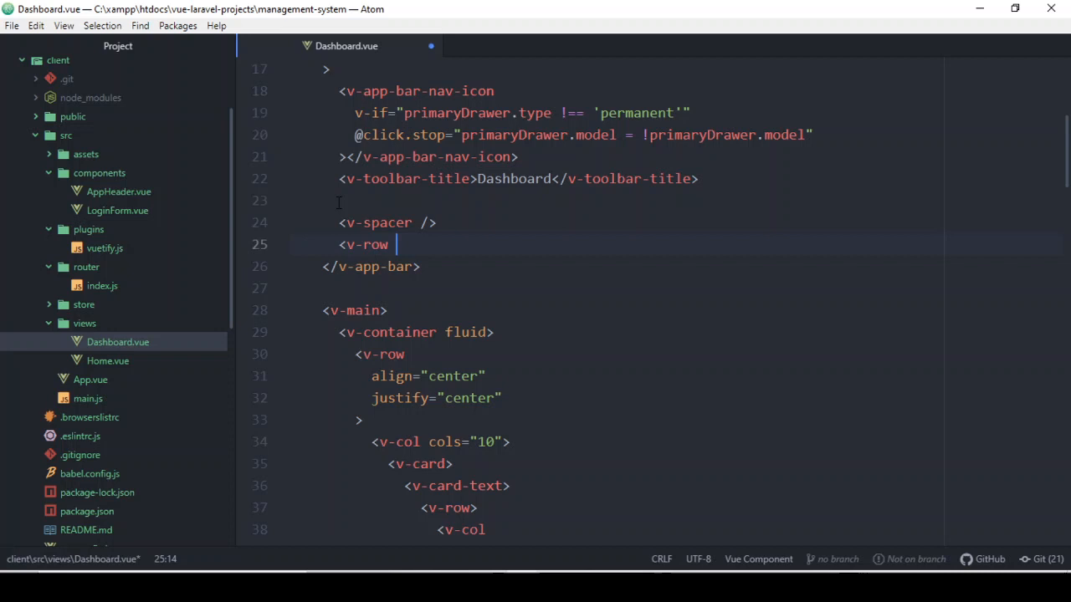
text(>)
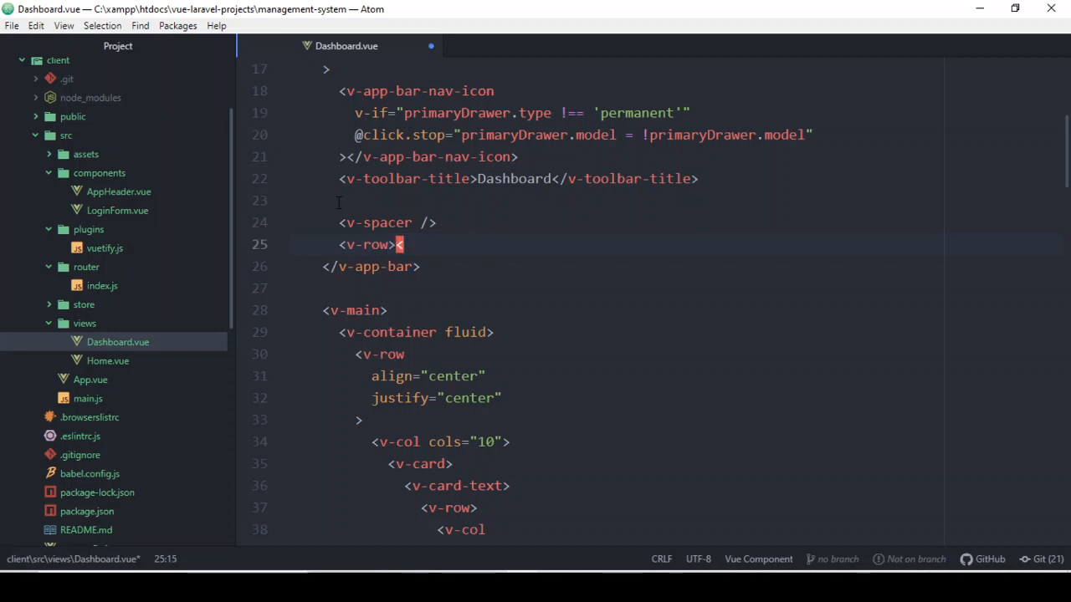
text(</v-)
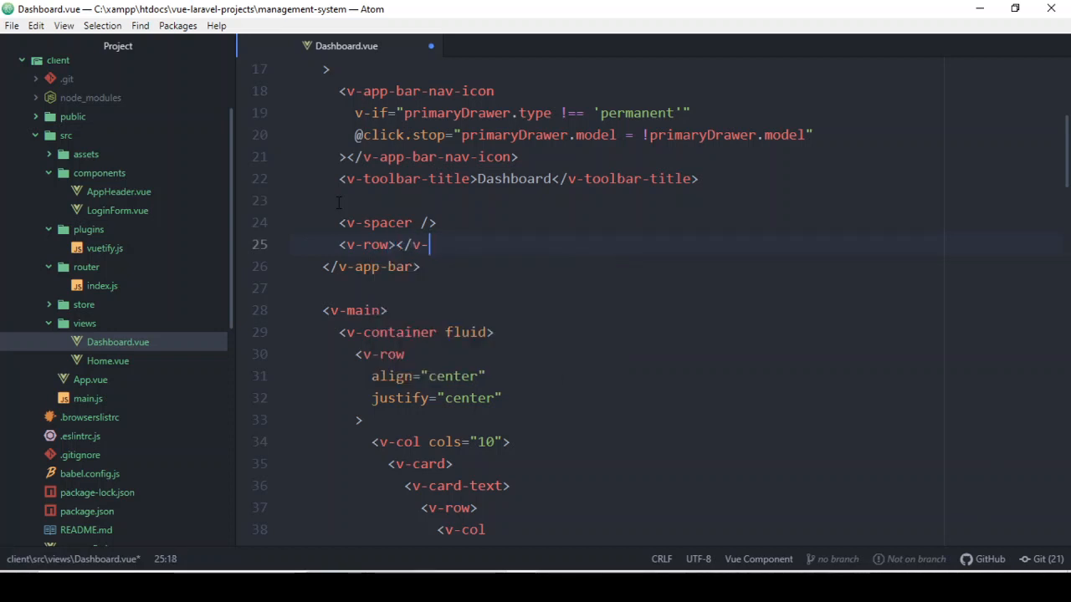
text(row>)
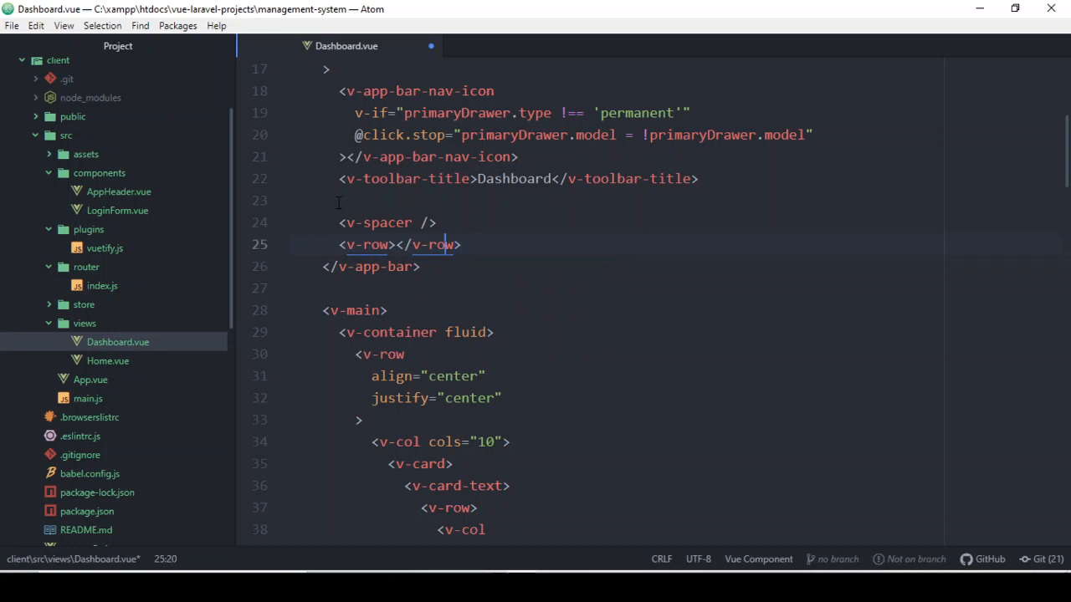
Step: Nest an empty <v-col></v-col> on its own line inside the v-row
click(395, 244)
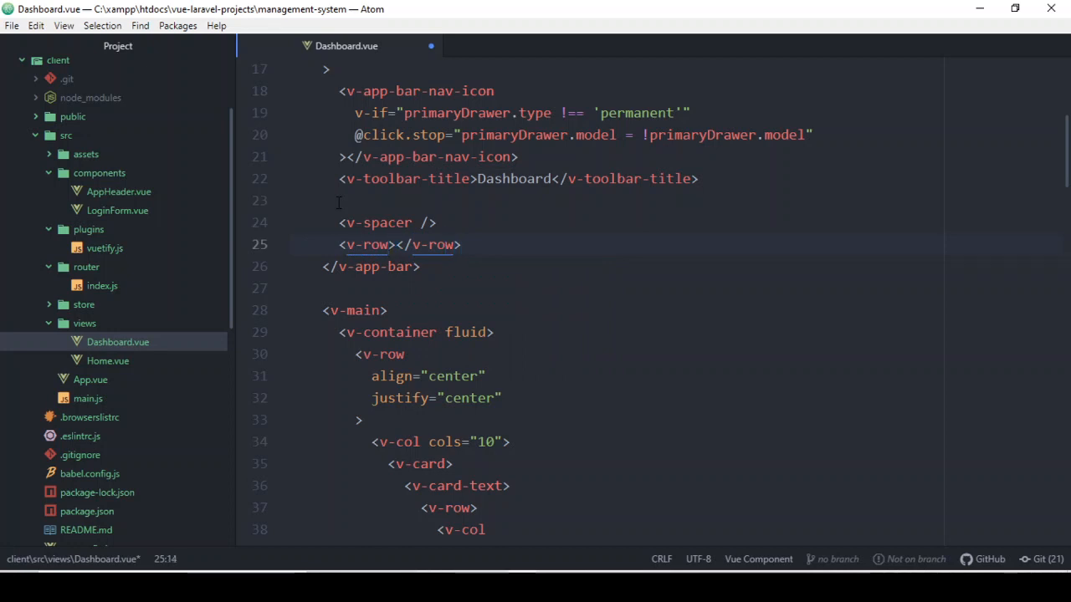
key(enter)
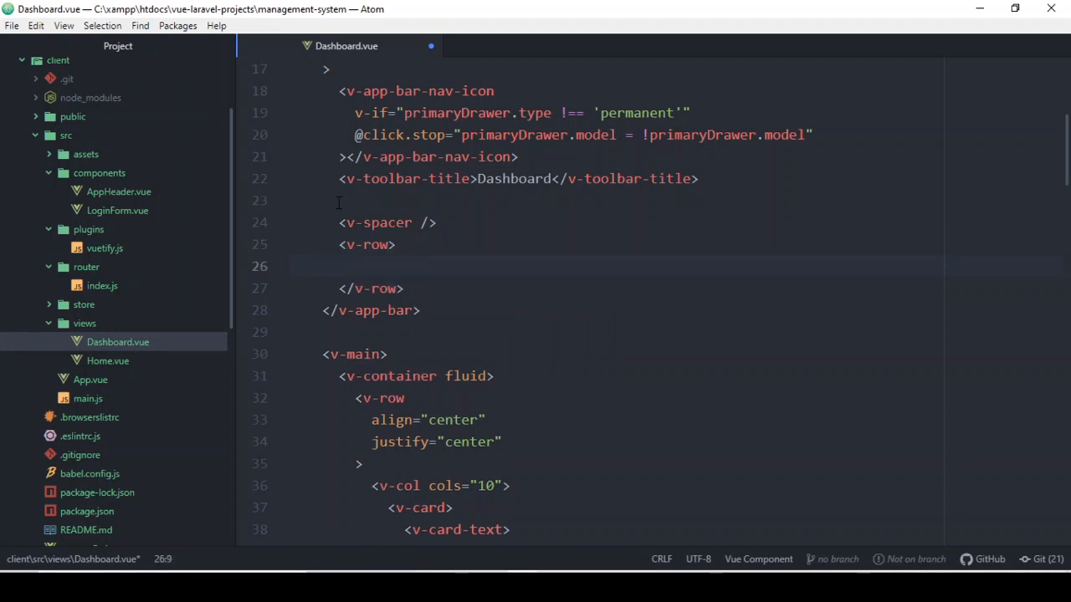
text(<v-)
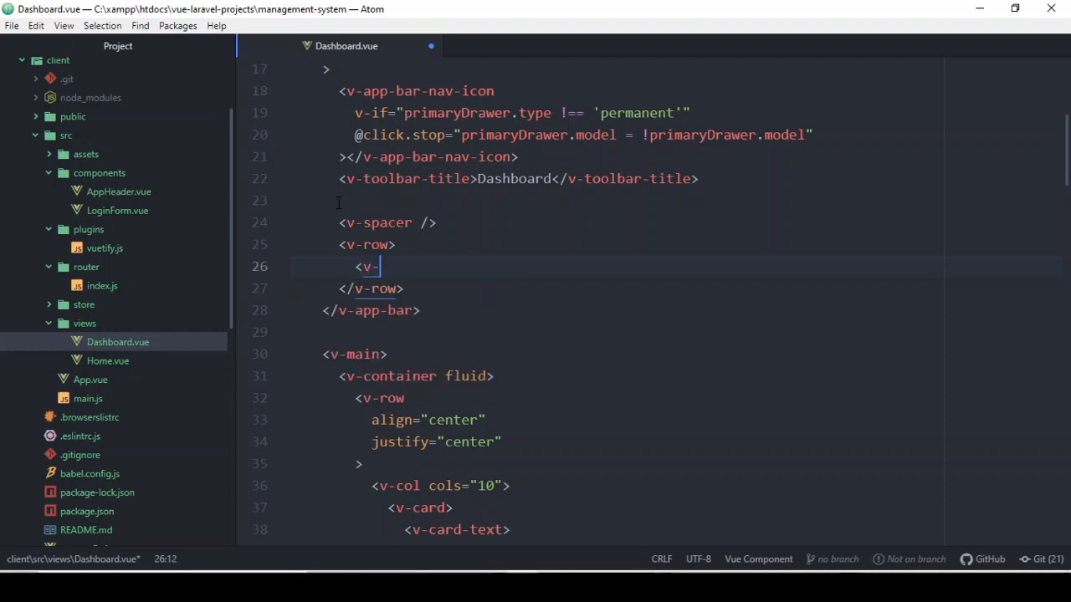
text(col>)
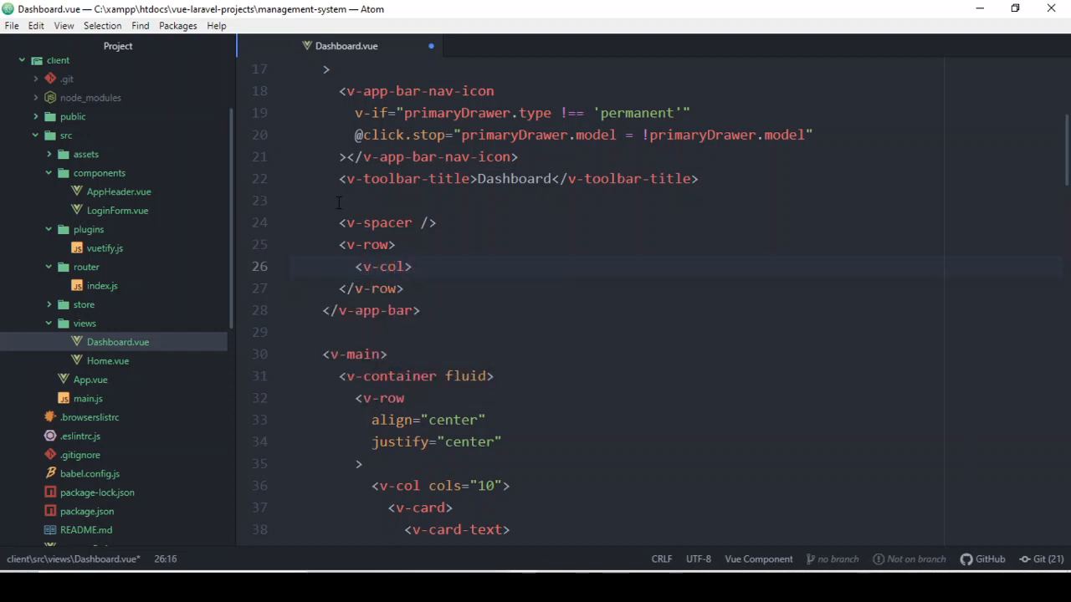
text(</v-co)
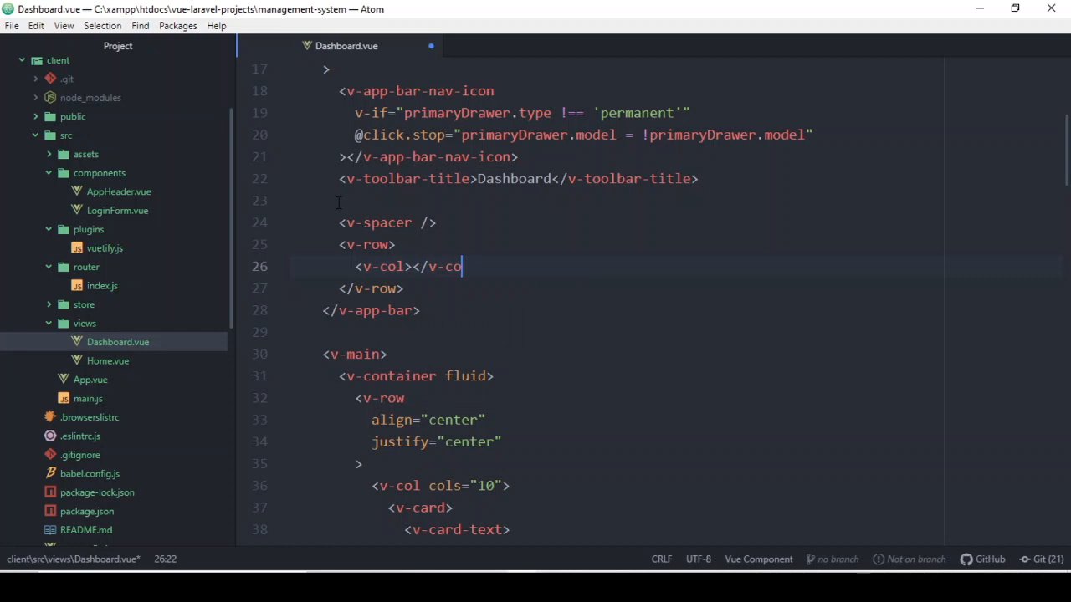
text(l>)
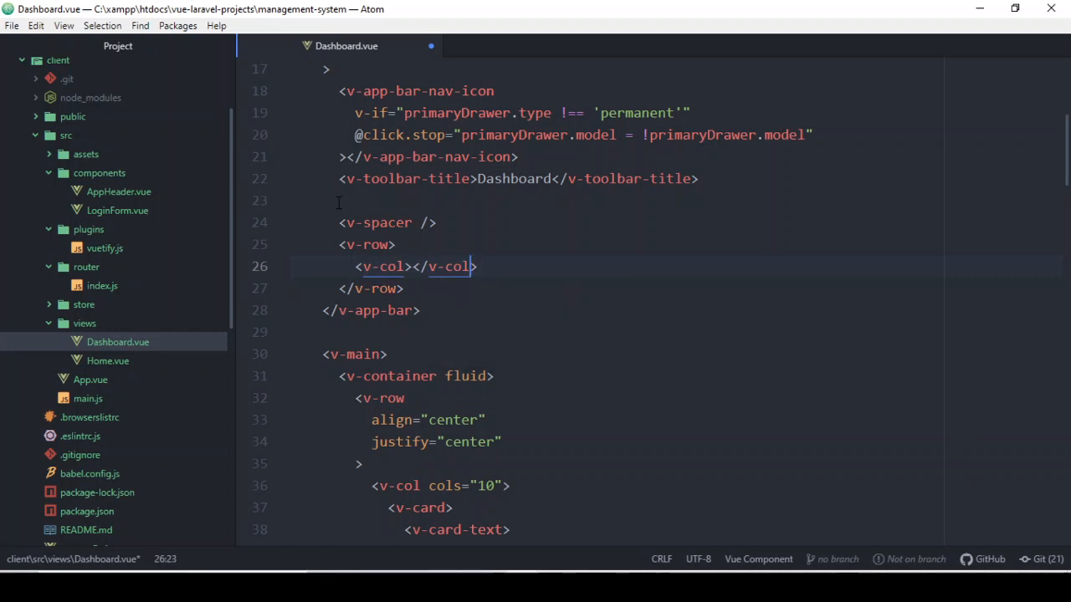
Step: Duplicate the empty v-col block inside the v-row until the row holds five columns
key(enter)
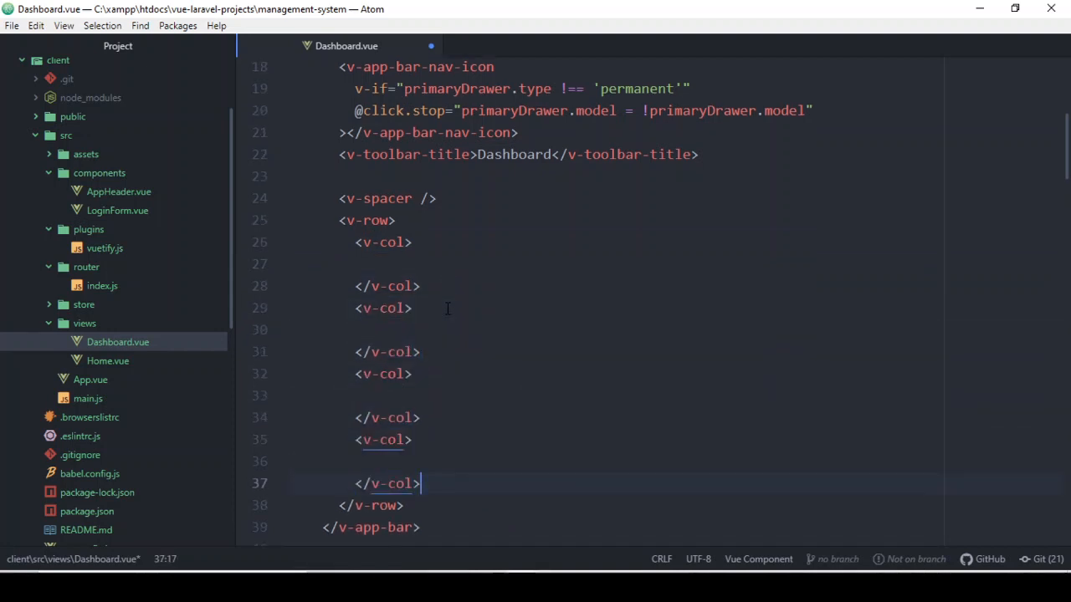
scroll(down, 3)
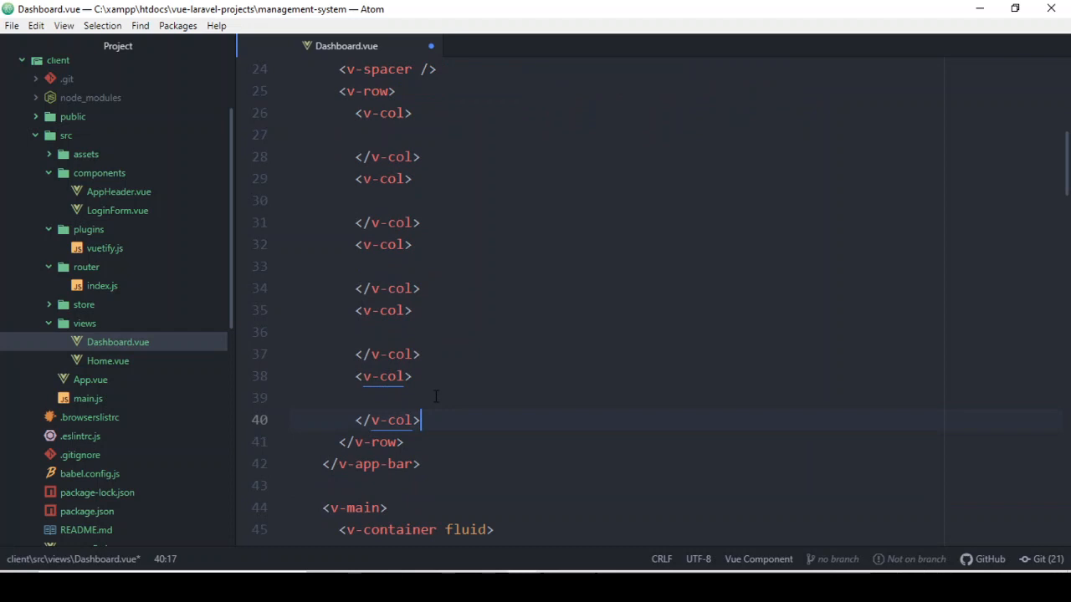
scroll(down, 3)
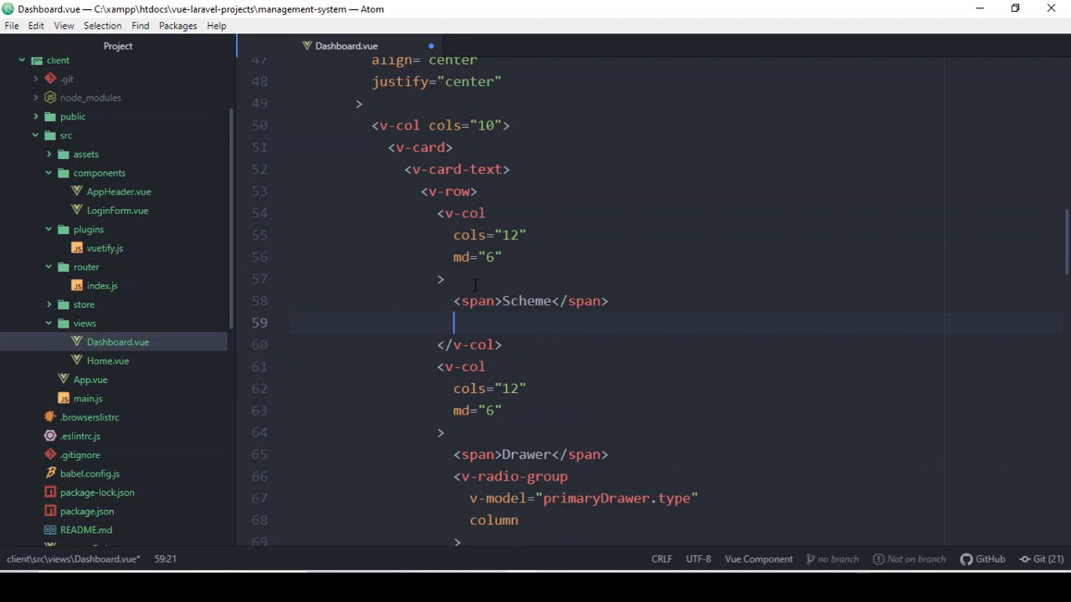
scroll(up, 3)
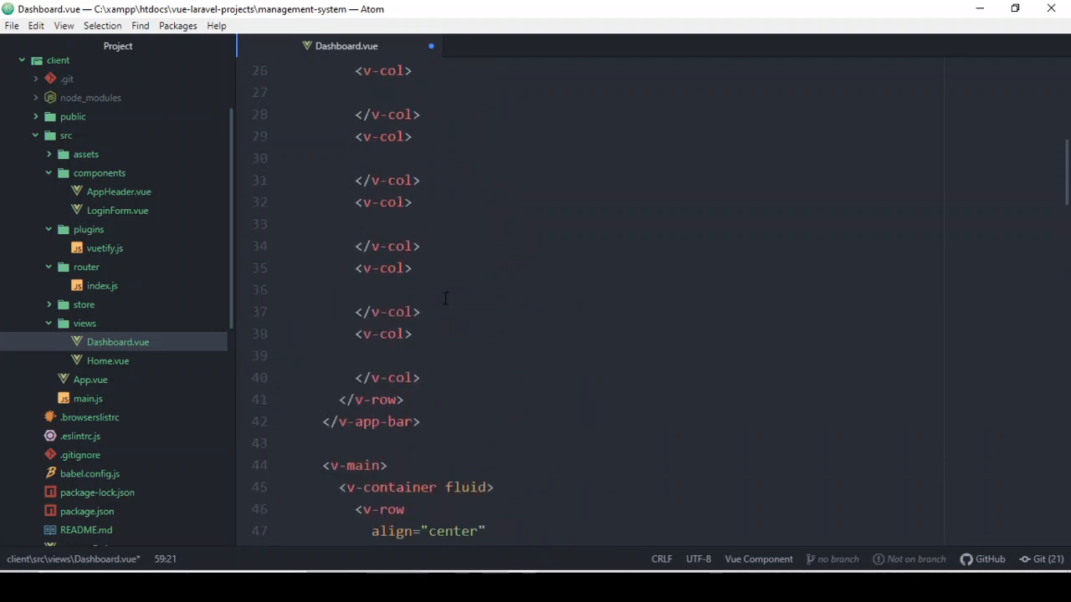
Step: Write <v-spacer /> on a new line after the closing </v-row> in the app bar
key(enter)
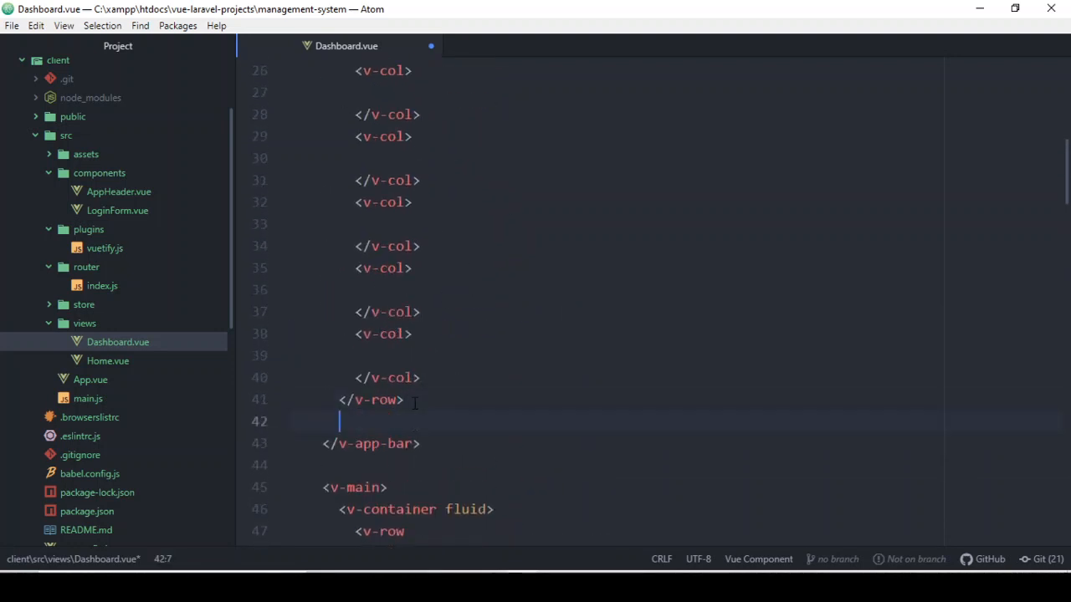
text(<v-)
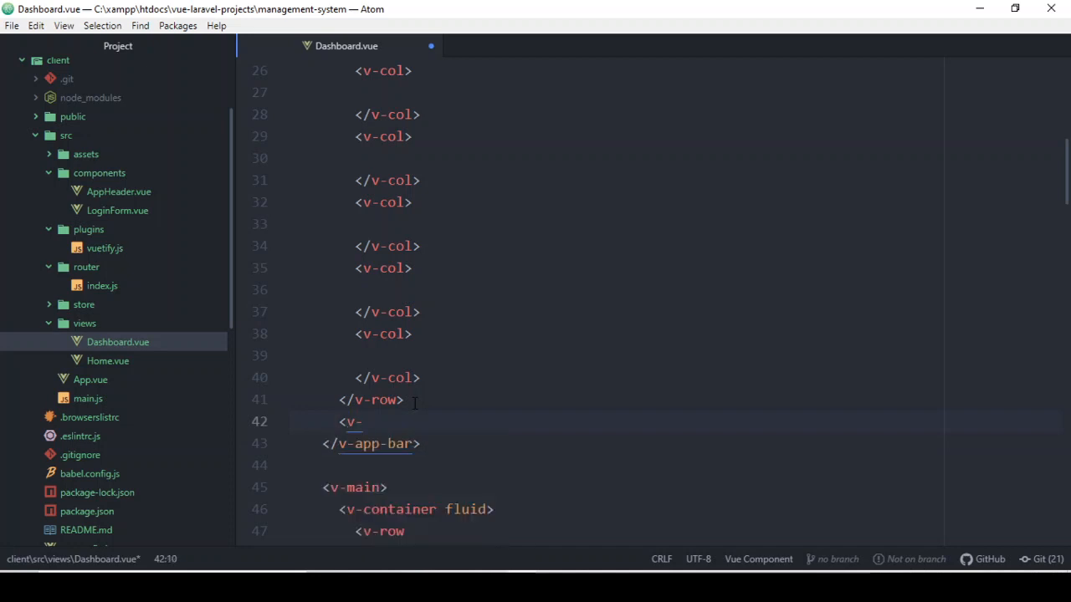
text(spacer)
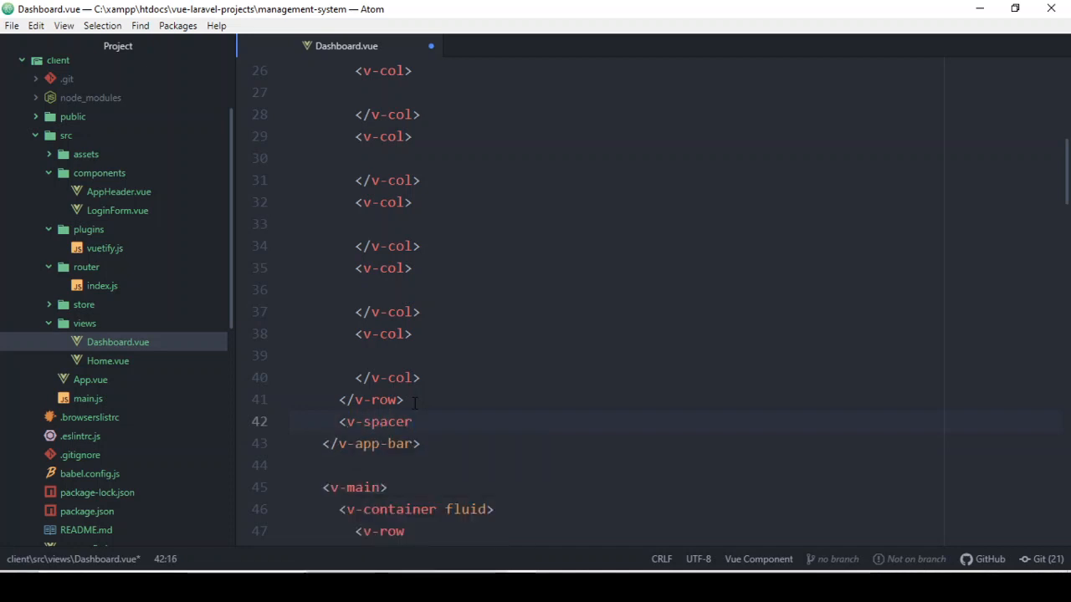
text(/>)
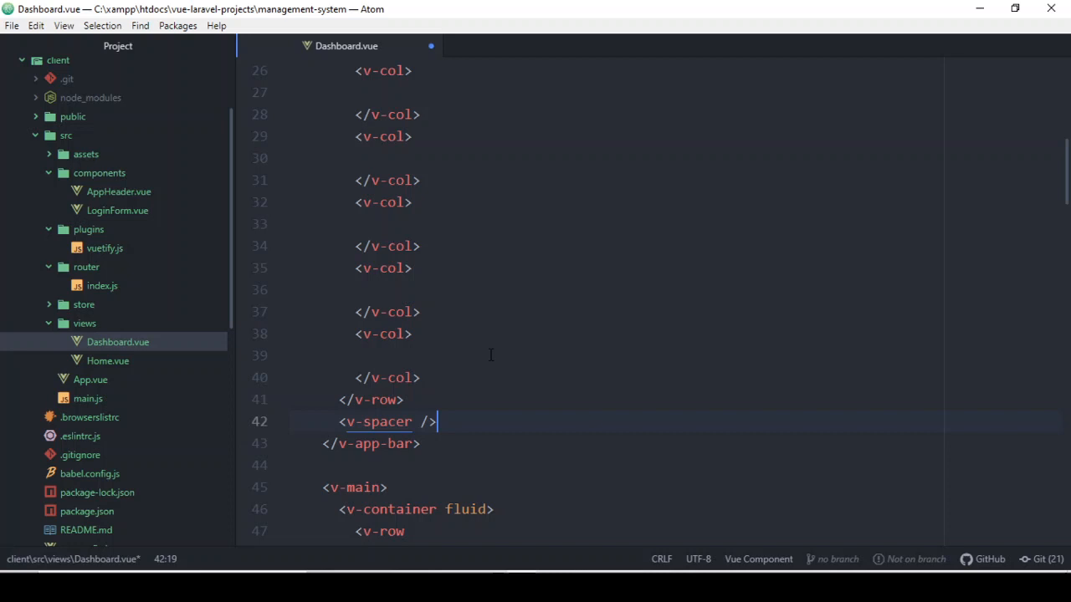
Step: Add a v-switch bound to $vuetify.theme.dark labelled Dark in the first app-bar column
scroll(up, 3)
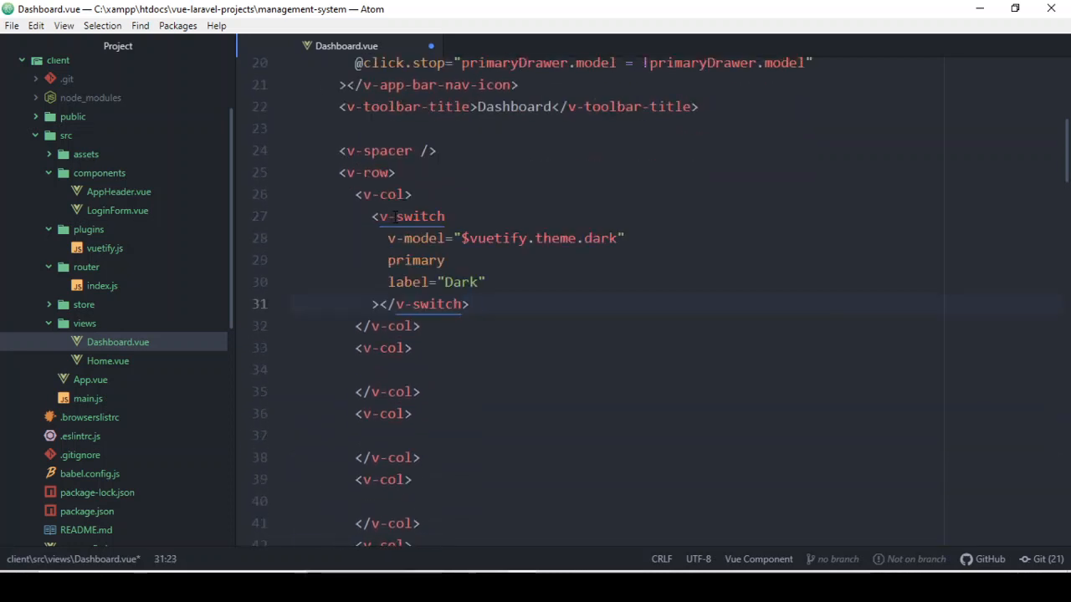
scroll(down, 3)
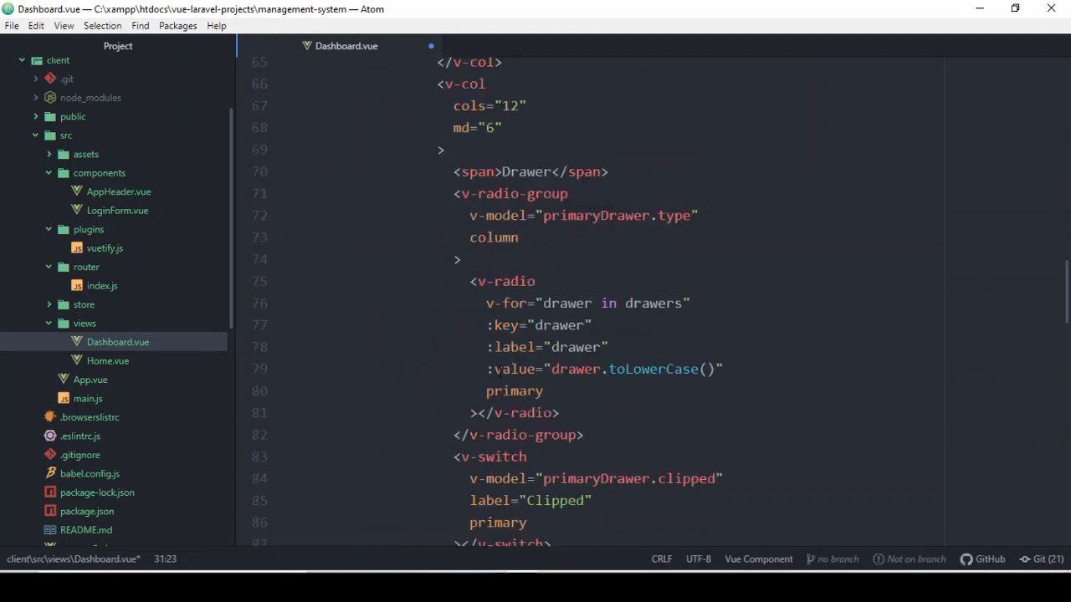
scroll(down, 3)
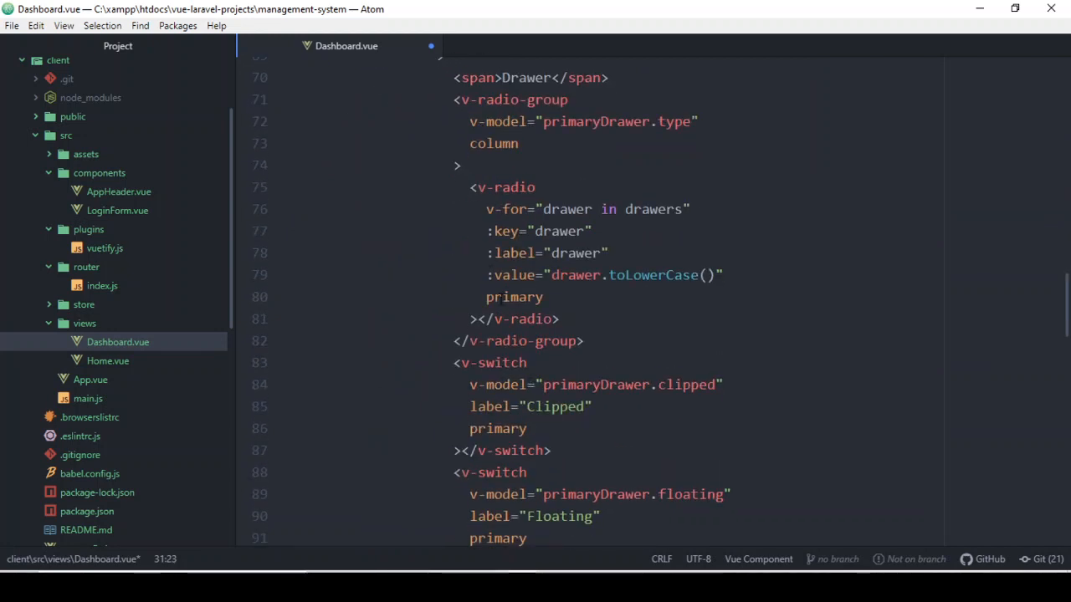
scroll(up, 3)
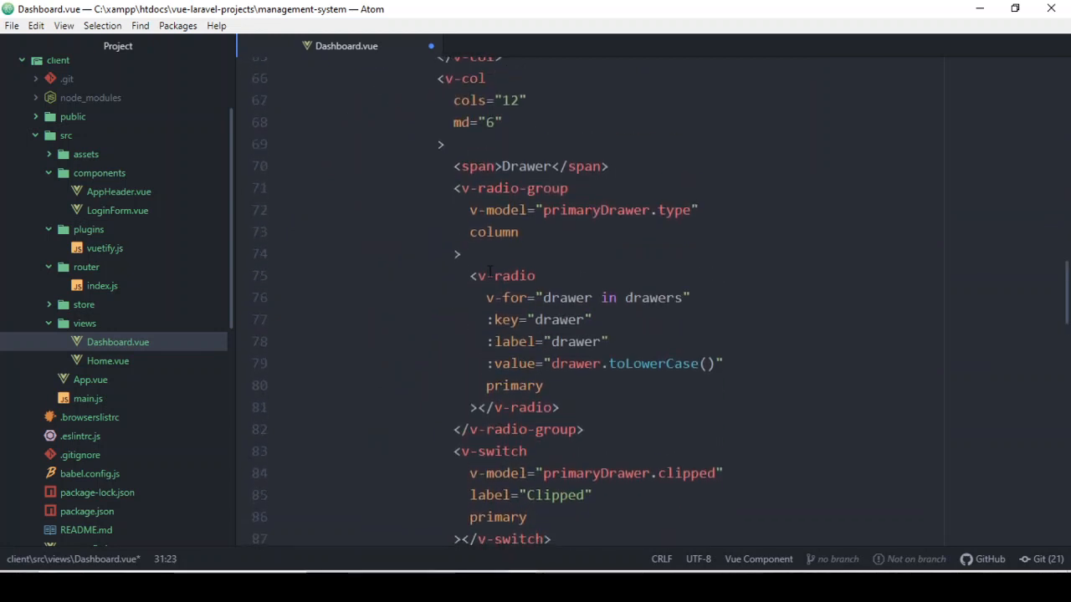
scroll(up, 3)
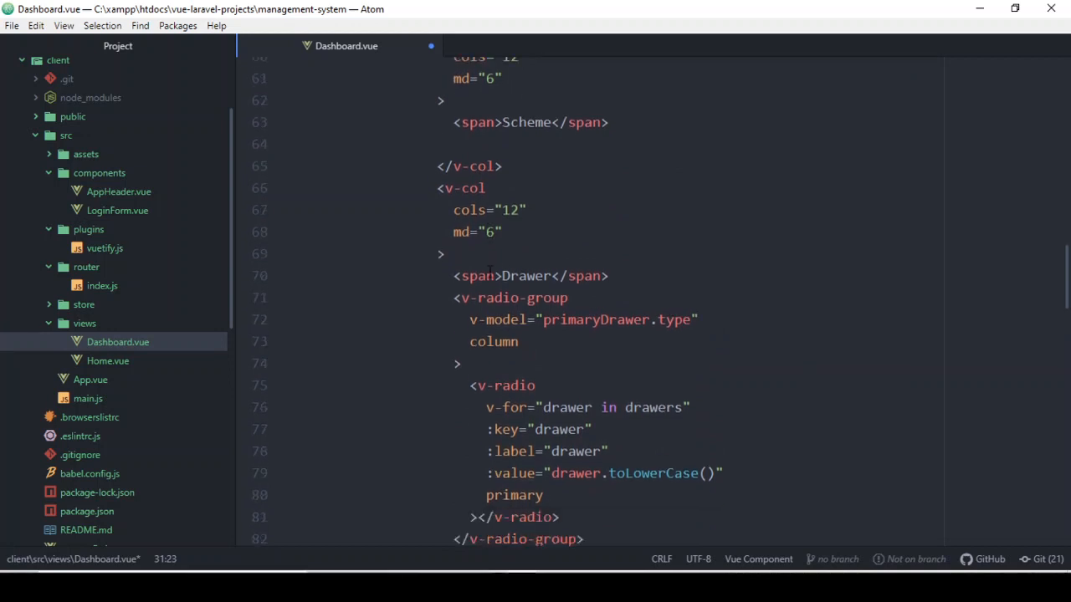
scroll(down, 3)
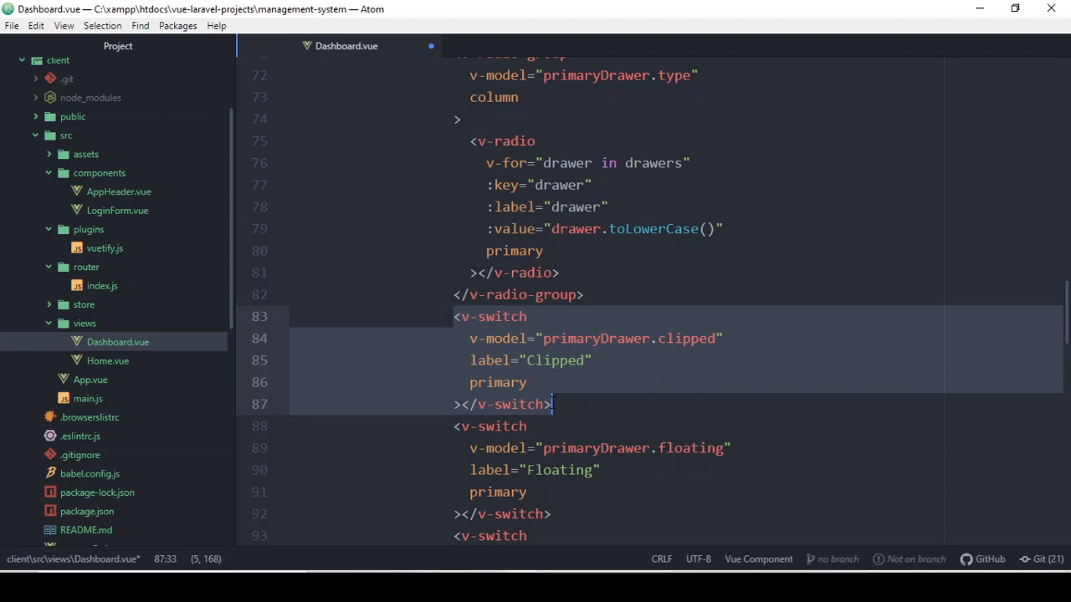
Step: Cut the Clipped v-switch from the settings card and paste it into the second column
scroll(up, 3)
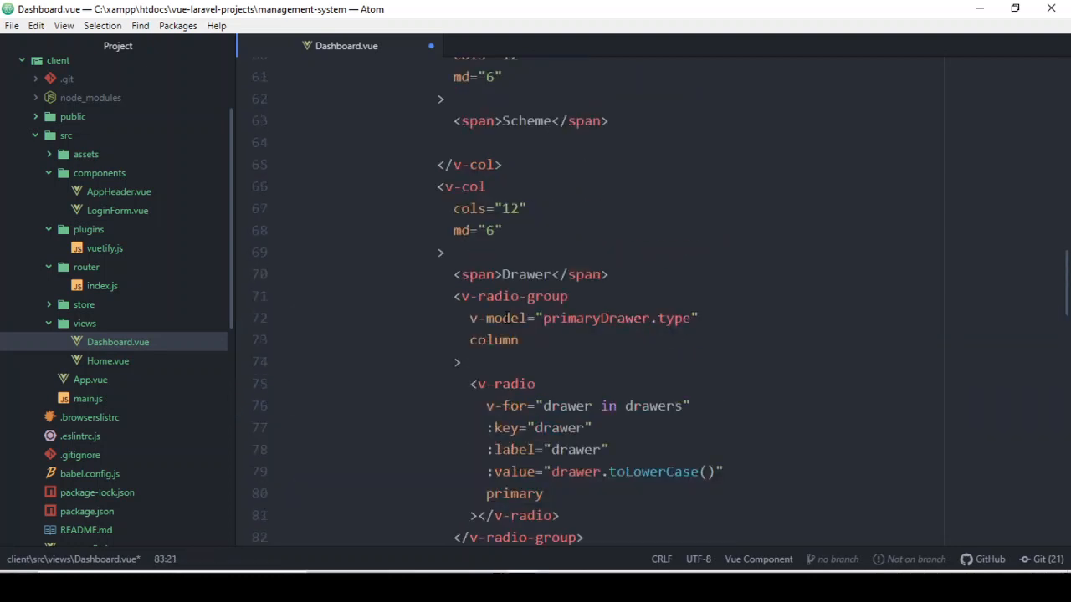
scroll(up, 3)
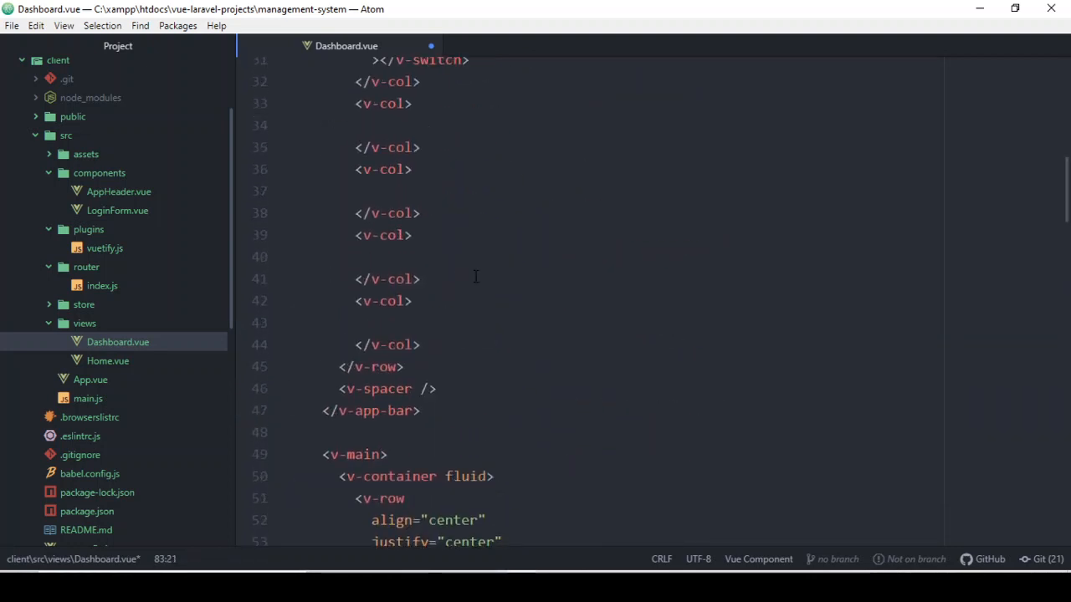
scroll(up, 3)
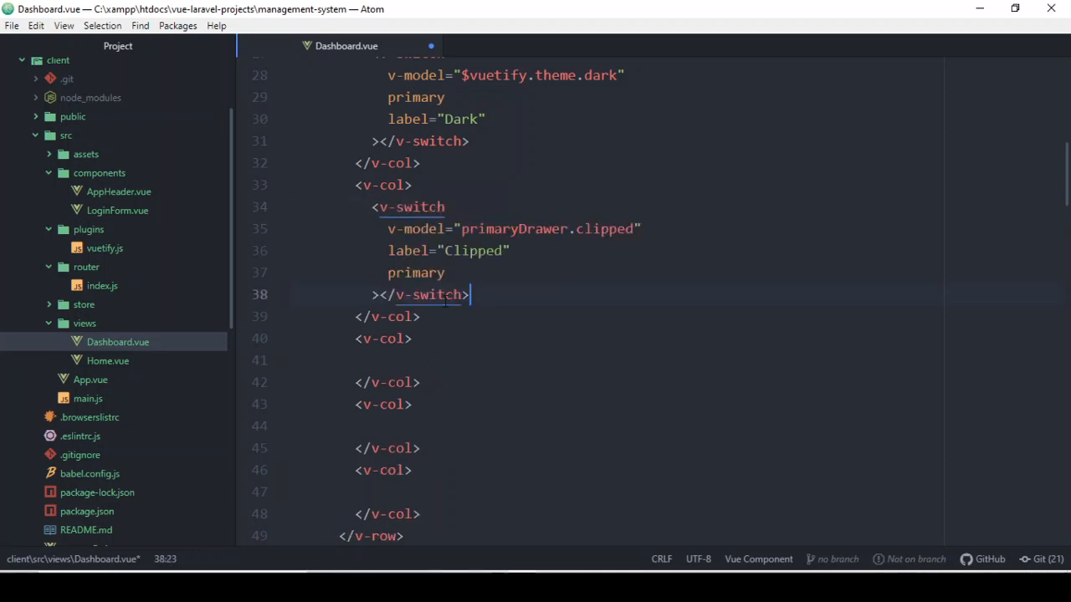
scroll(down, 3)
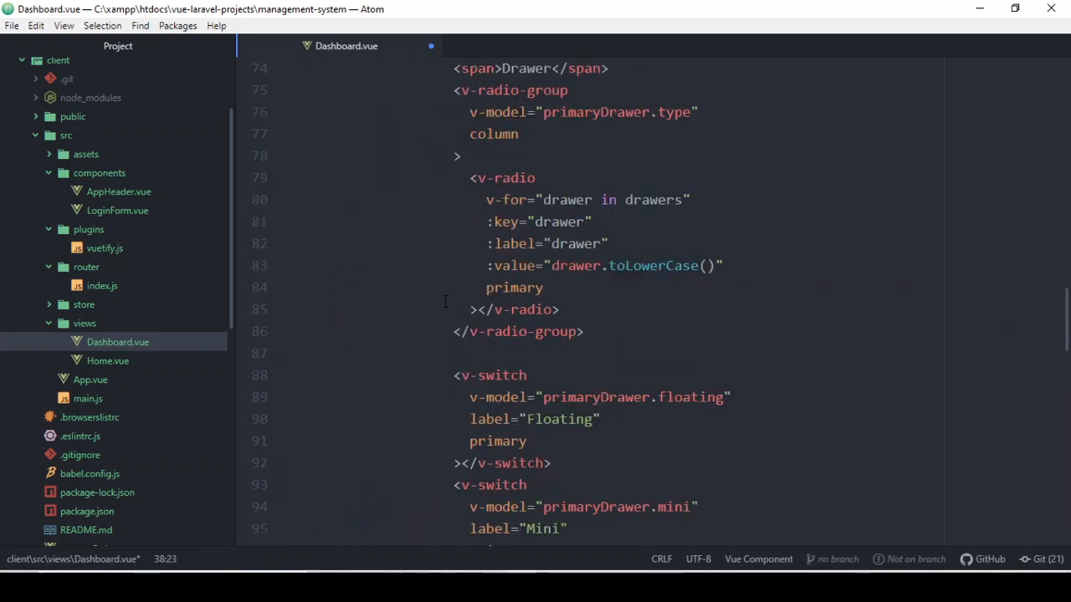
scroll(down, 3)
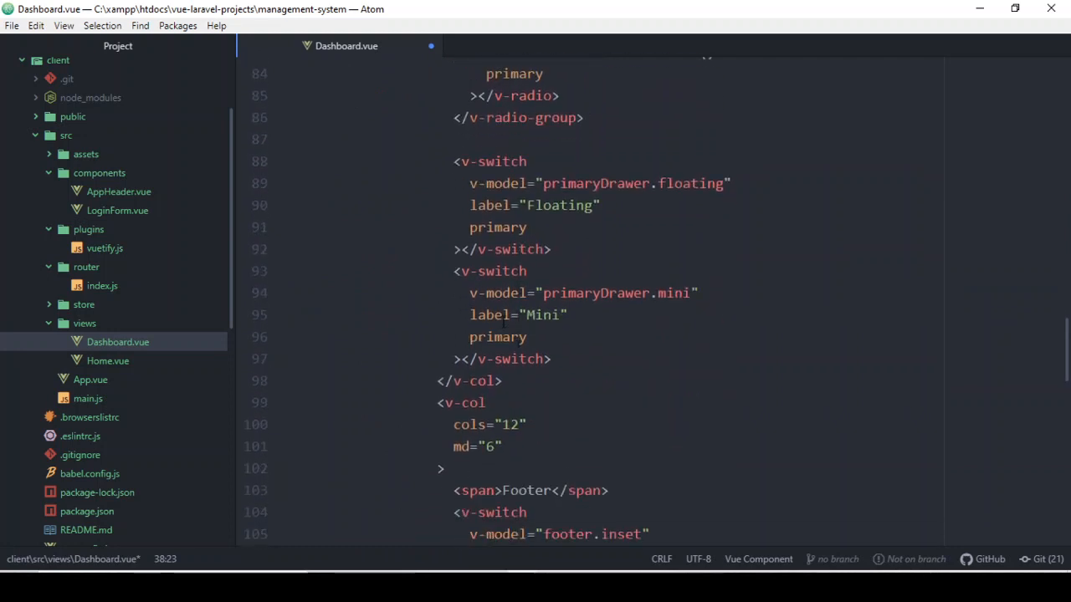
Step: Move the Mini drawer v-switch from the card into the next app-bar column
click(527, 337)
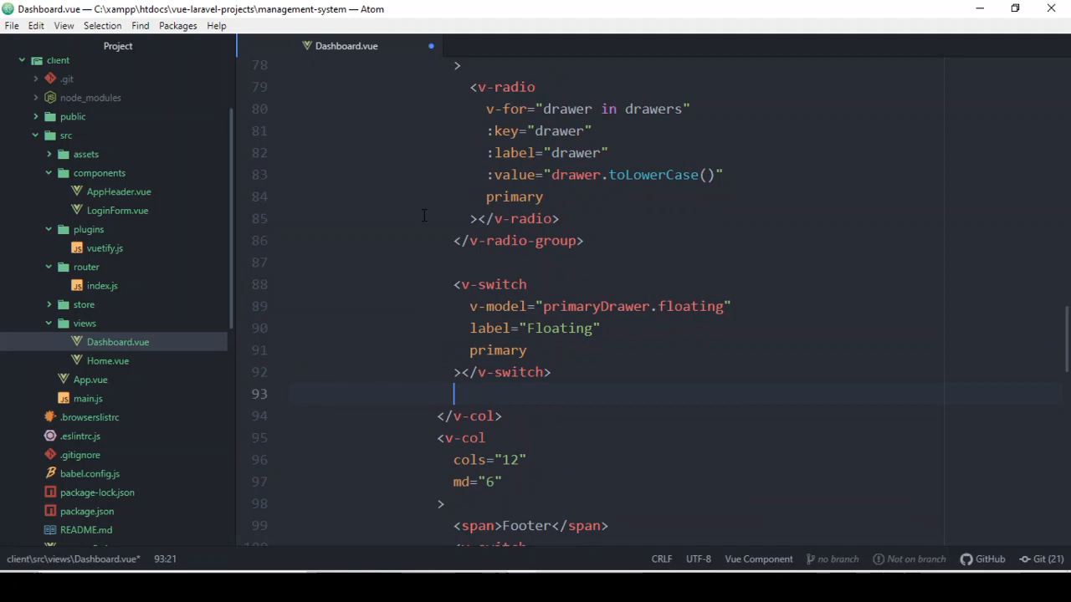
scroll(up, 3)
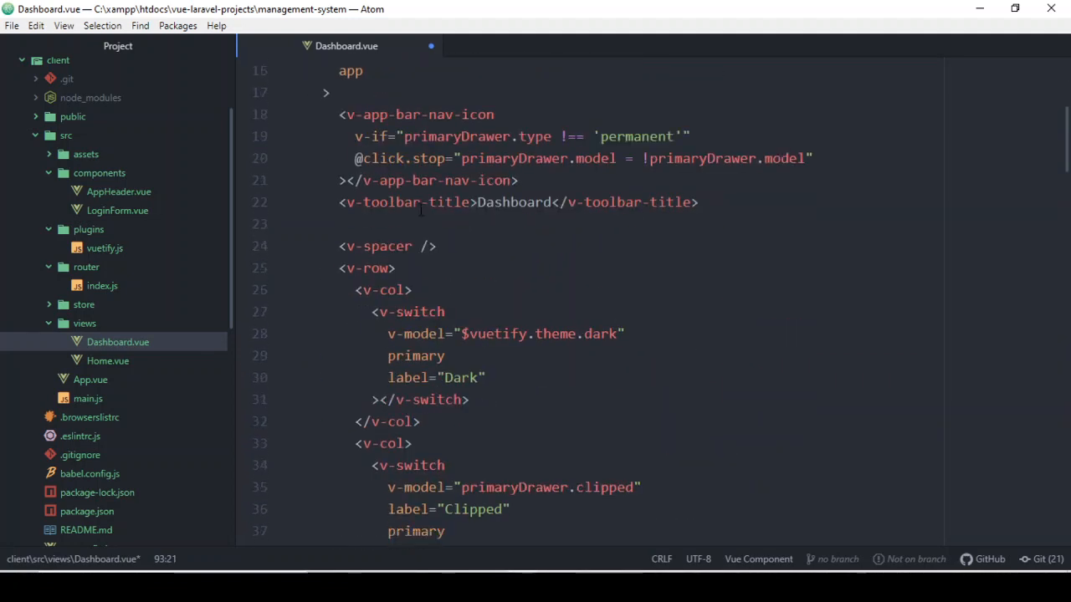
scroll(down, 3)
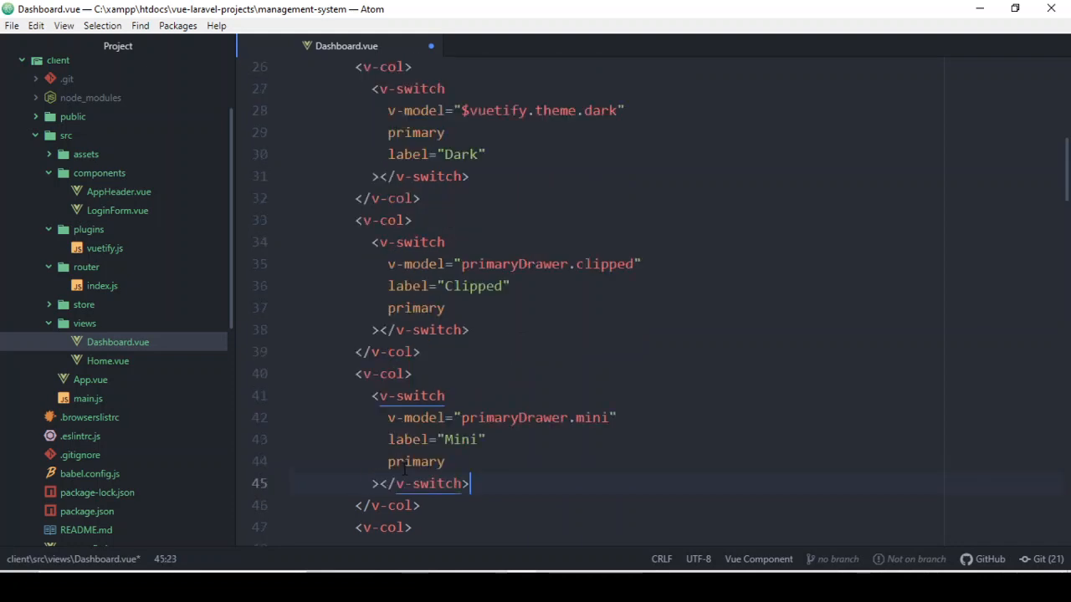
scroll(down, 3)
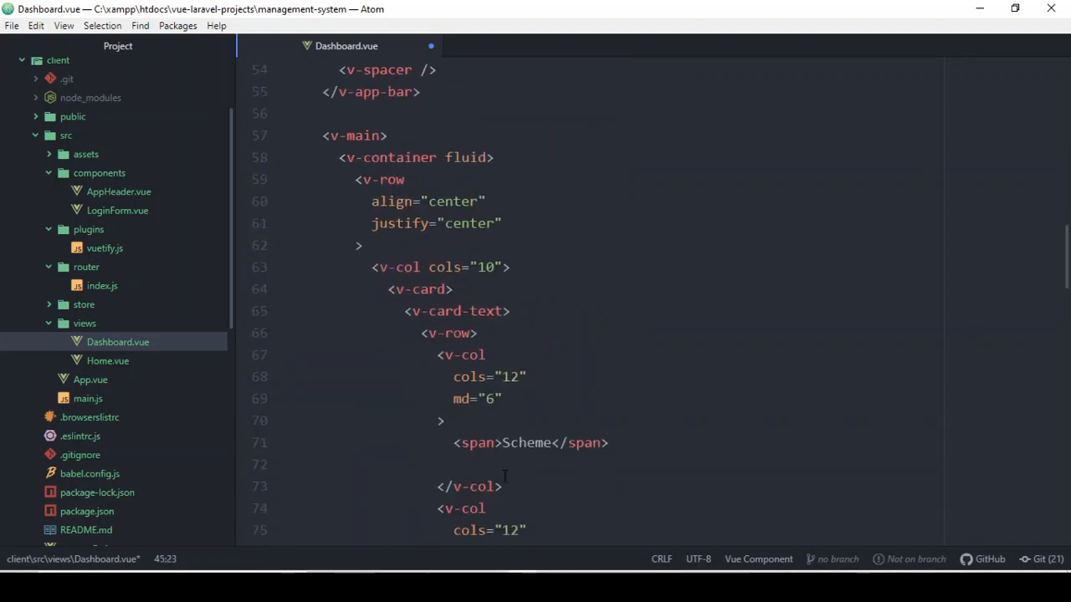
scroll(down, 3)
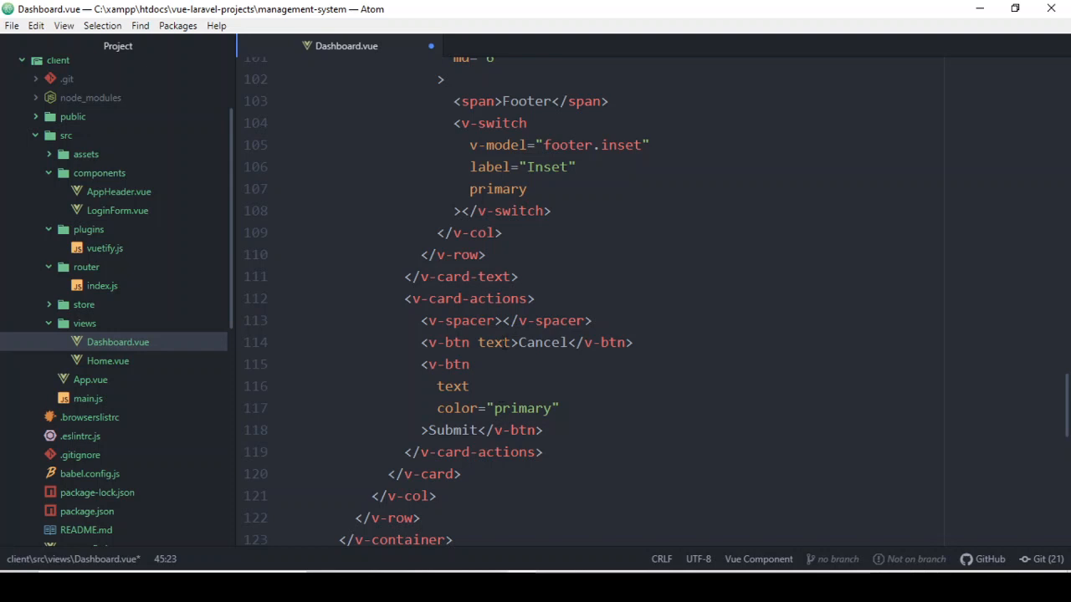
scroll(up, 3)
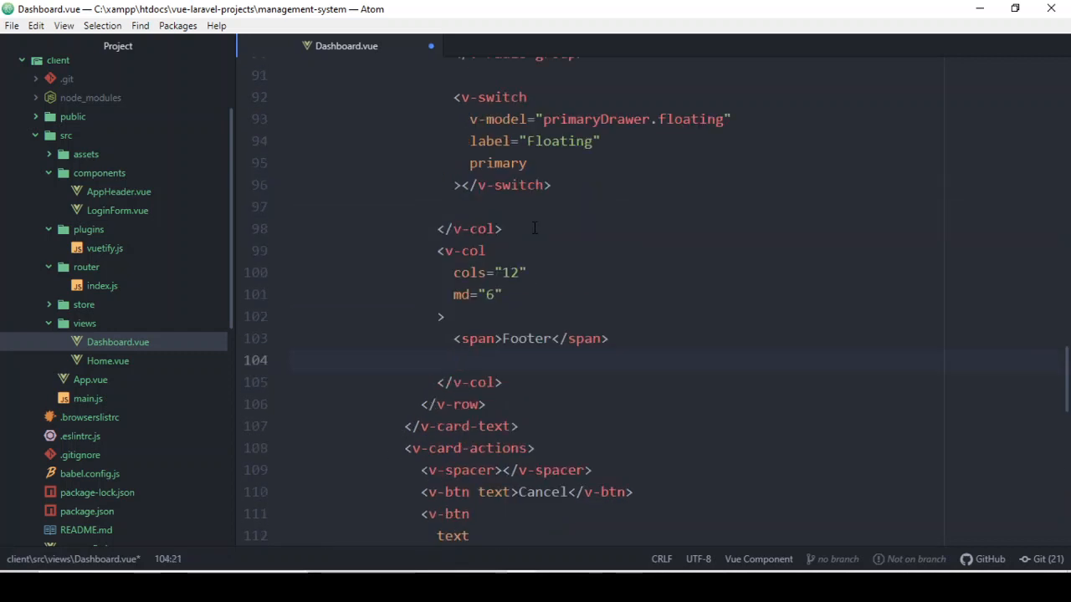
Step: Move the footer.inset v-switch into the app bar row and empty the card's Footer column
scroll(up, 3)
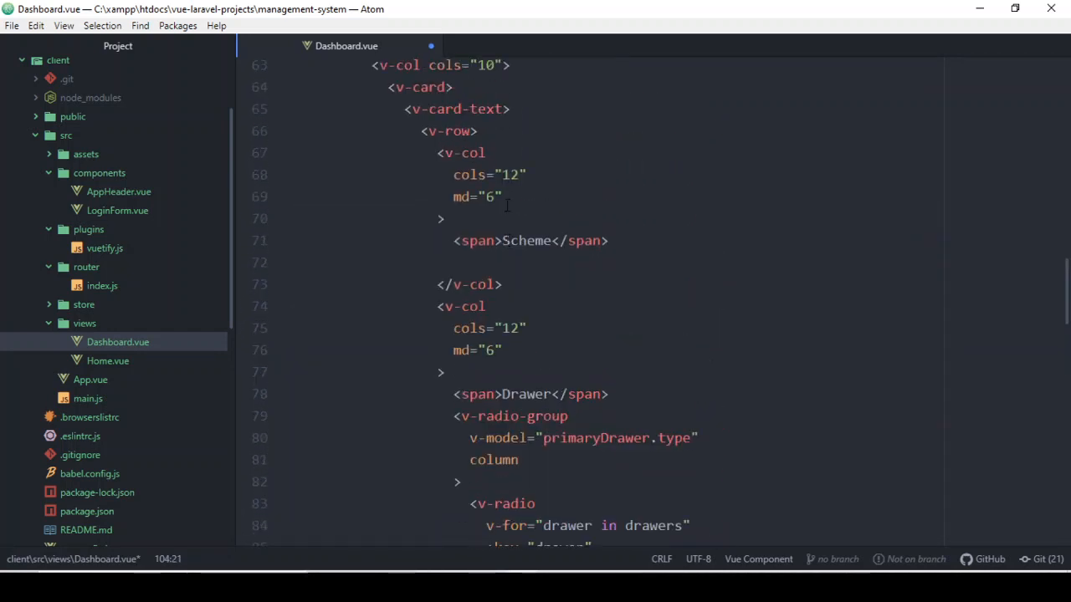
scroll(up, 3)
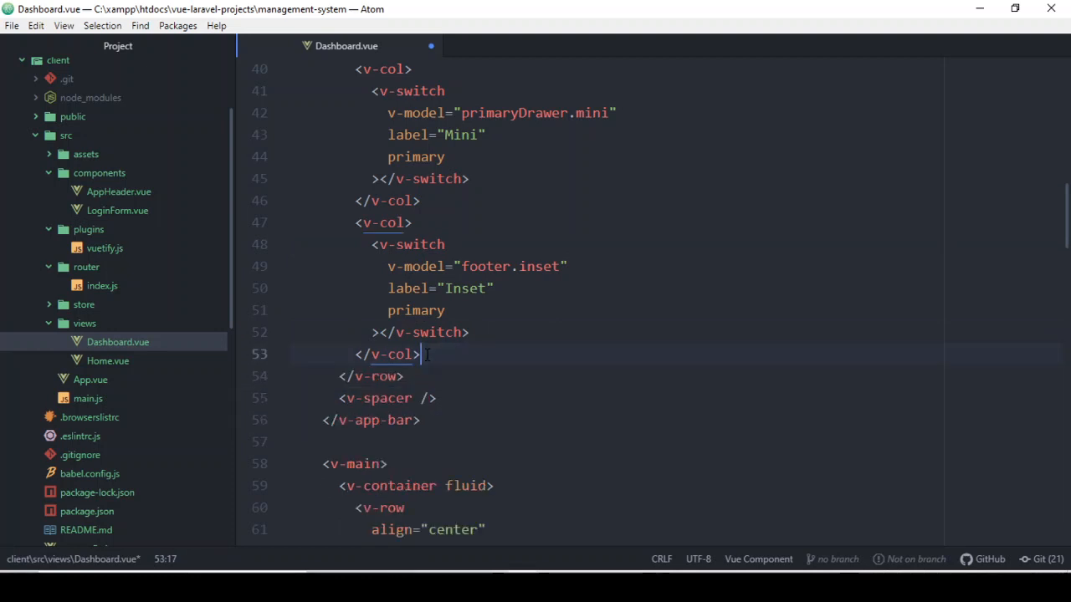
scroll(down, 3)
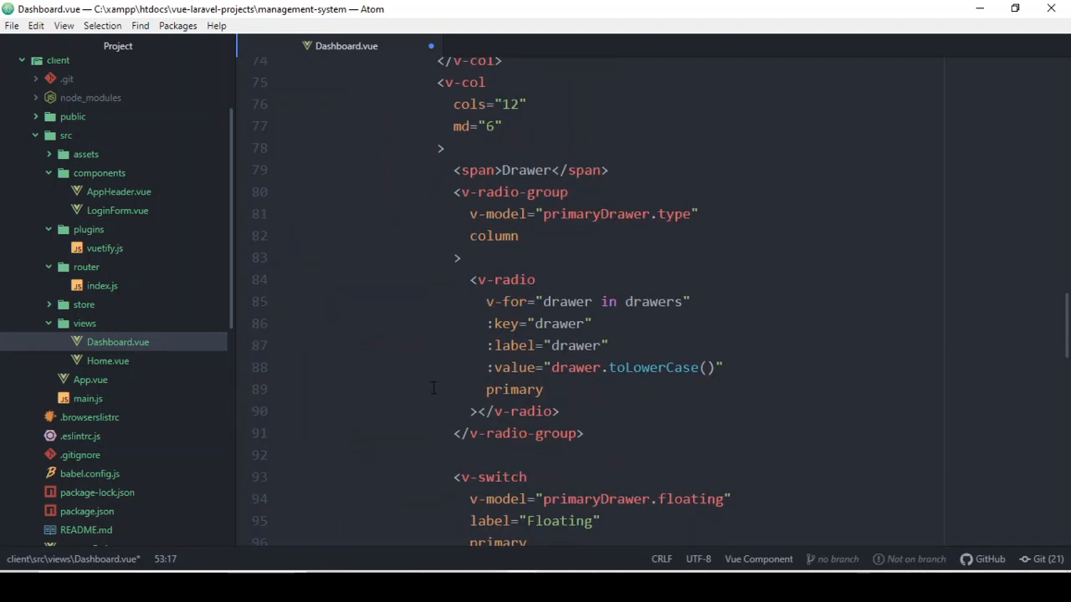
scroll(up, 3)
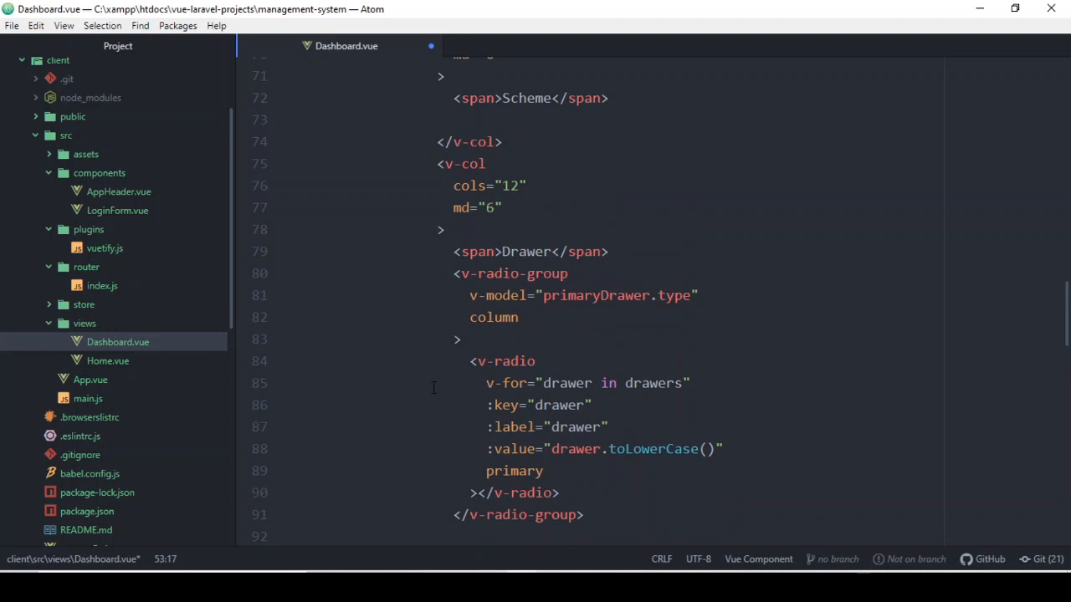
scroll(down, 3)
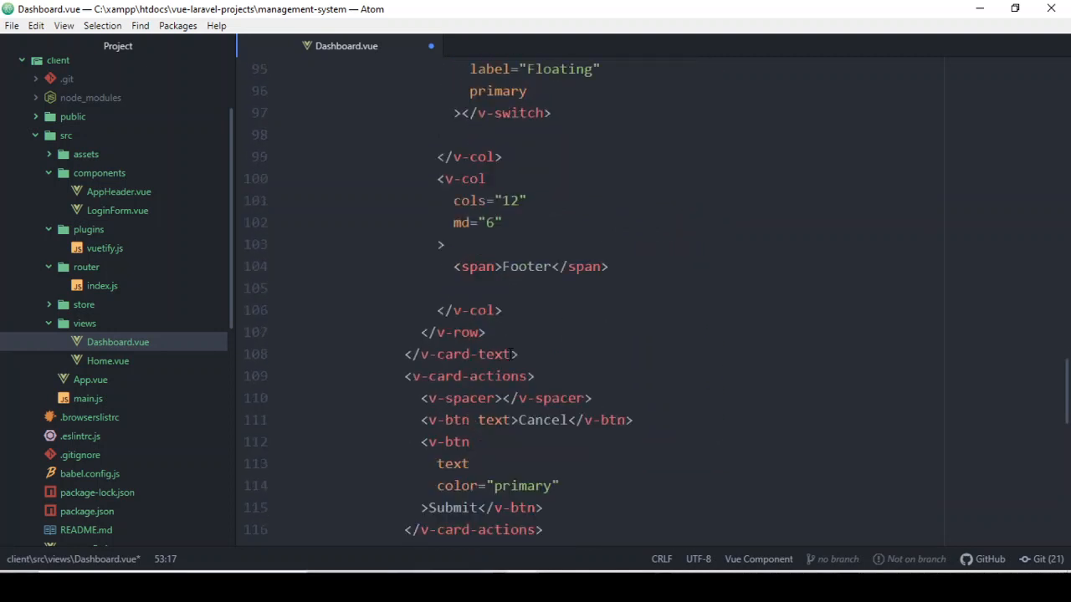
scroll(down, 3)
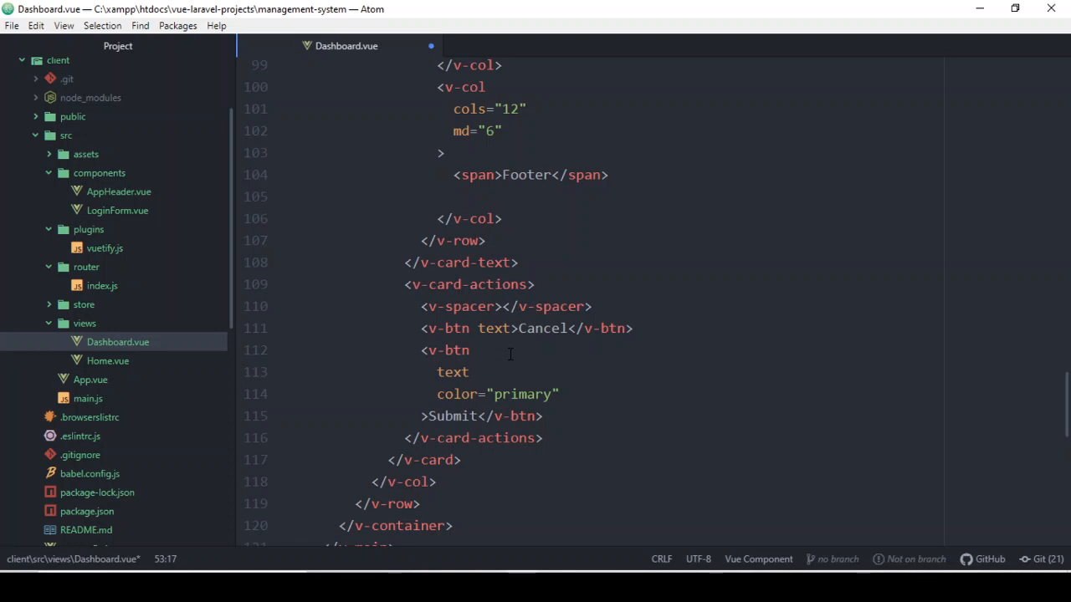
Step: Save Dashboard.vue so npm serve rebuilds, reporting 29 prettier warnings and no errors
key(ctrl+s)
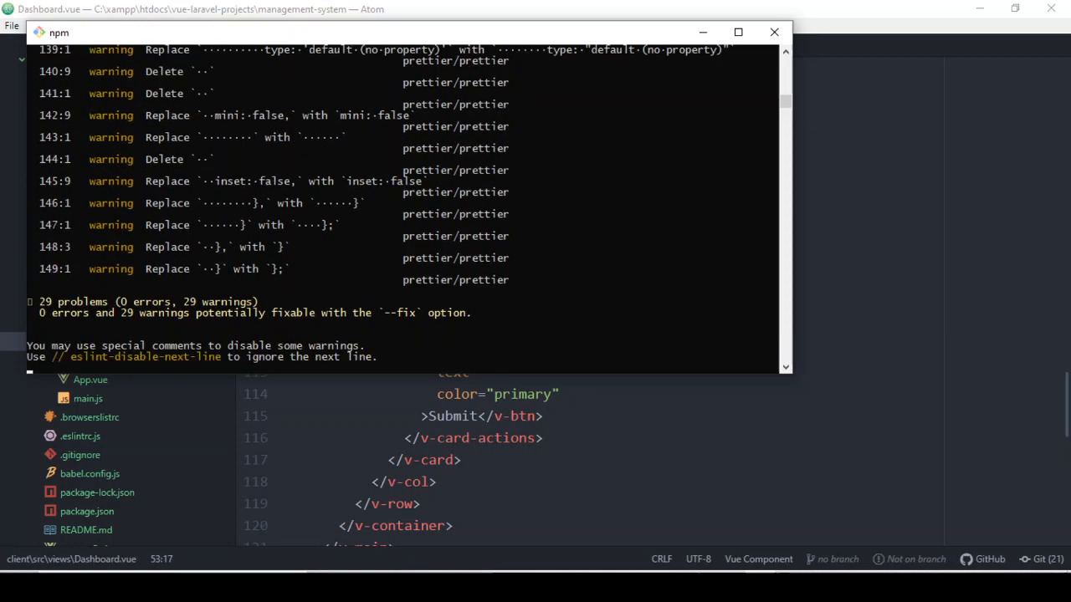
Step: On localhost:8080/dashboard, turn on the Dark theme and Clipped drawer switches in the app bar
scroll(down, 3)
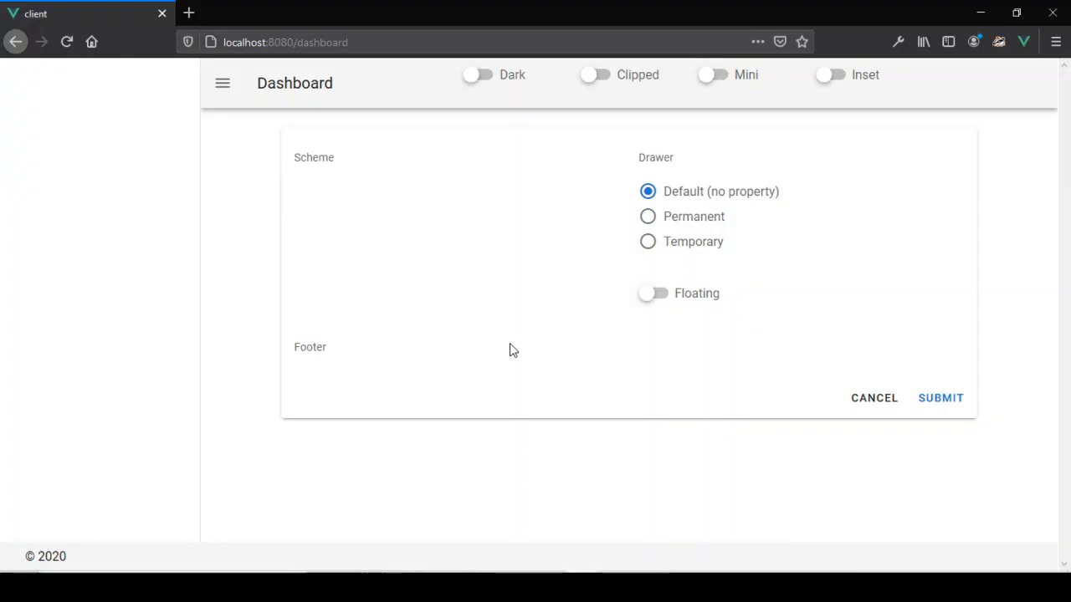
mouse_move(649, 122)
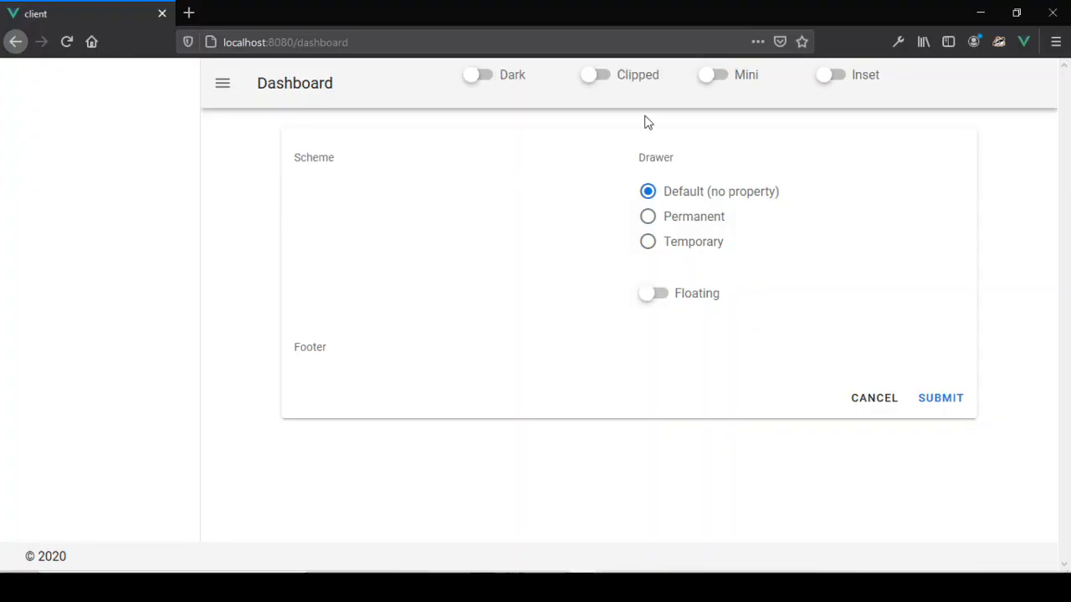
mouse_move(472, 74)
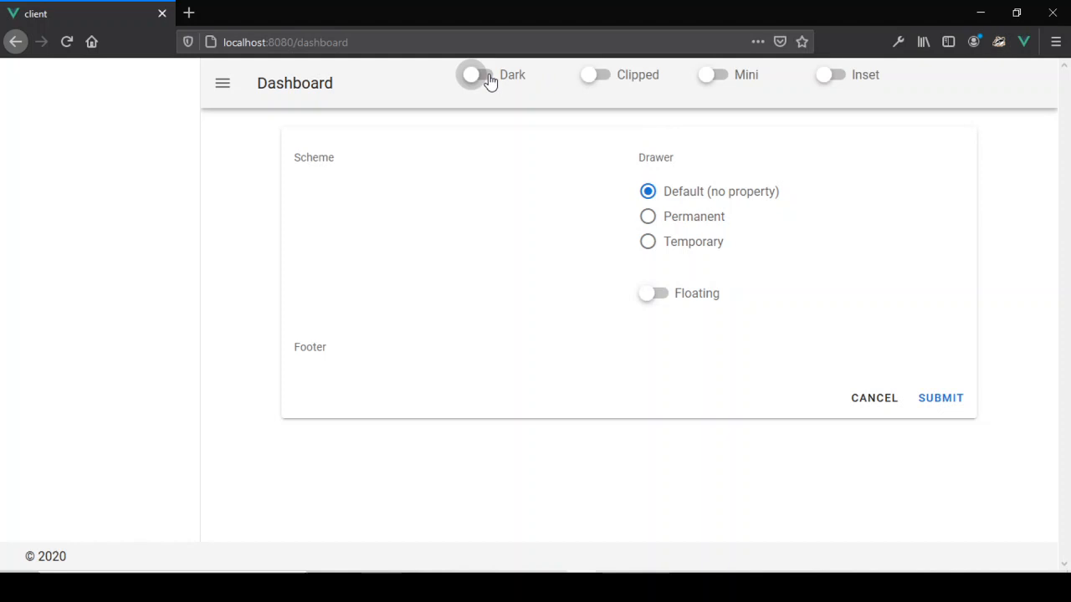
click(472, 73)
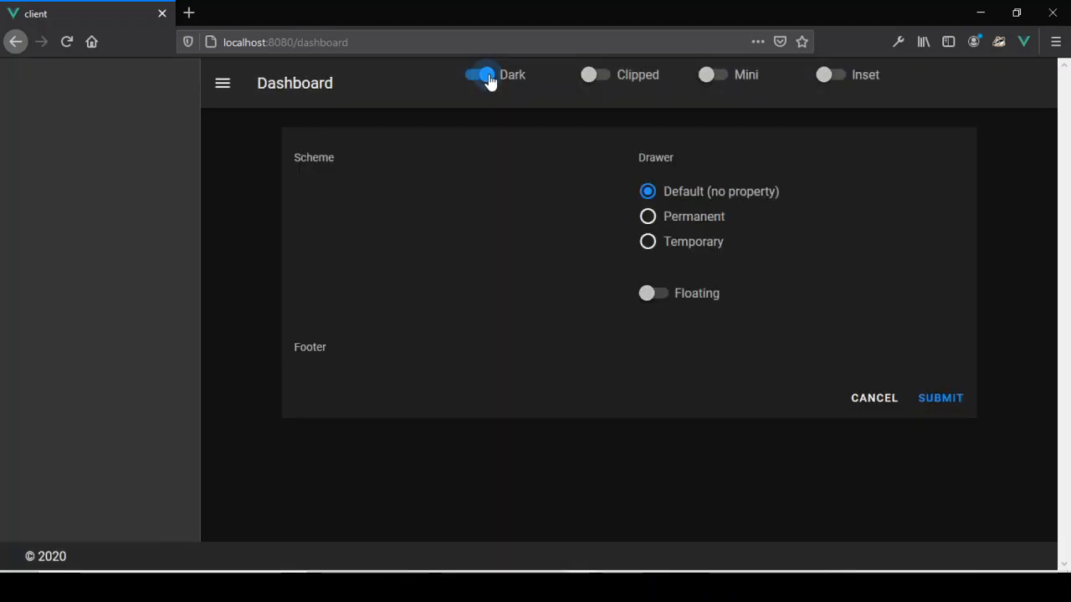
mouse_move(495, 162)
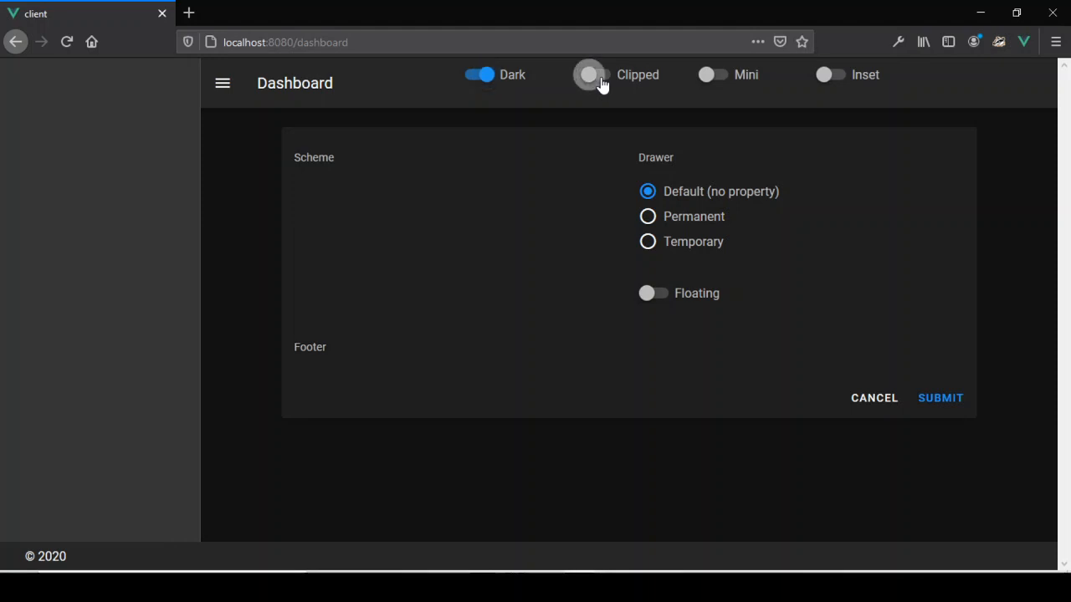
click(588, 73)
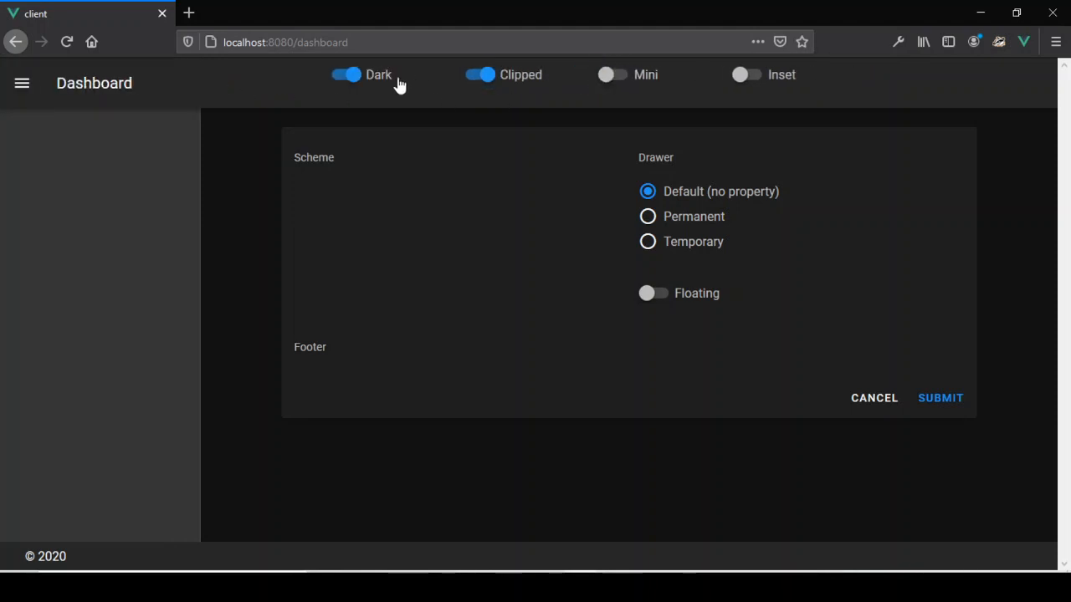
mouse_move(154, 366)
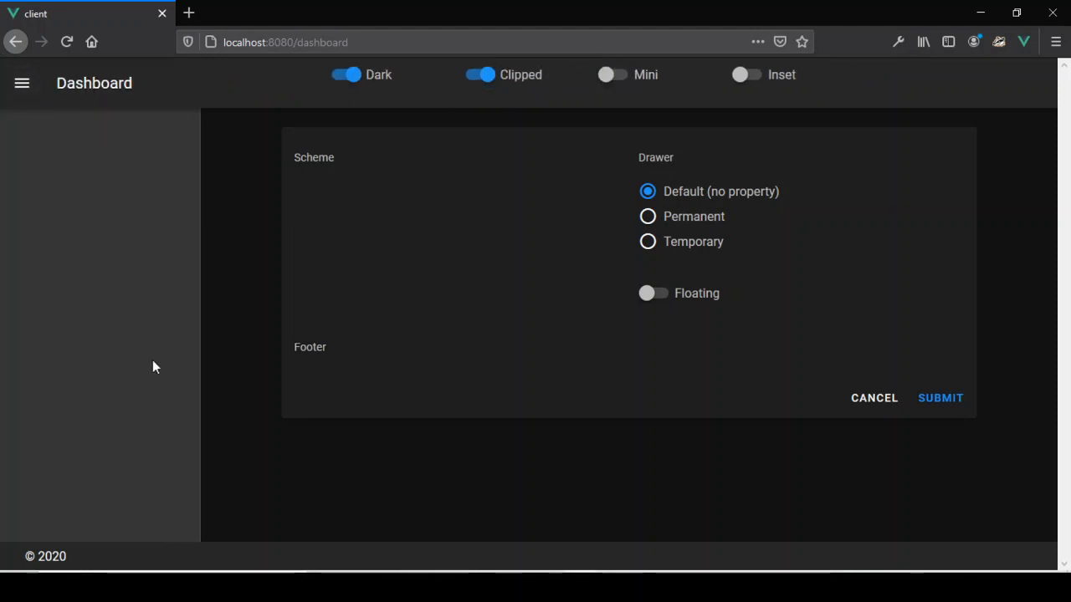
mouse_move(43, 144)
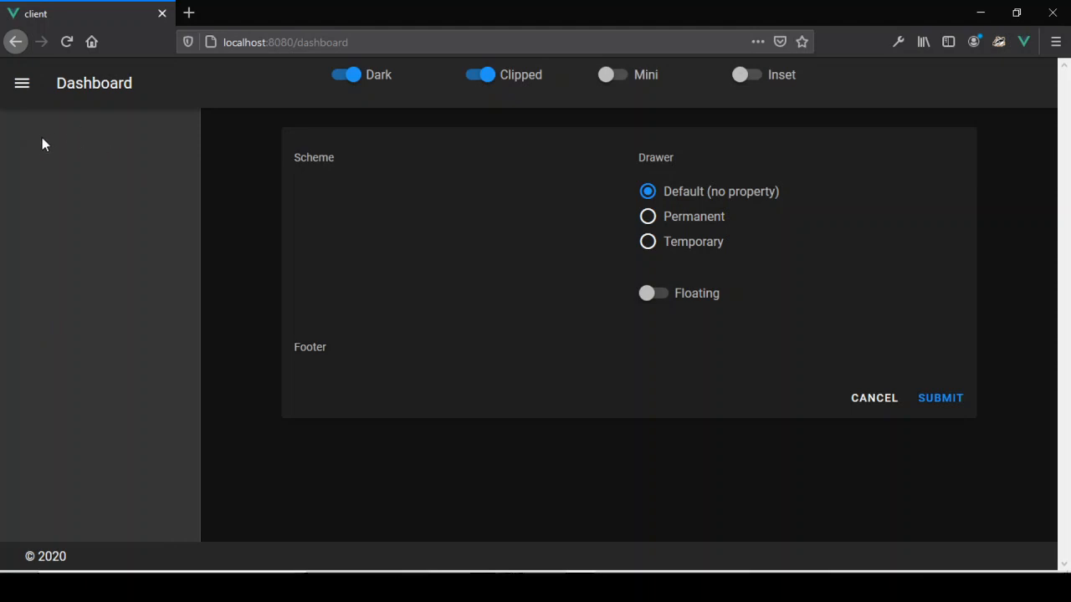
mouse_move(47, 172)
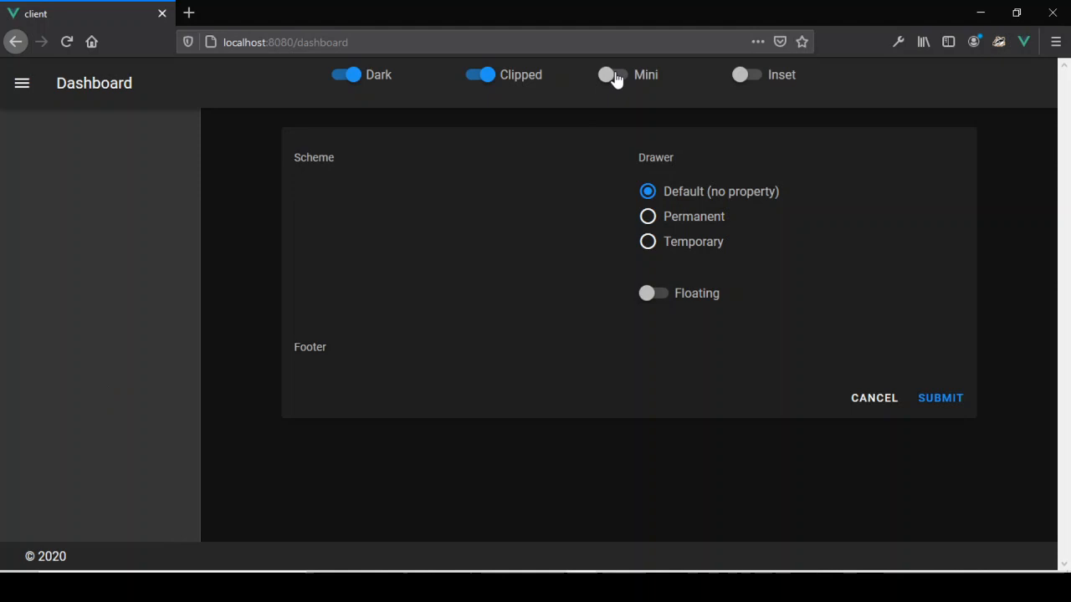
click(605, 74)
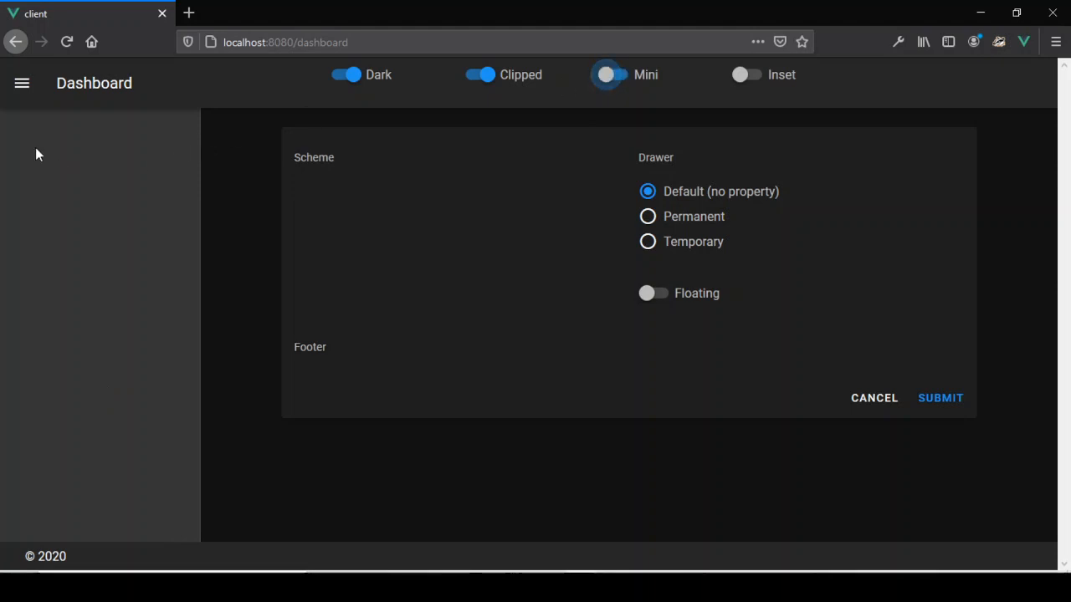
click(605, 73)
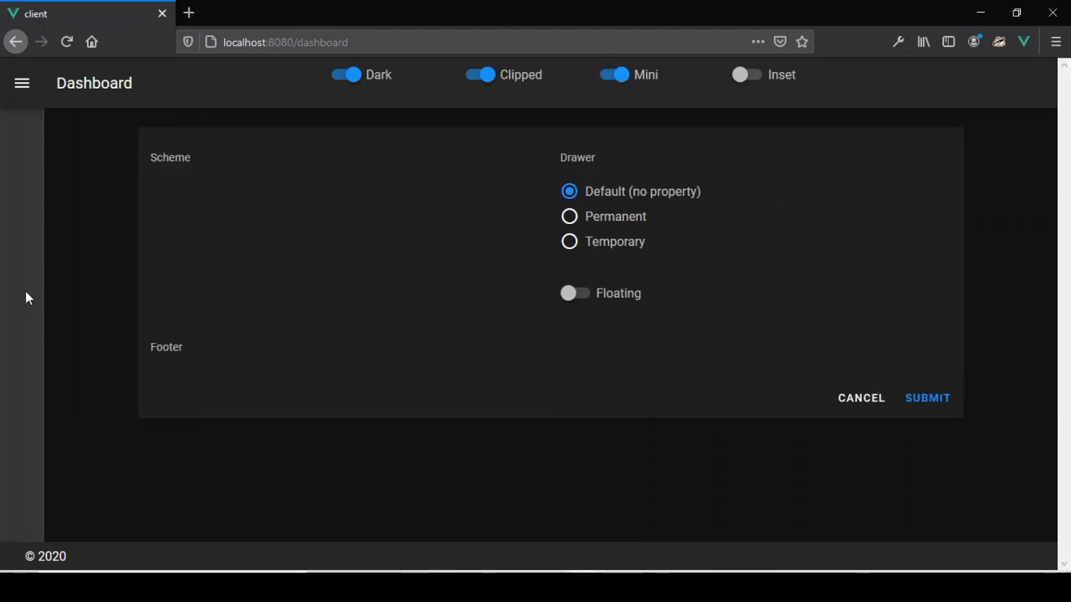
mouse_move(744, 73)
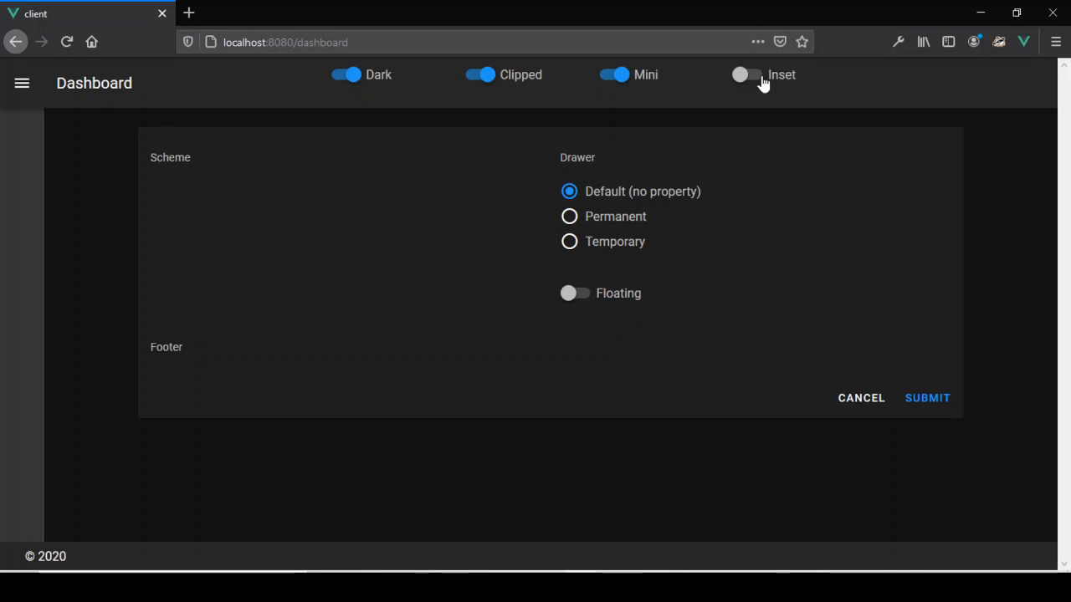
mouse_move(783, 7)
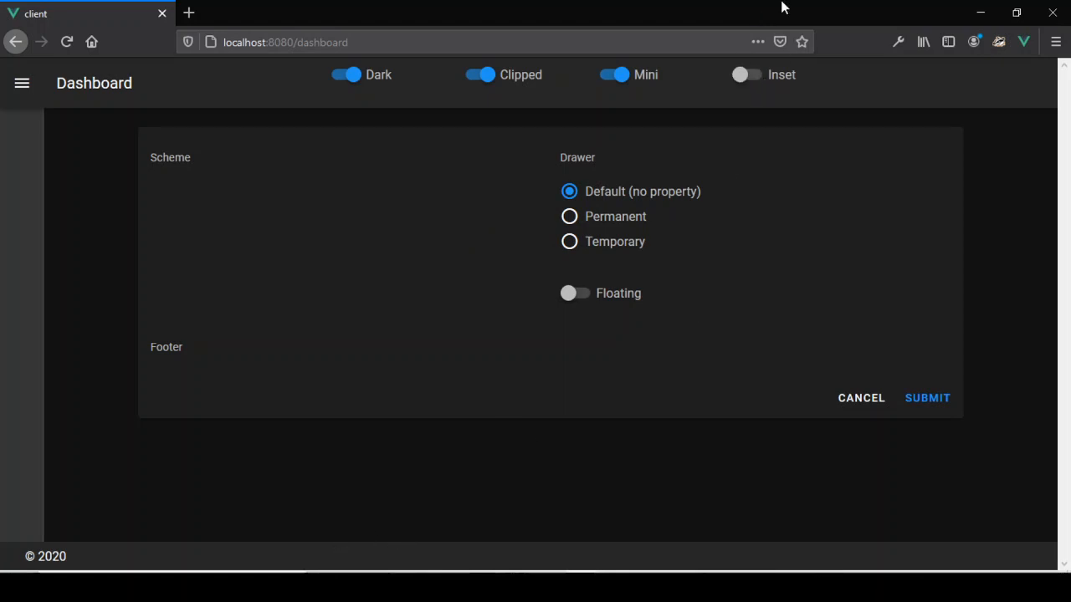
click(746, 73)
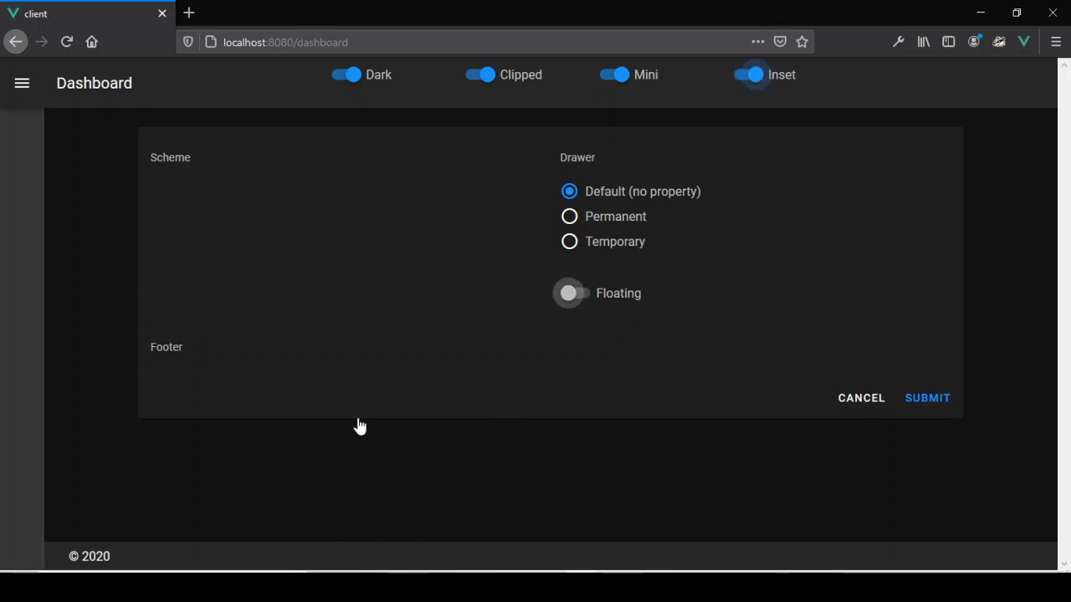
mouse_move(137, 555)
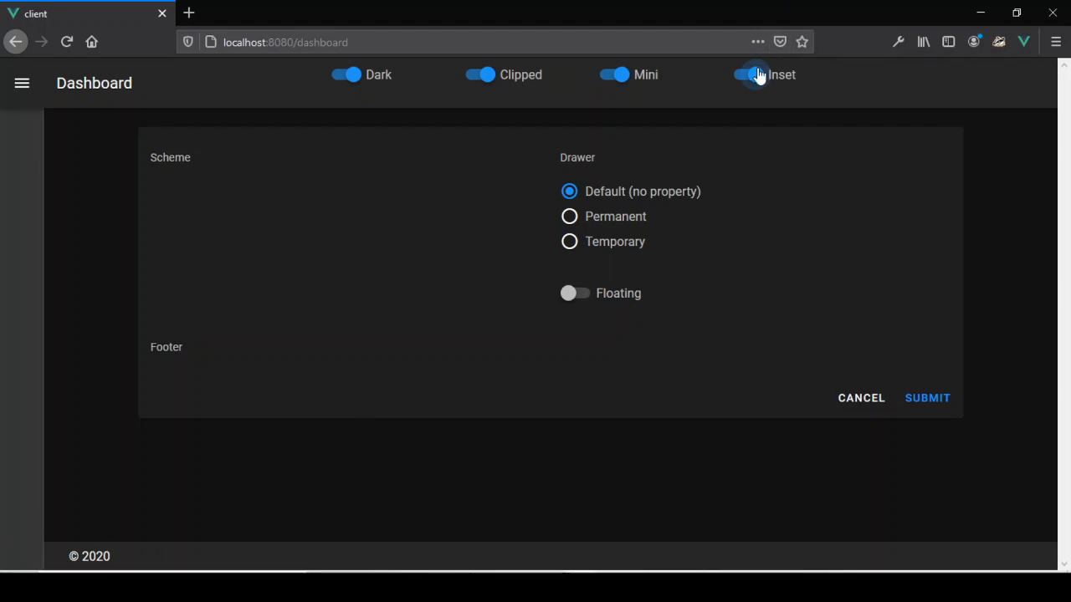
click(746, 73)
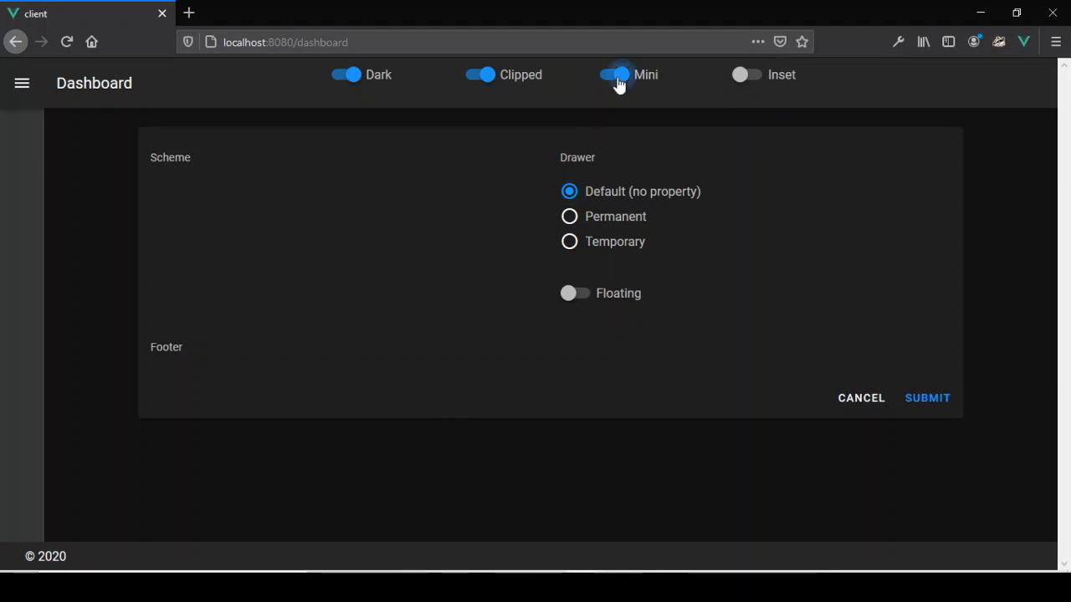
click(613, 74)
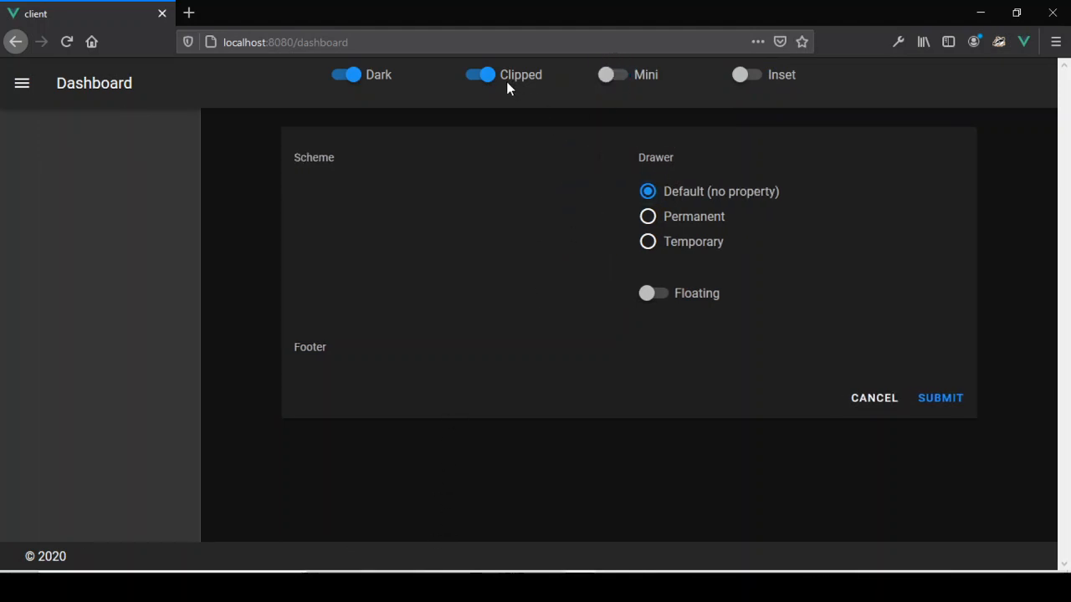
mouse_move(647, 216)
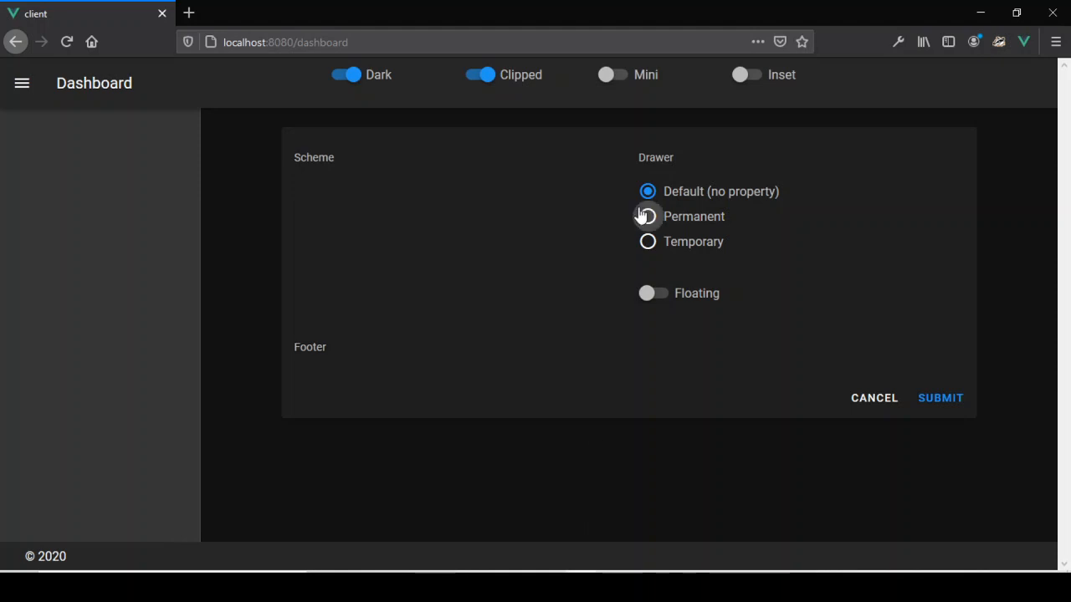
mouse_move(753, 398)
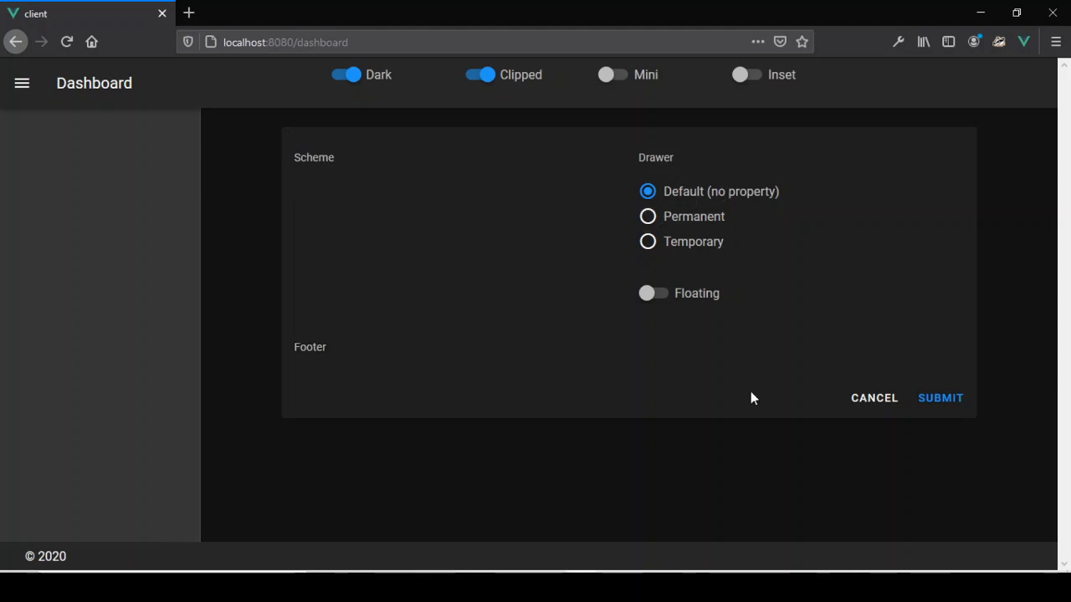
mouse_move(745, 309)
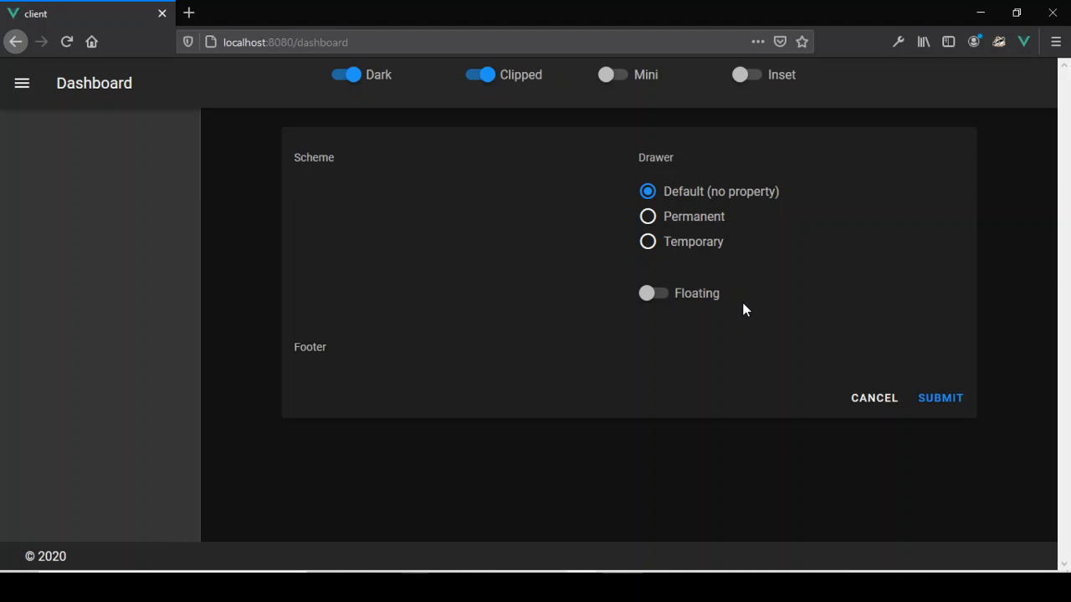
mouse_move(606, 495)
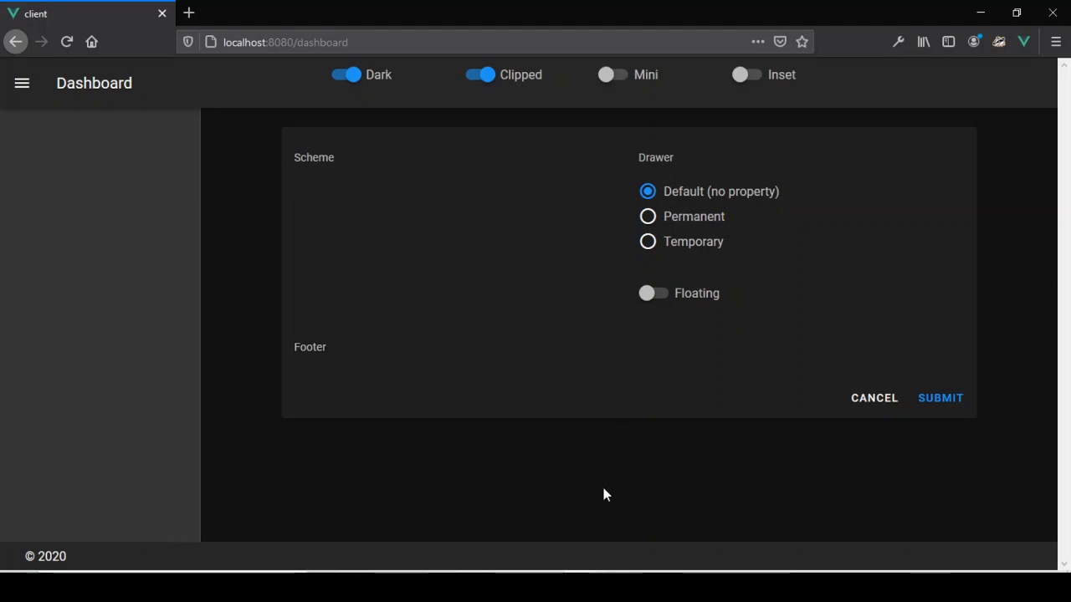
mouse_move(542, 187)
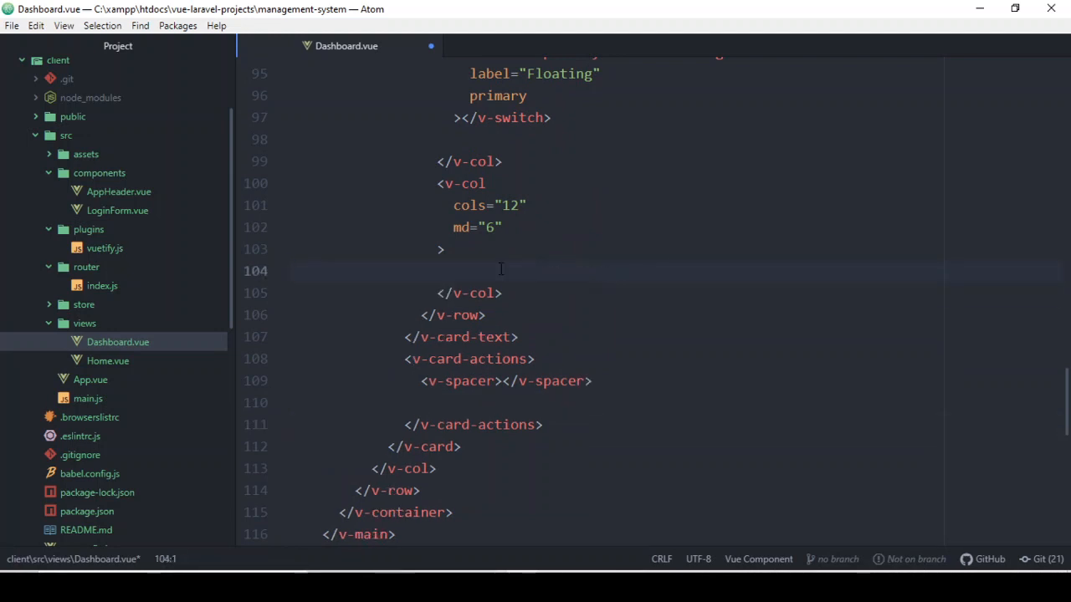
Step: Delete the Scheme span, Drawer v-radio-group and Floating switch, leaving three empty card columns
scroll(up, 3)
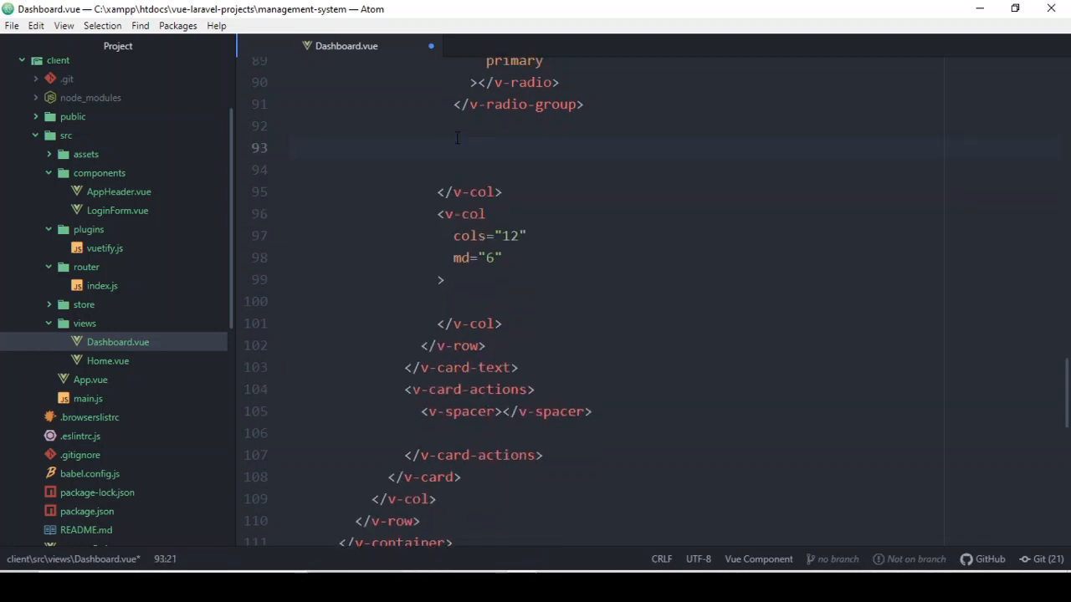
scroll(up, 3)
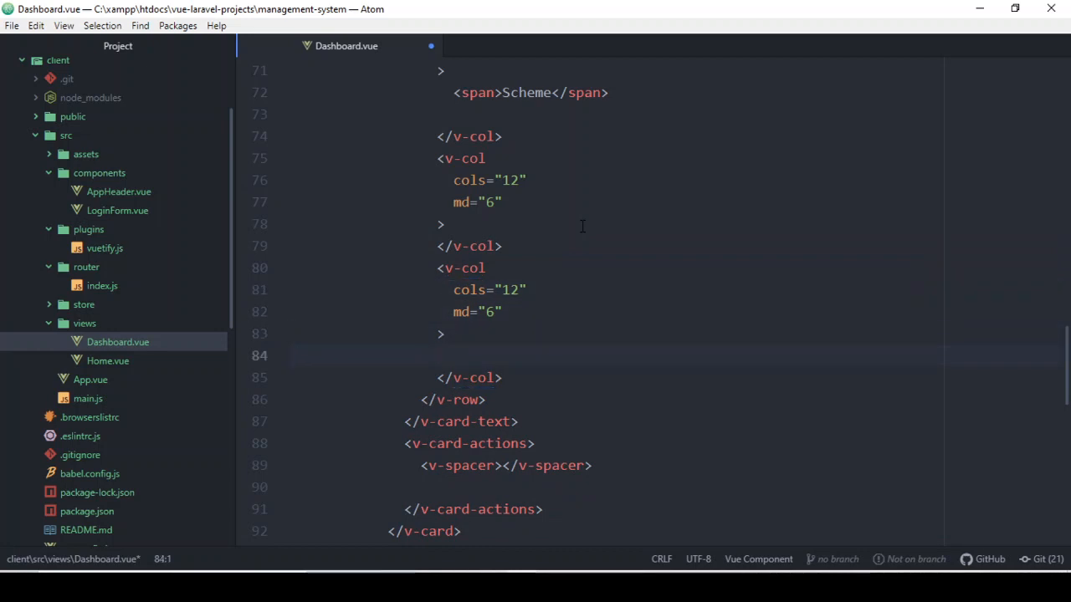
scroll(up, 3)
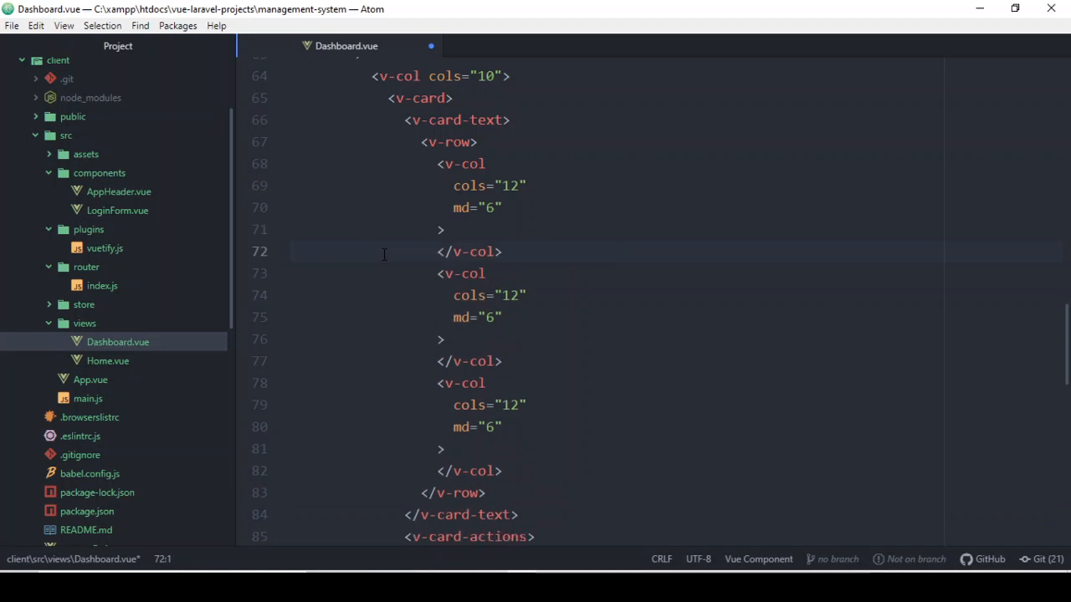
click(445, 229)
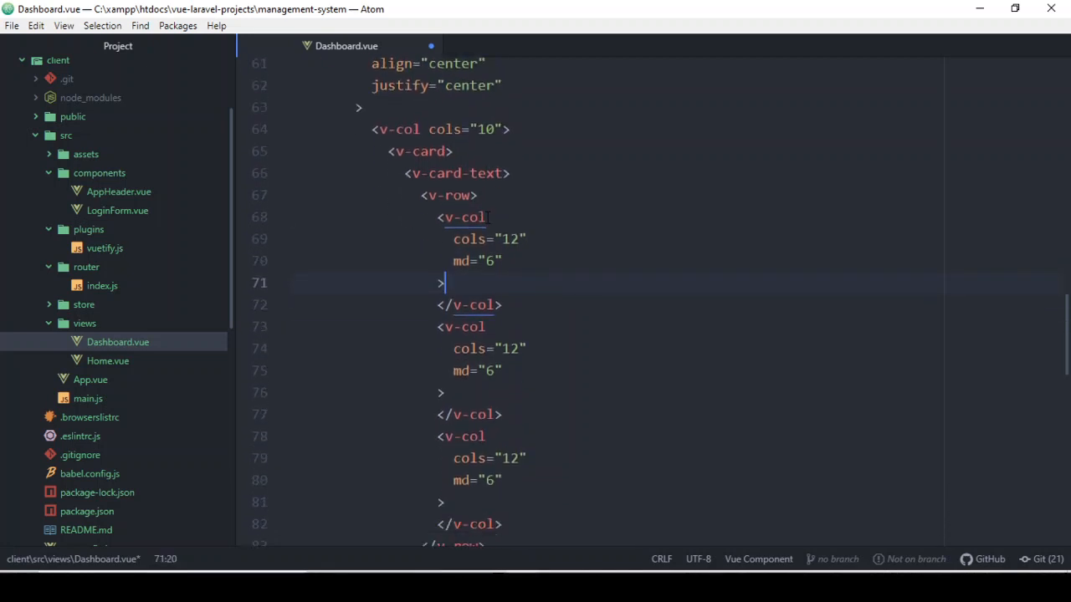
Step: Review Dashboard.vue and change primaryDrawer.clipped from false to true in data()
scroll(down, 3)
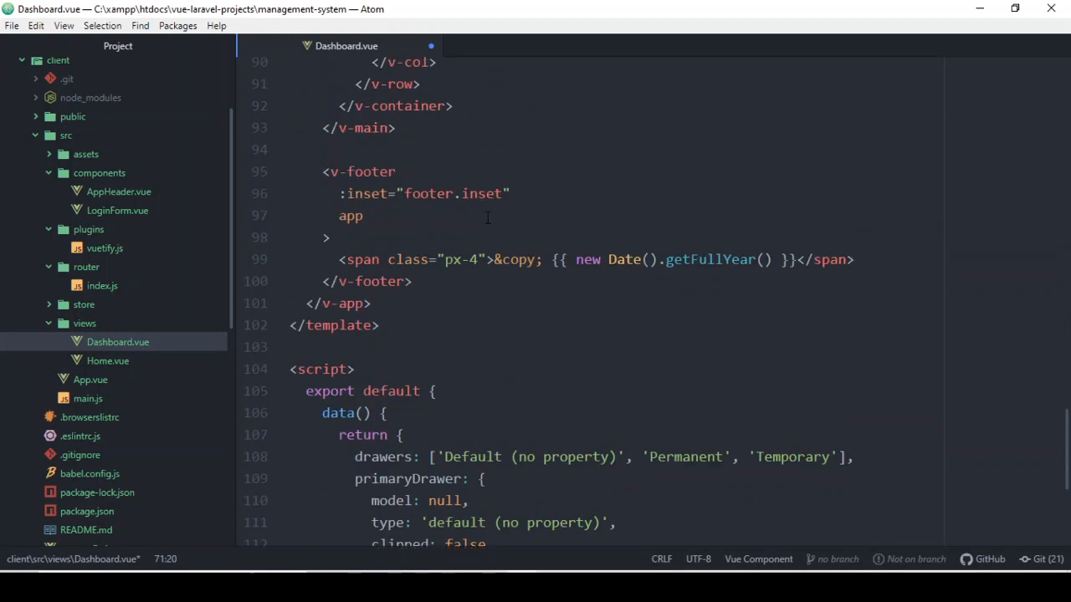
scroll(up, 3)
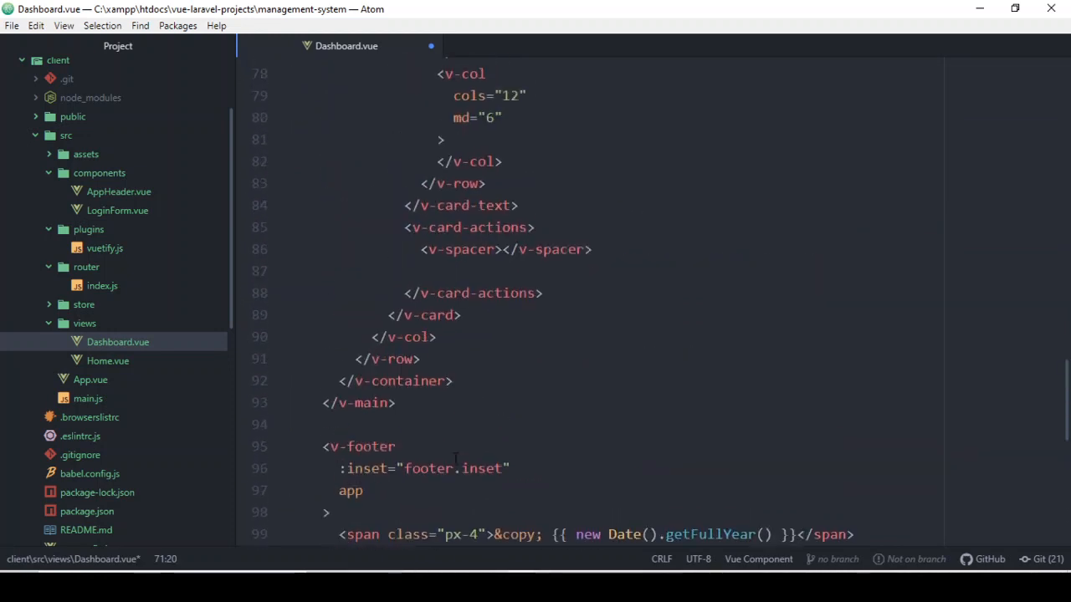
scroll(down, 3)
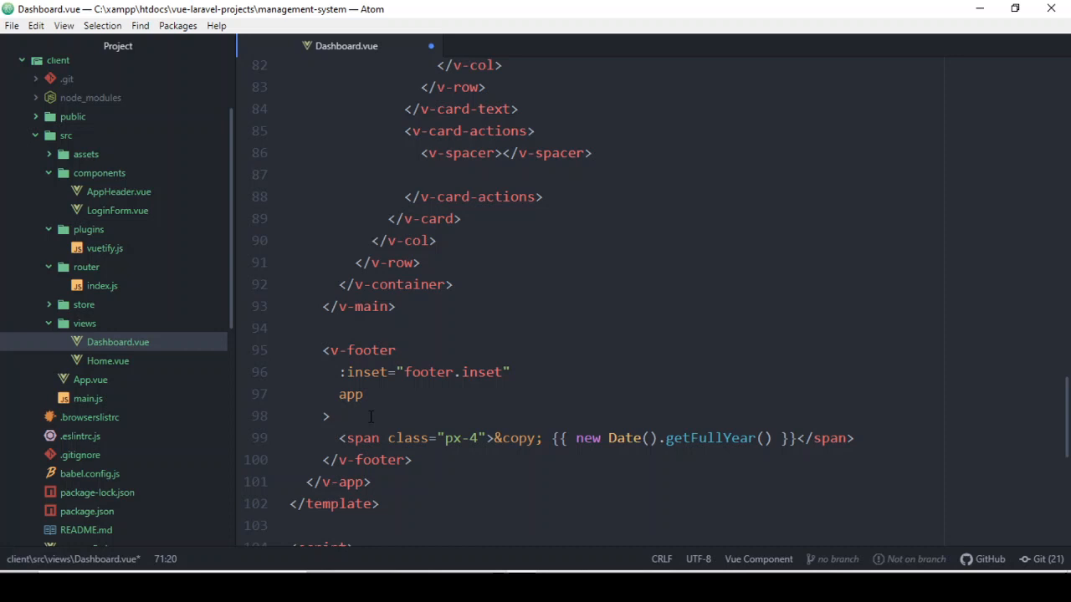
scroll(up, 3)
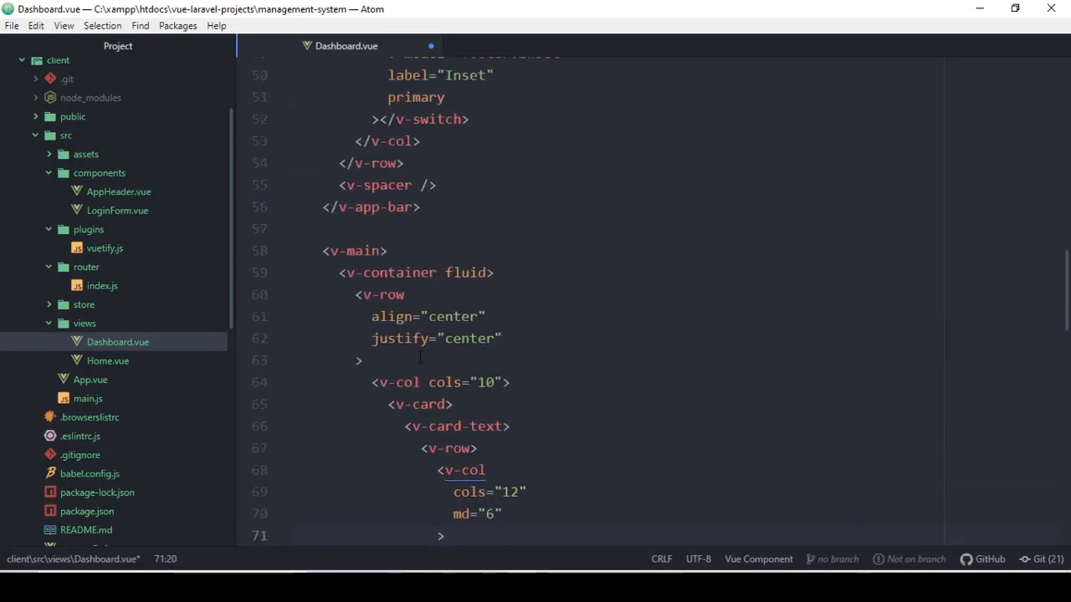
scroll(up, 3)
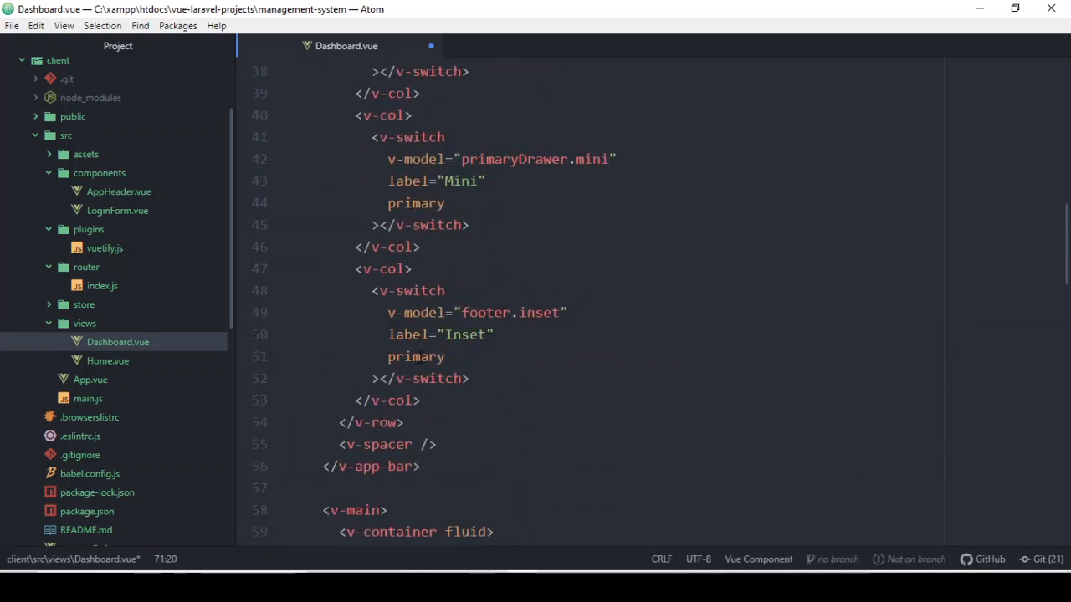
scroll(up, 3)
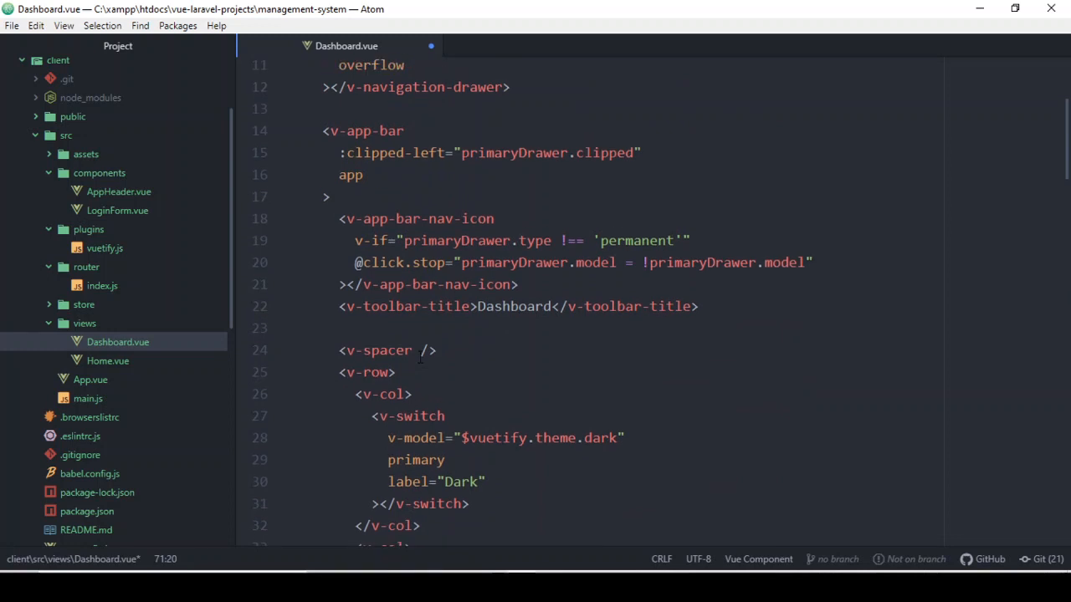
scroll(down, 3)
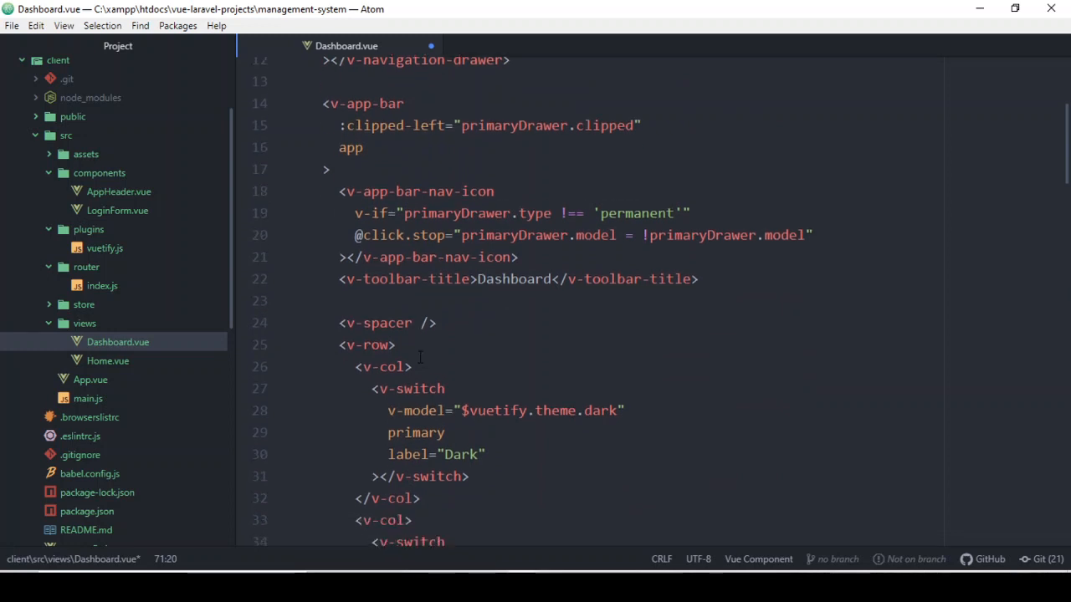
scroll(down, 3)
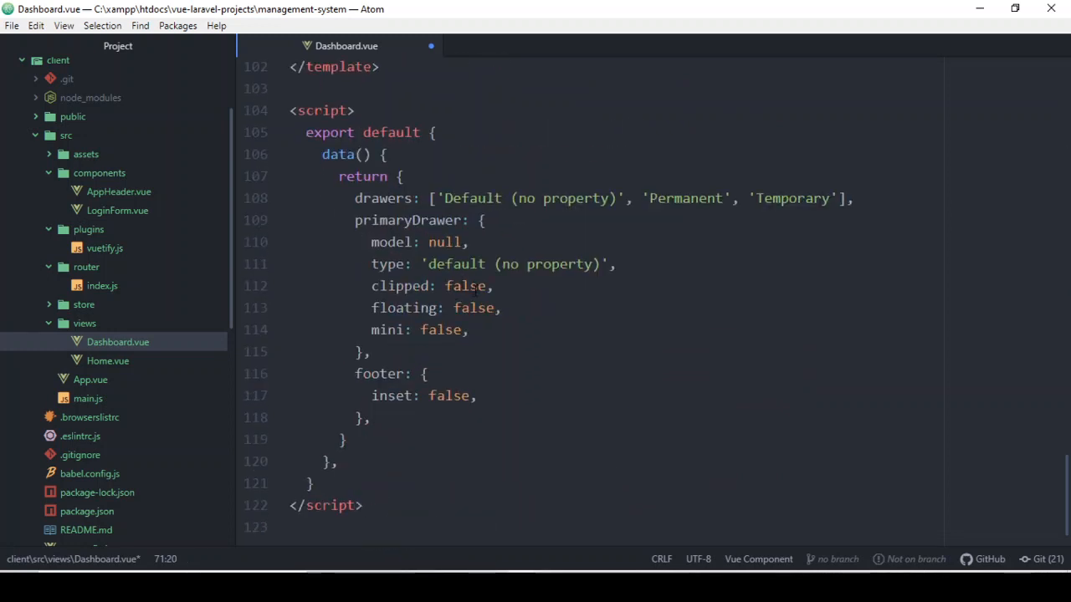
text(tru)
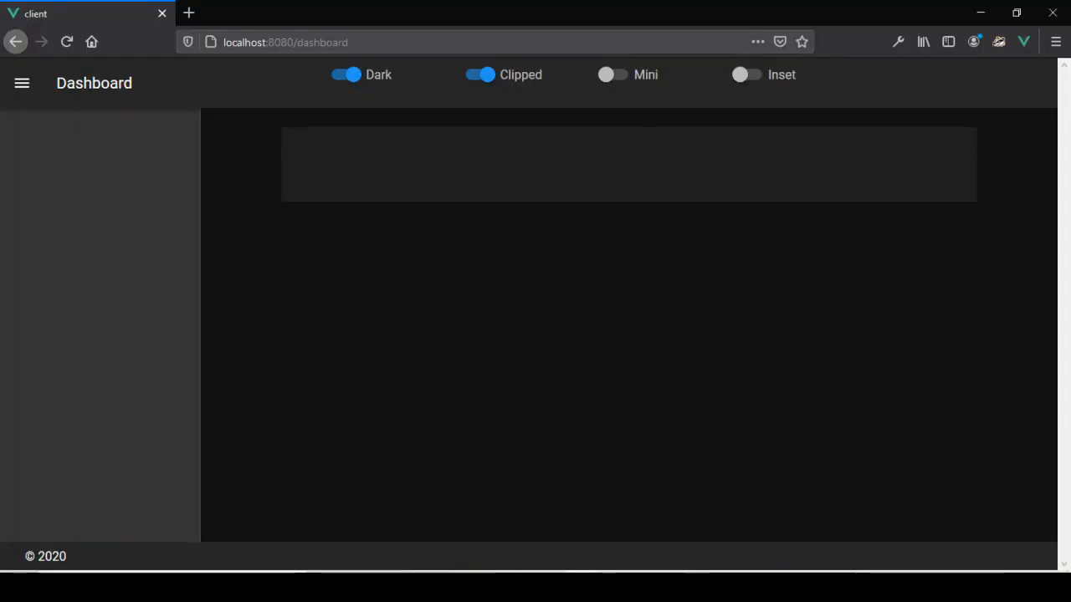
mouse_move(950, 214)
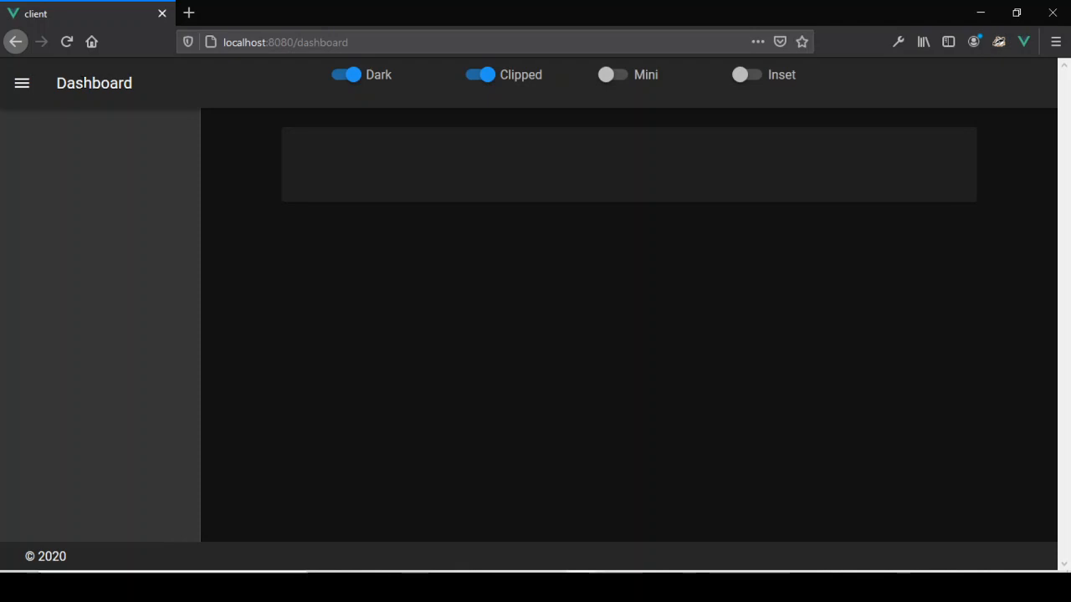
Step: Toggle the Clipped and Dark switches off and on to check the drawer and theme react
click(479, 74)
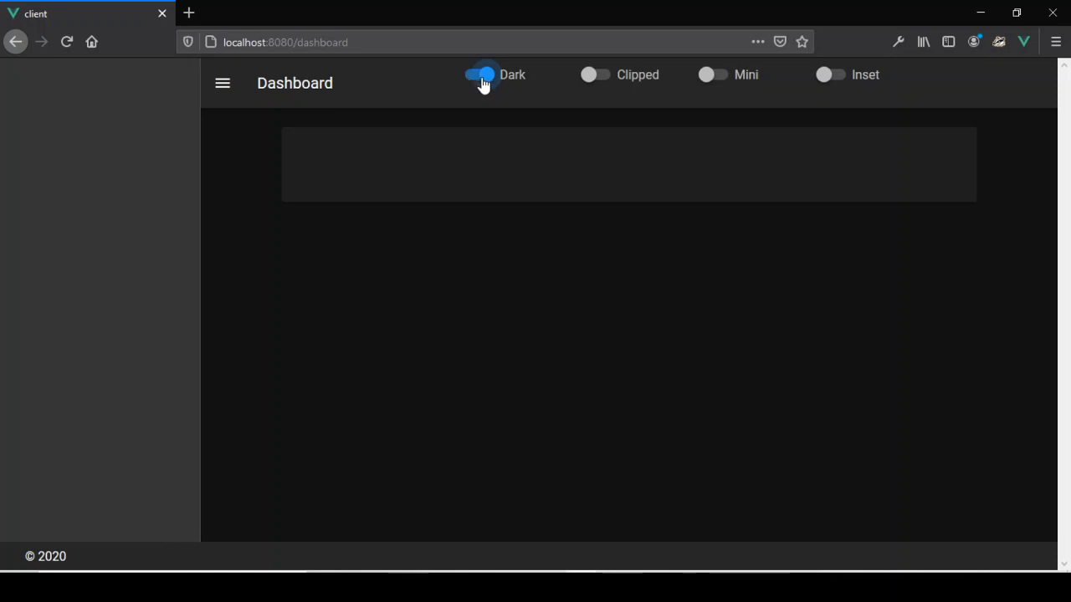
click(594, 74)
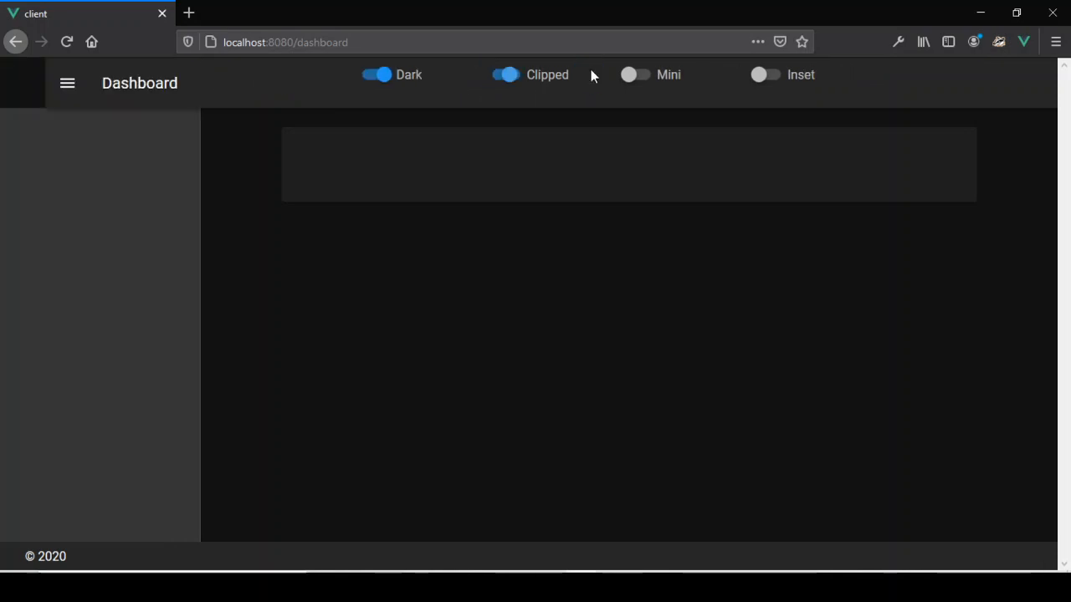
click(505, 74)
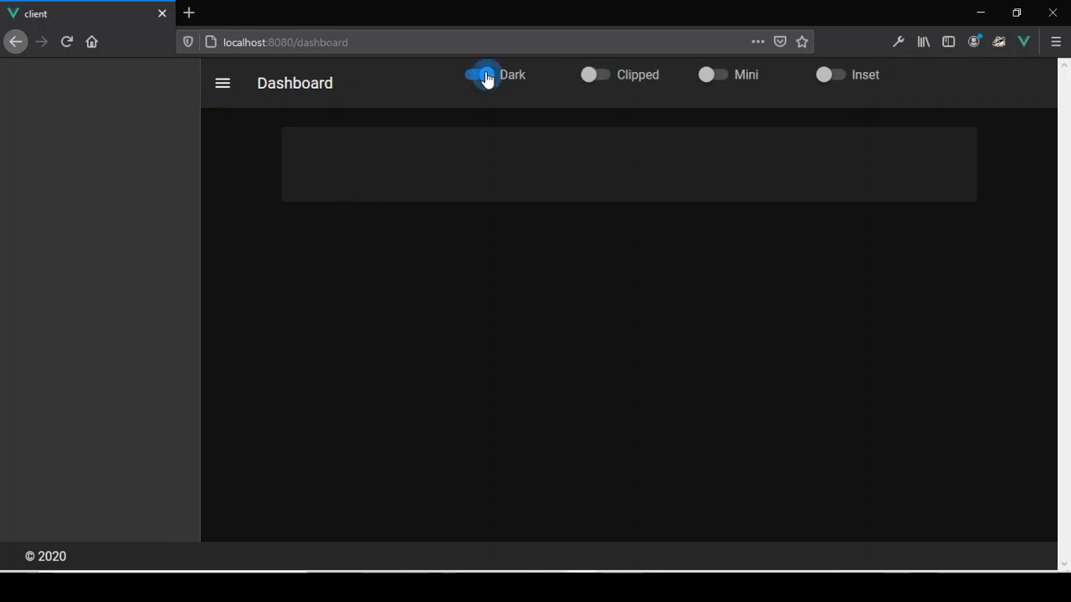
click(478, 73)
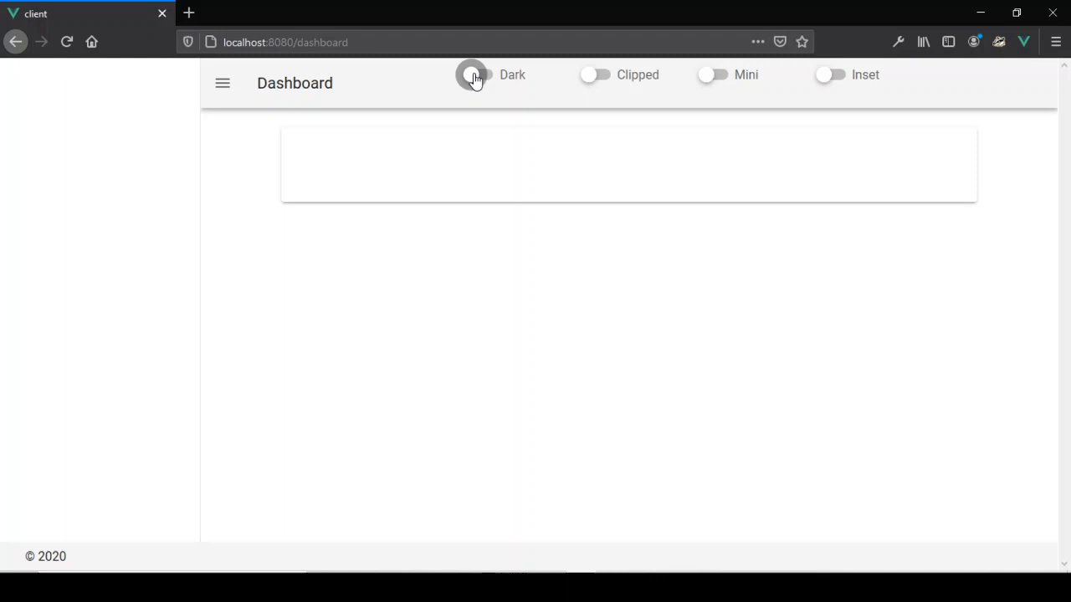
click(471, 73)
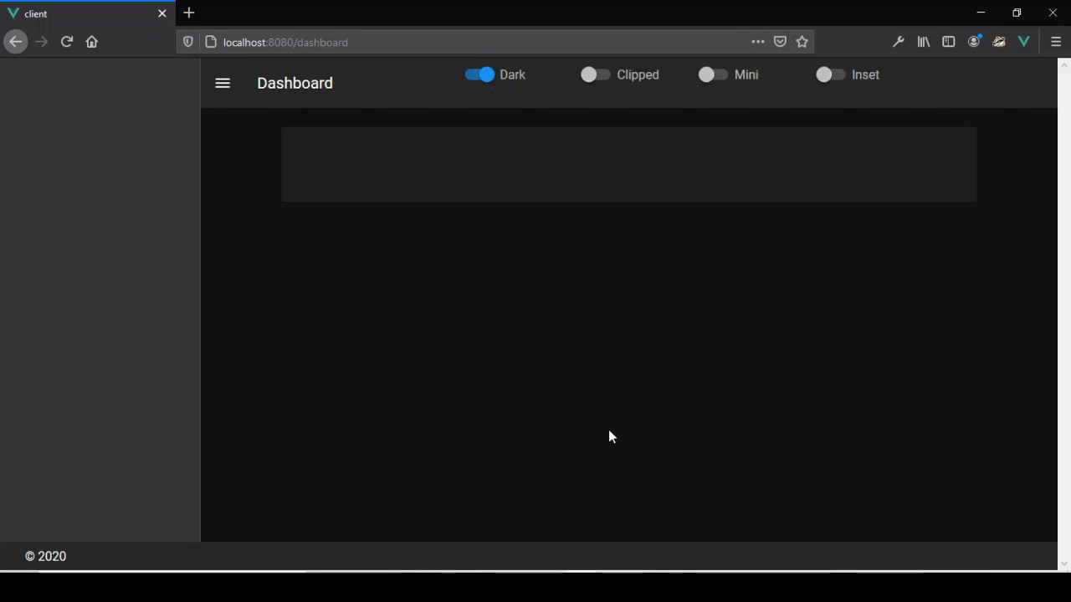
mouse_move(616, 80)
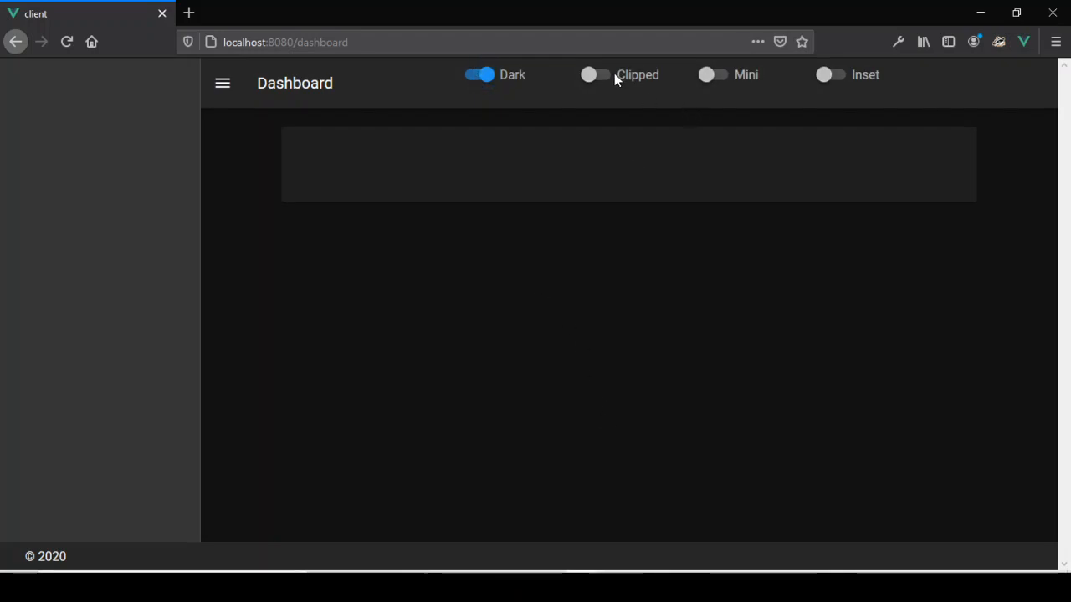
Step: Re-clip the drawer under the app bar and try the Mini and Inset options
click(596, 73)
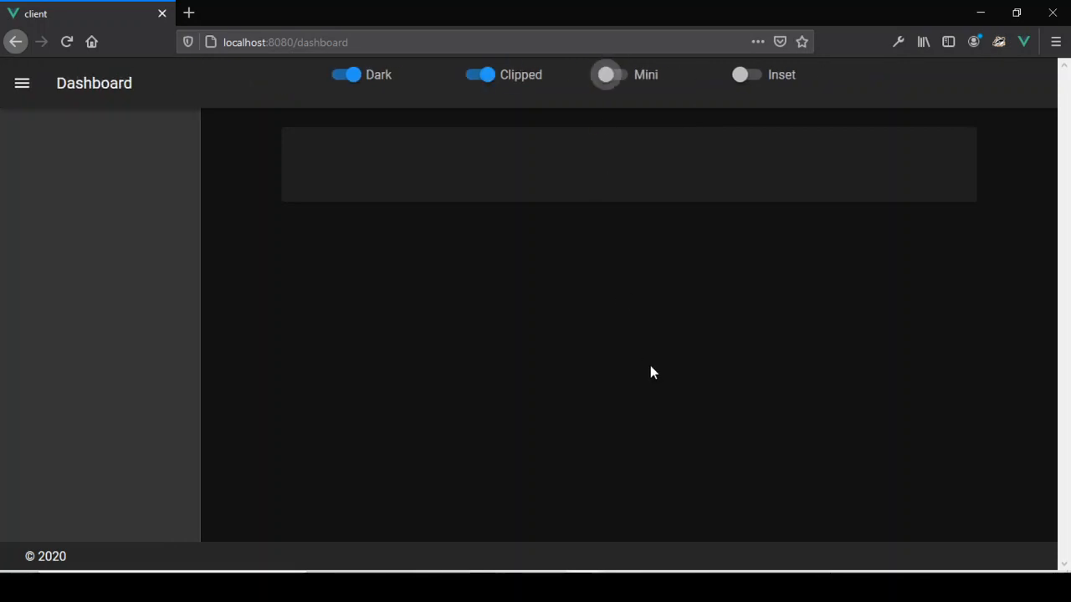
click(605, 74)
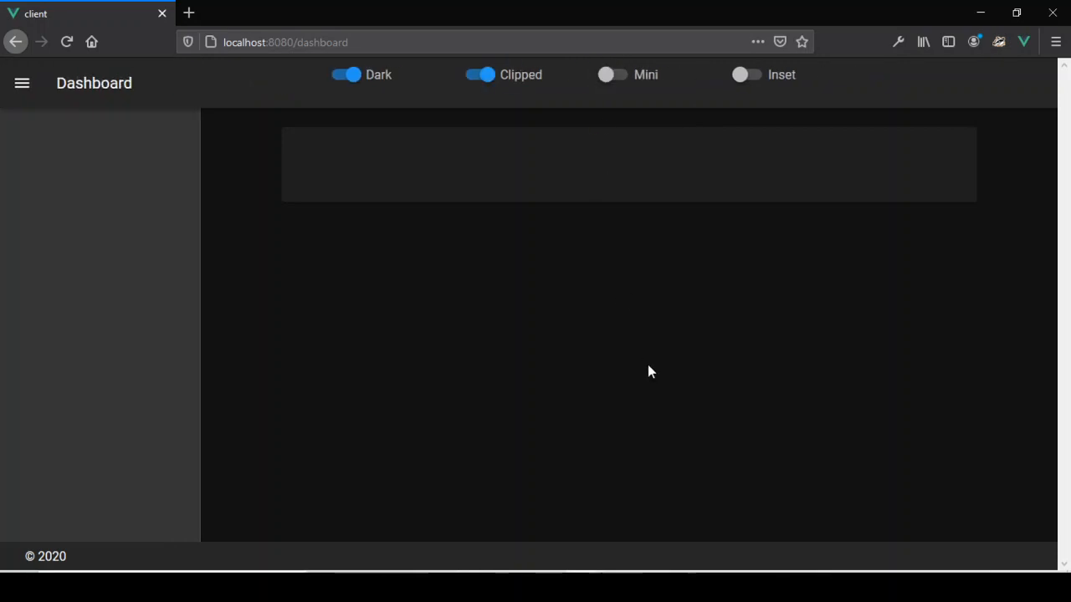
mouse_move(683, 350)
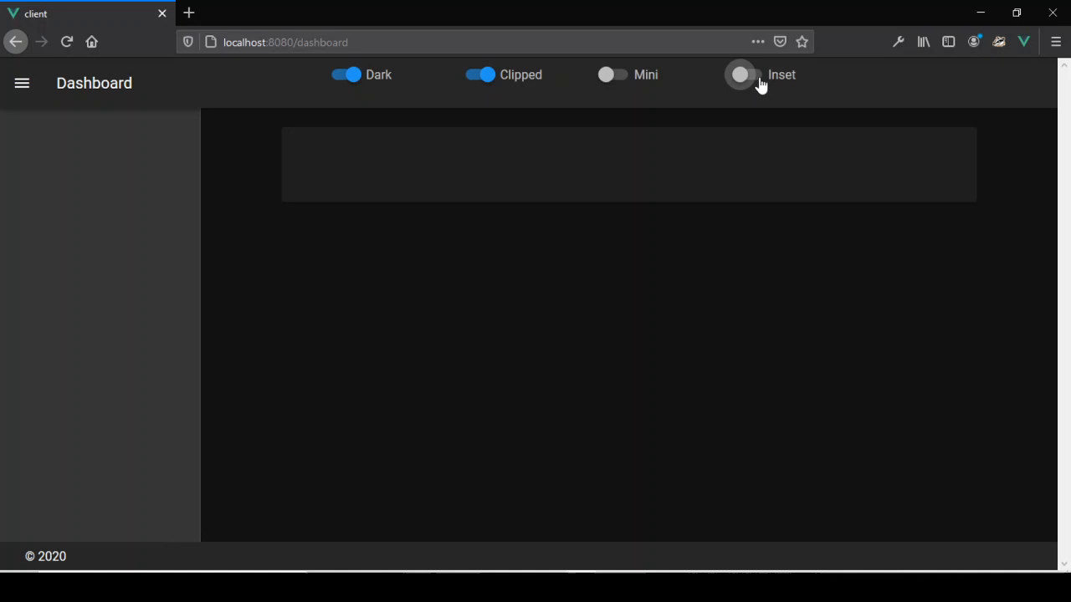
click(739, 73)
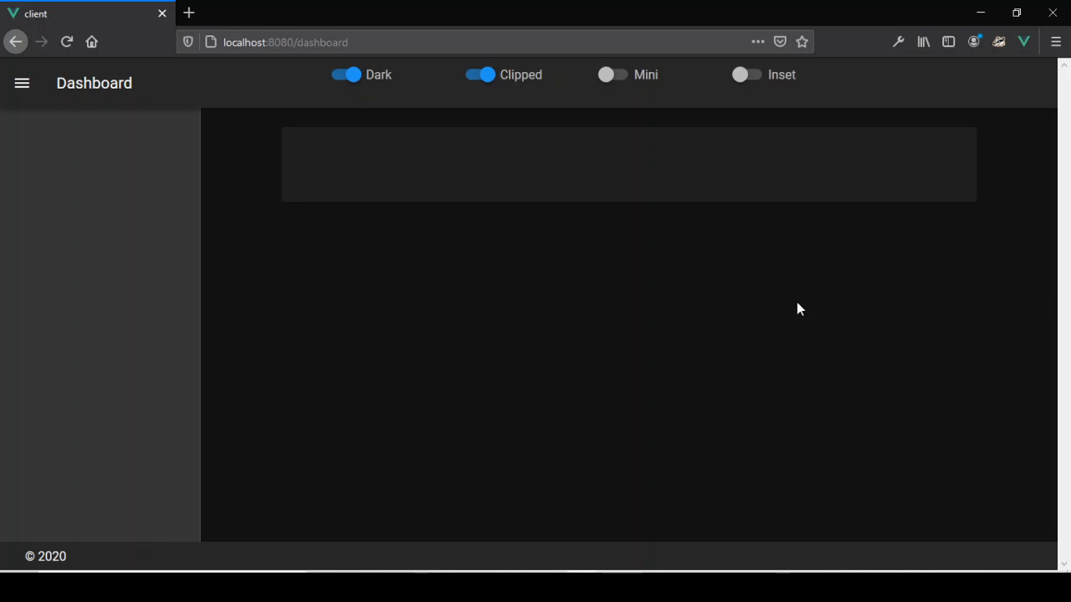
mouse_move(743, 74)
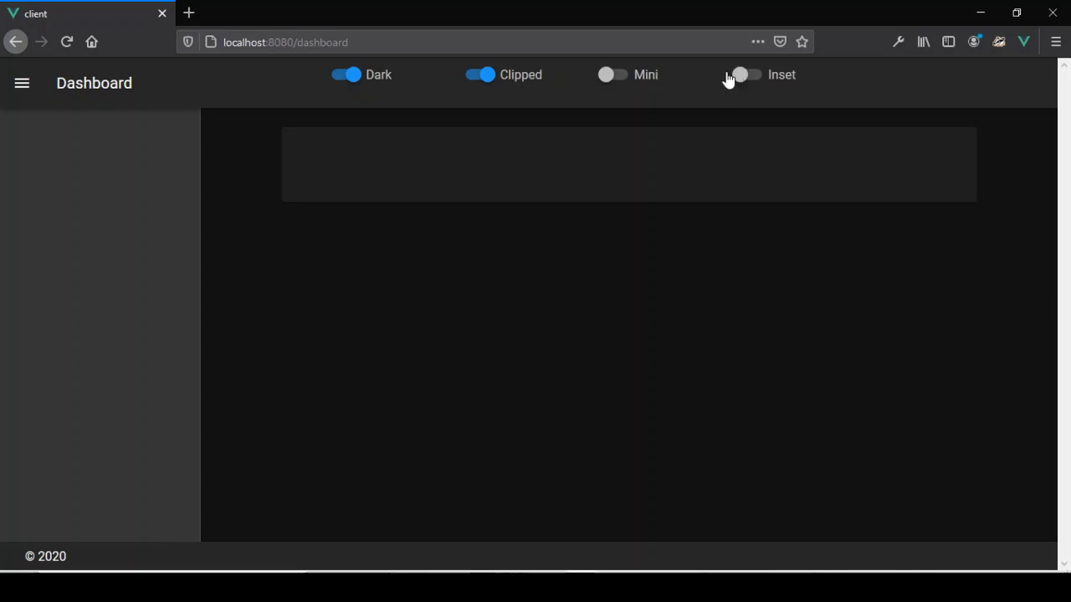
mouse_move(171, 96)
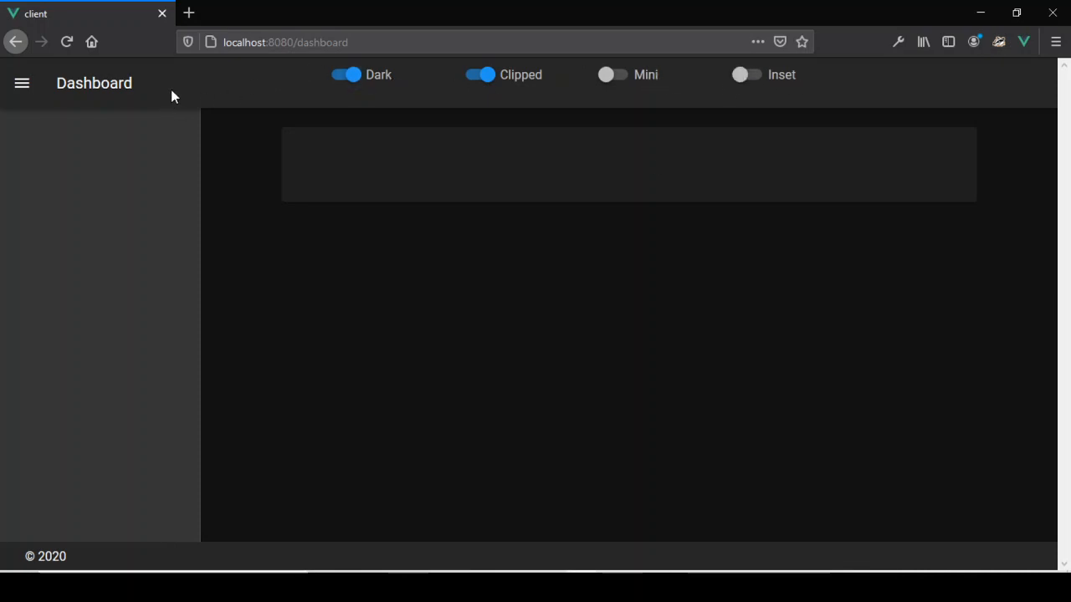
mouse_move(269, 123)
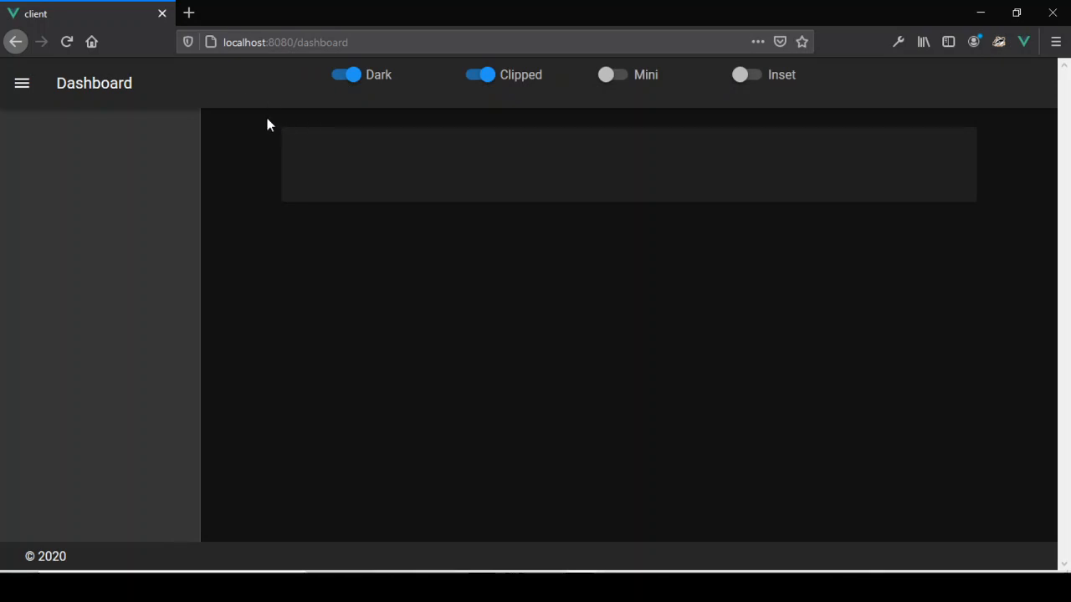
mouse_move(589, 358)
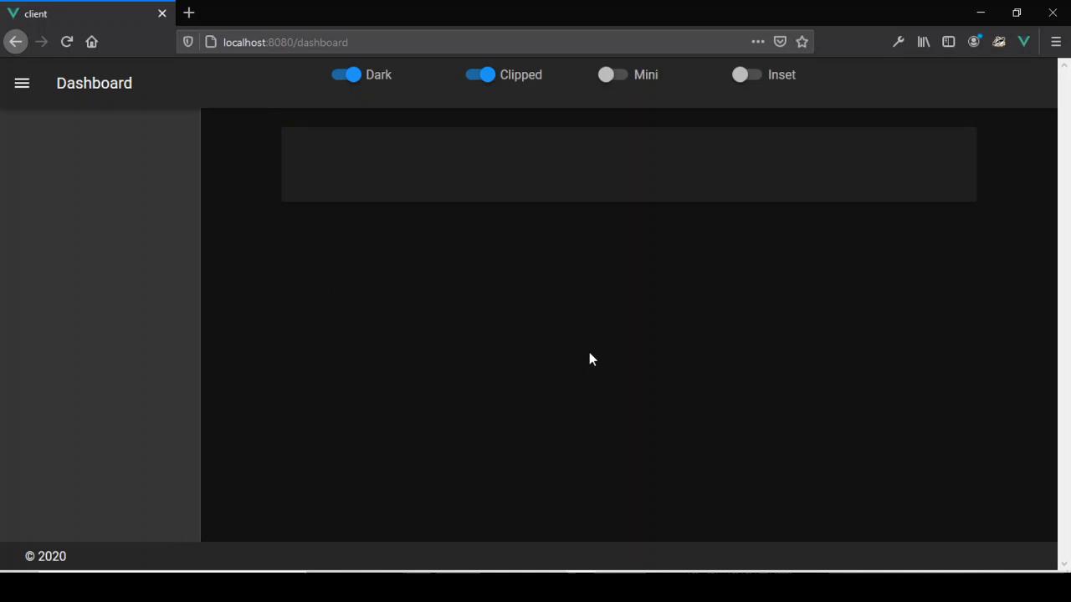
mouse_move(564, 552)
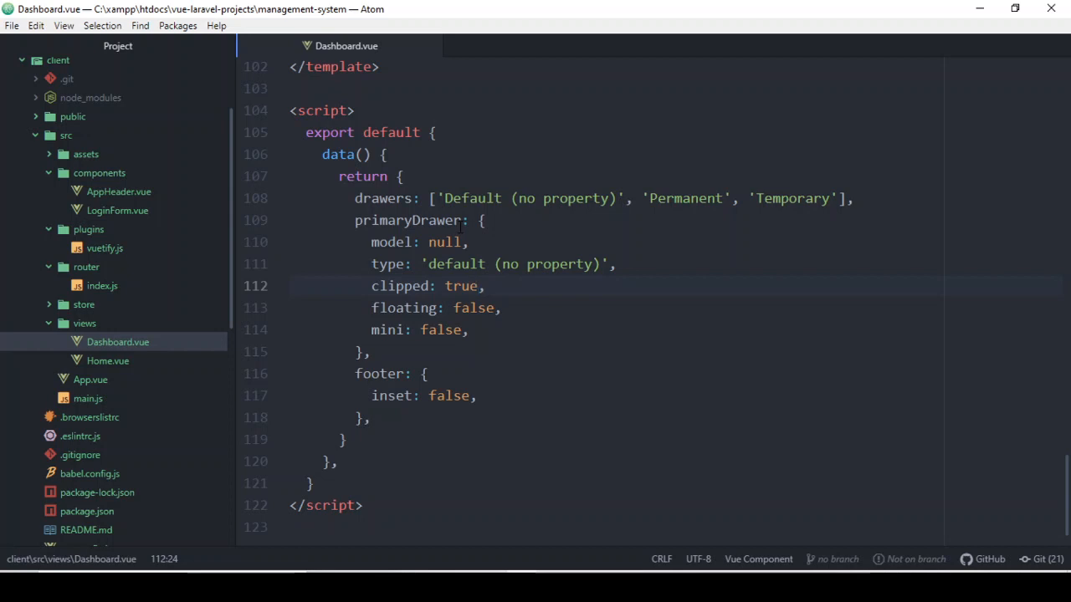
right_click(101, 172)
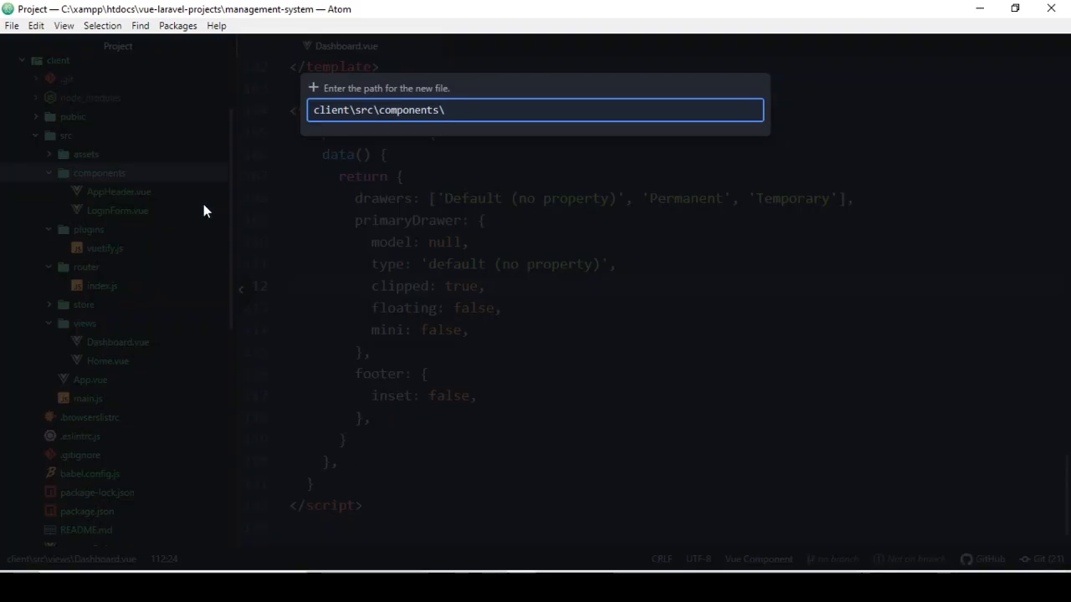
text(App)
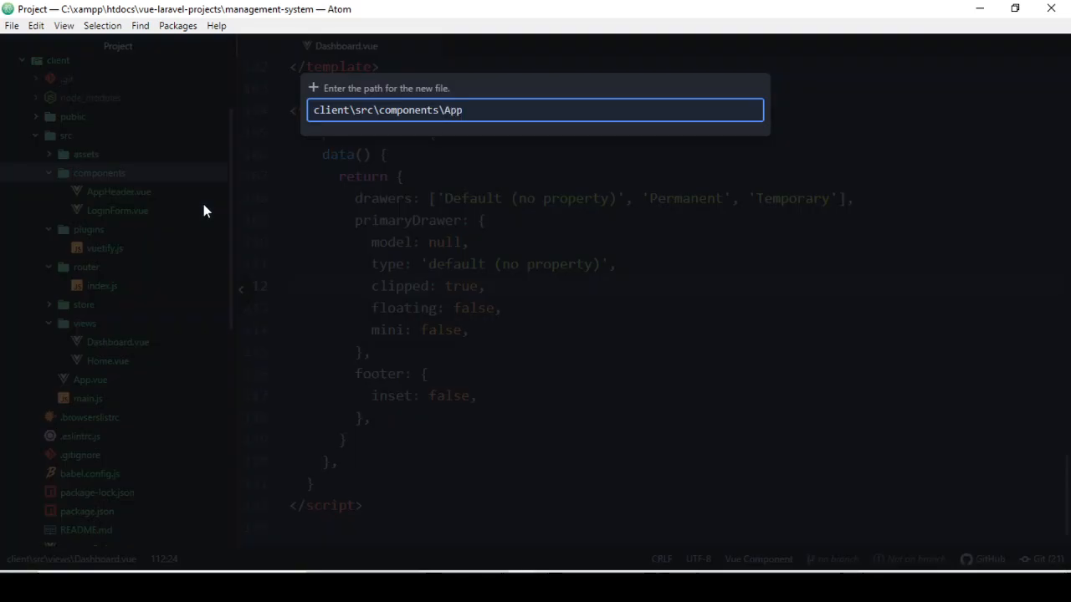
key(Backspace)
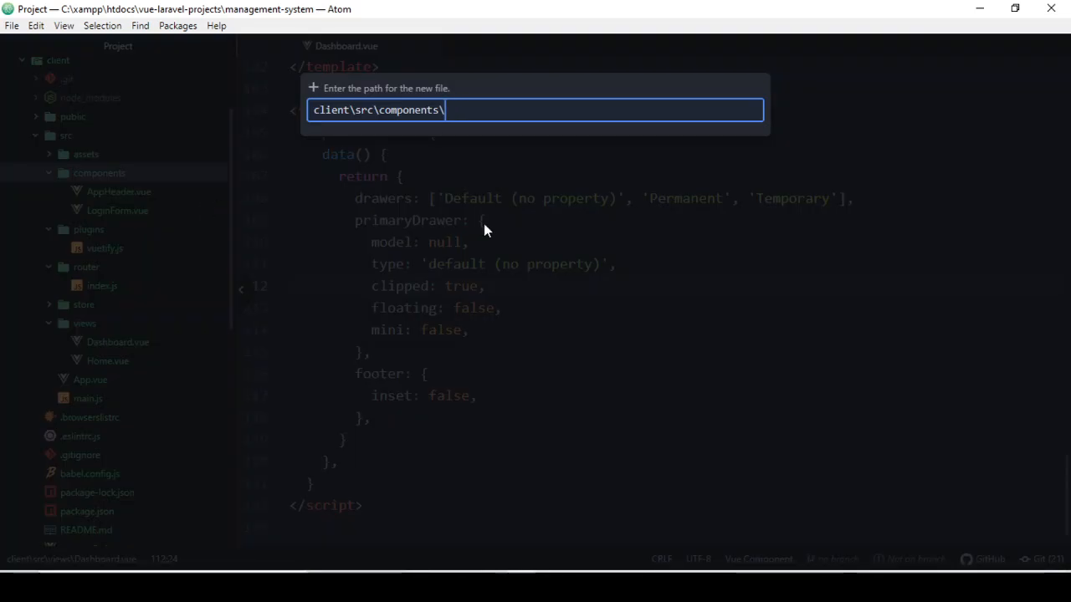
key(escape)
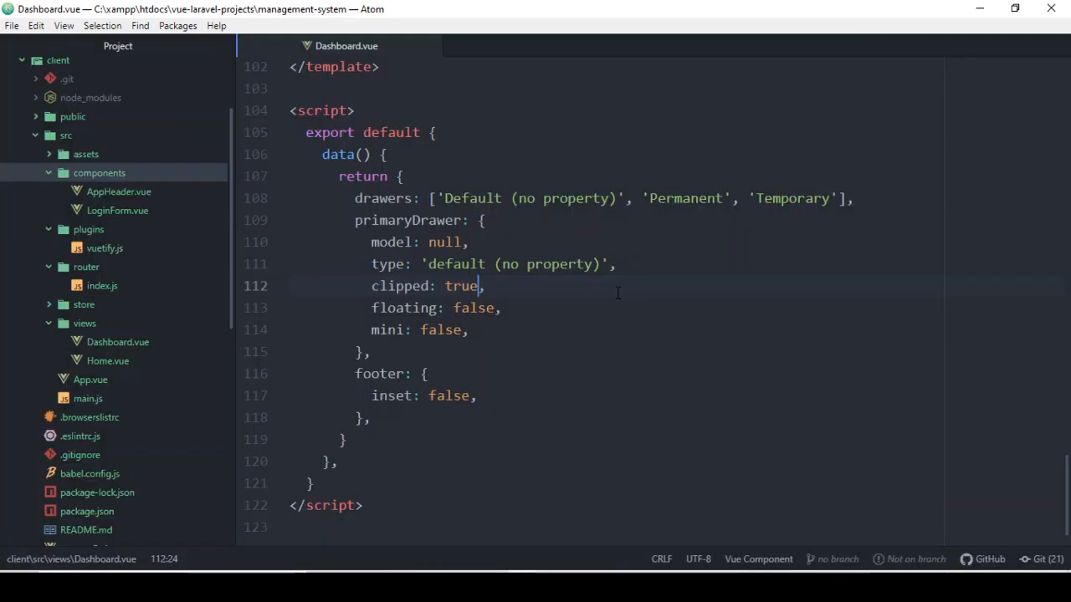
scroll(up, 3)
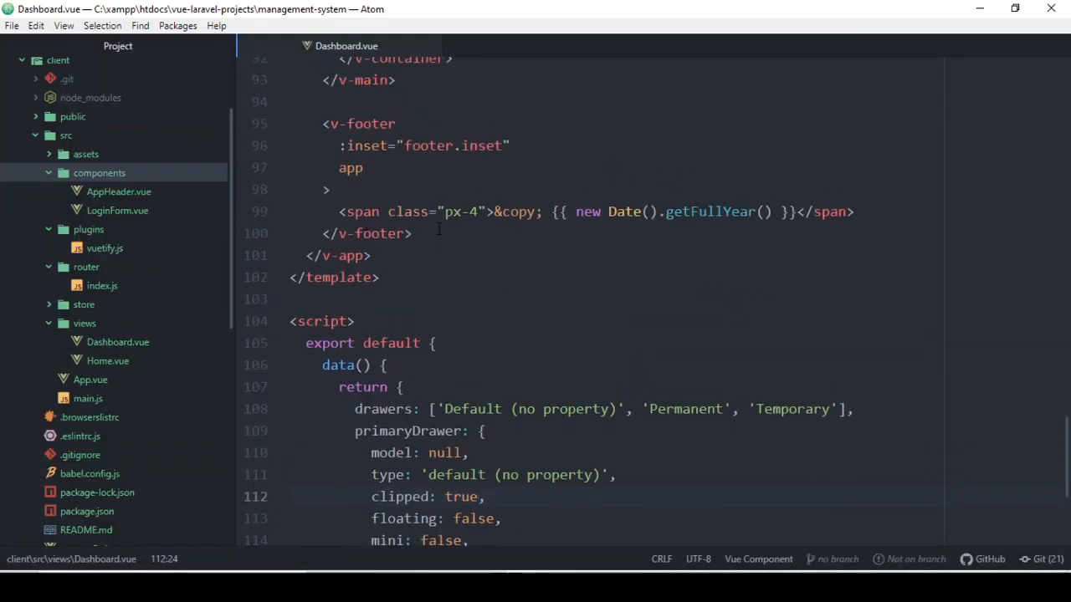
scroll(up, 3)
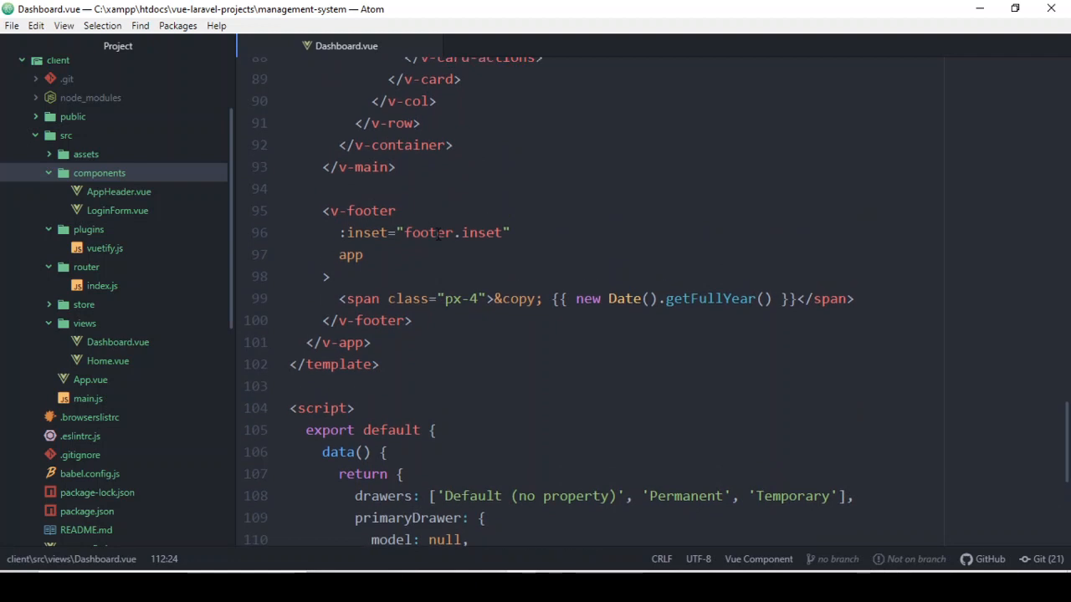
scroll(up, 3)
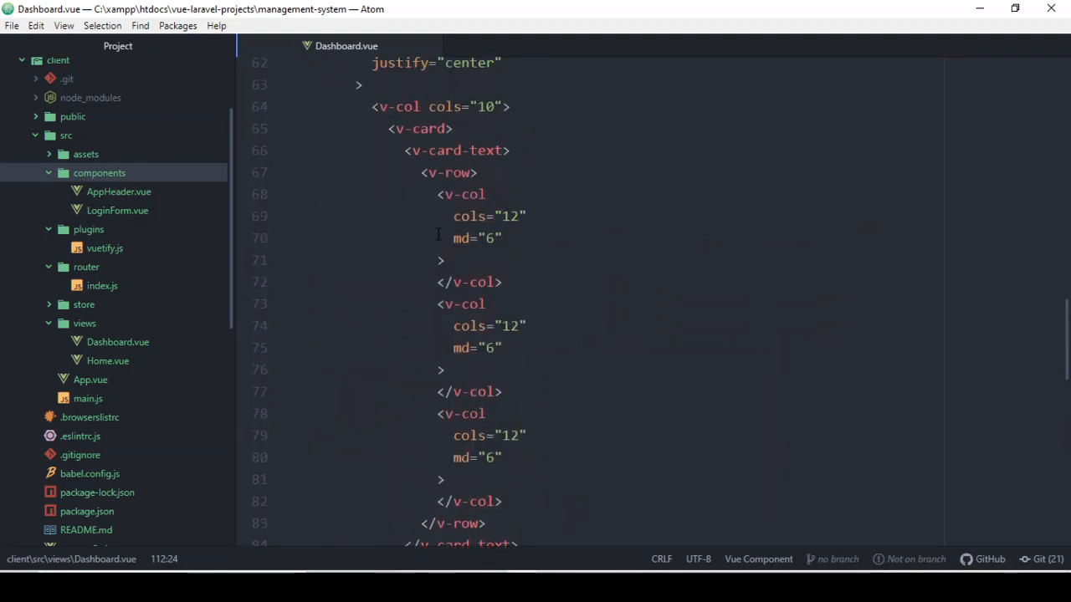
scroll(up, 3)
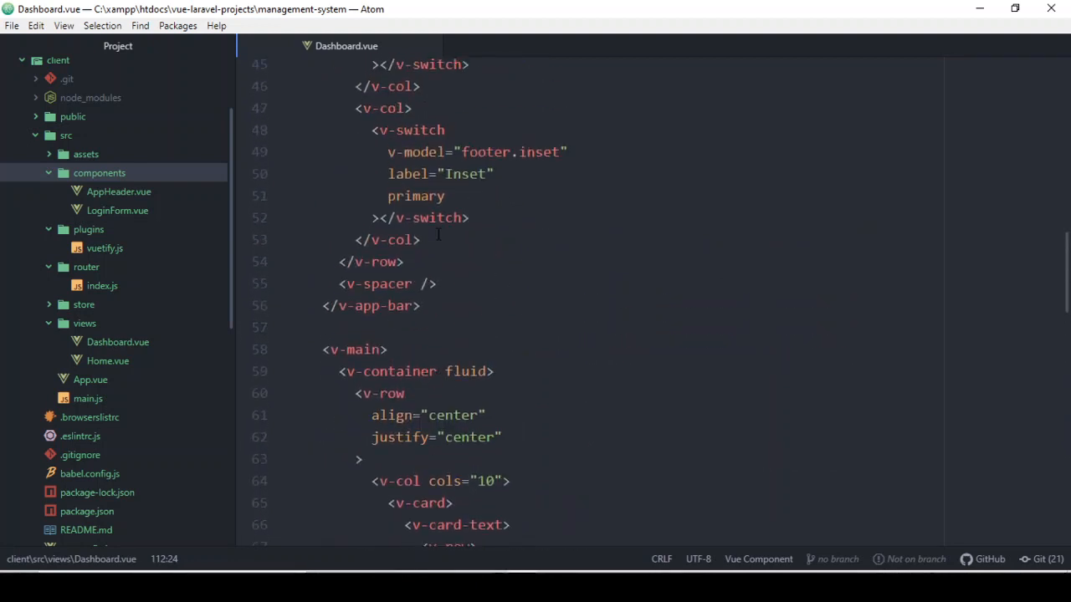
scroll(up, 3)
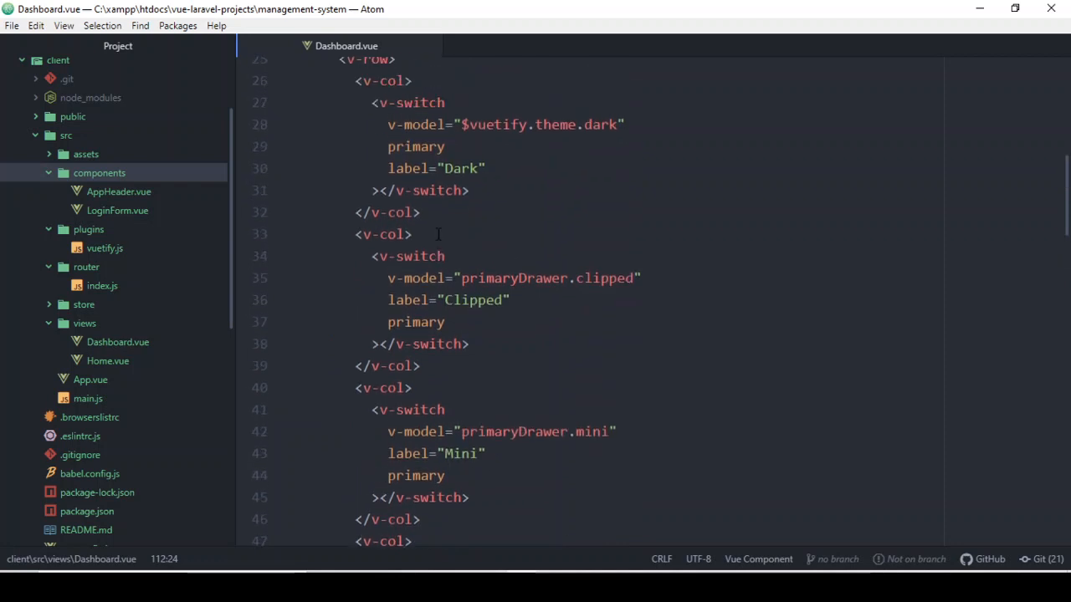
scroll(up, 3)
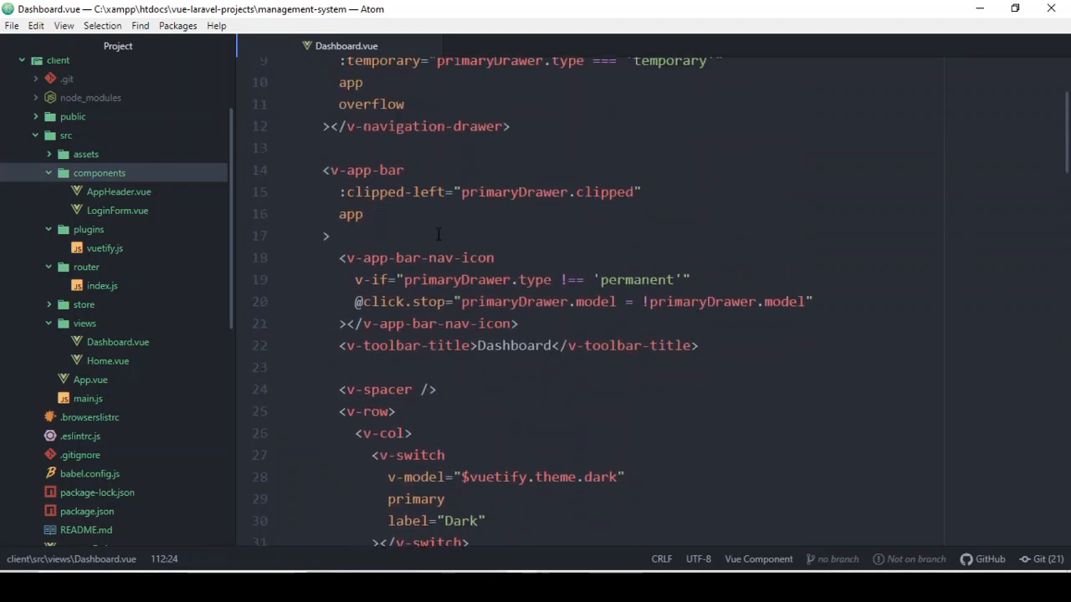
scroll(up, 3)
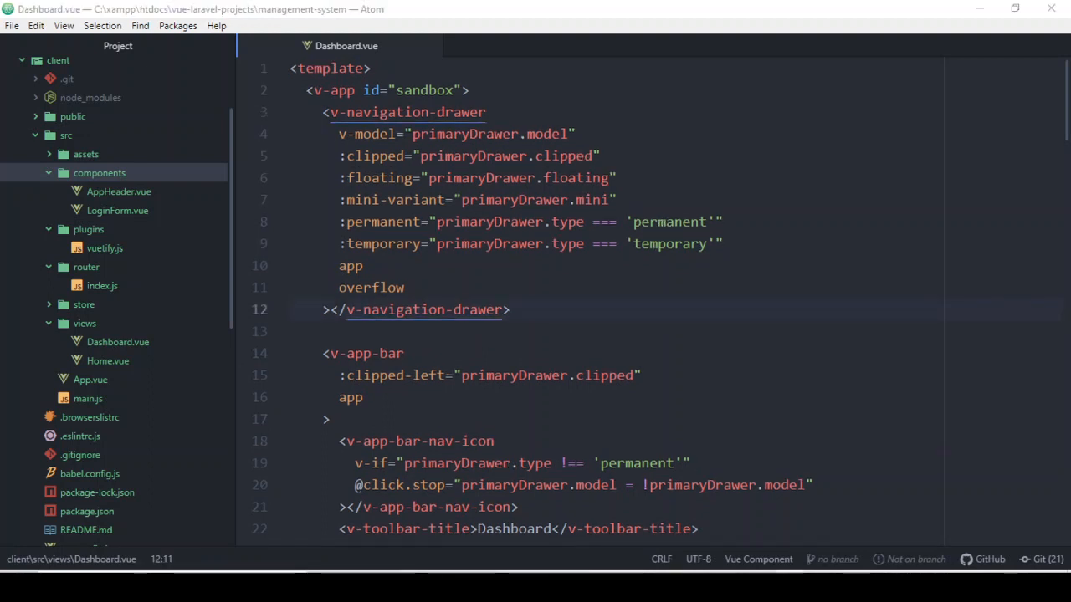
mouse_move(433, 278)
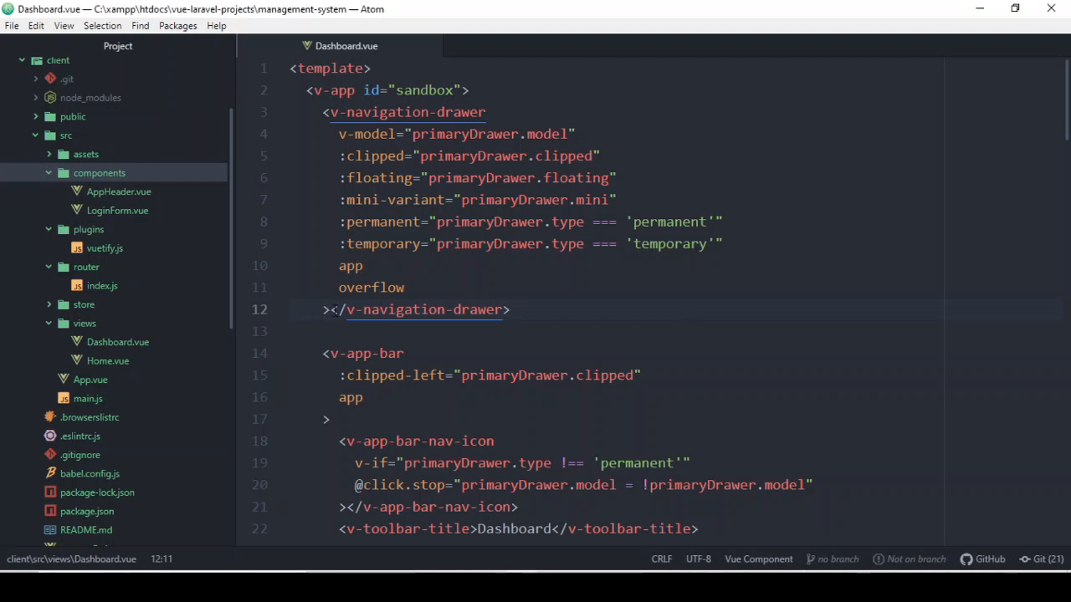
Step: Add an empty <v-list> element inside the v-navigation-drawer
click(459, 358)
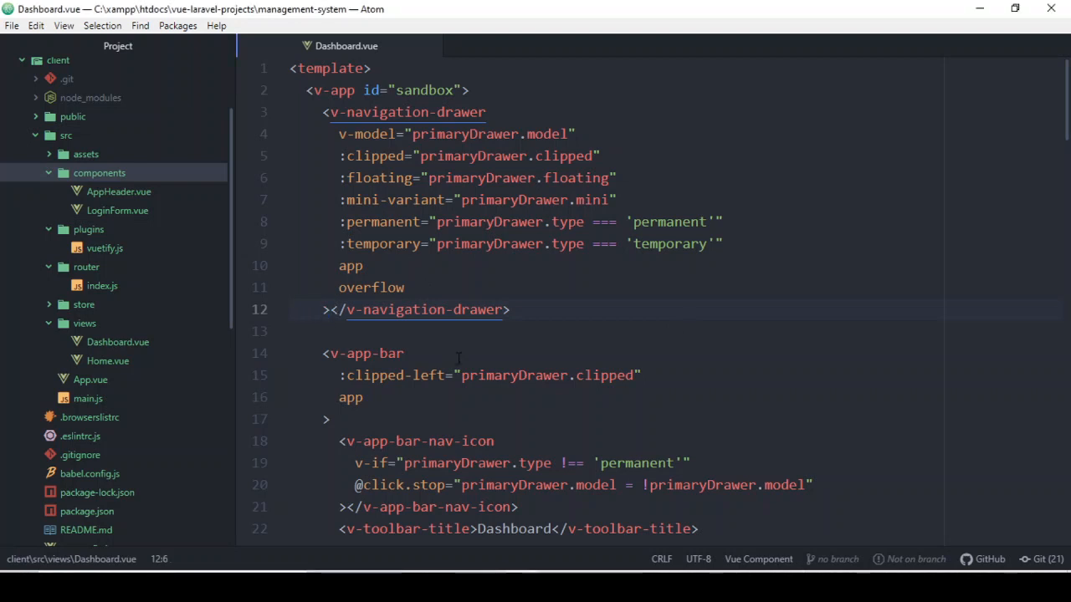
key(enter)
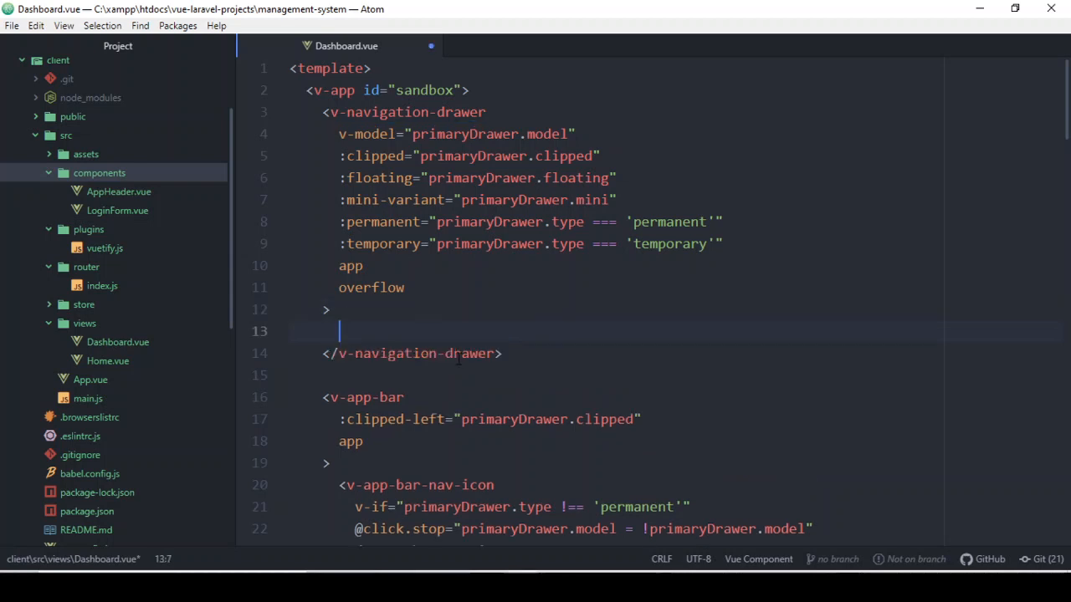
text(<)
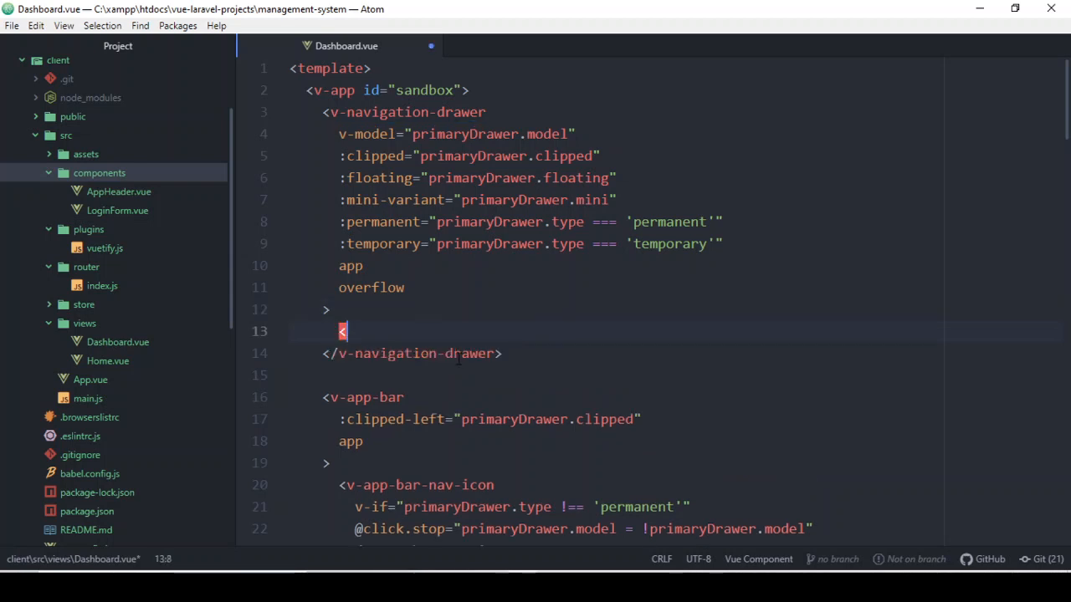
text(v)
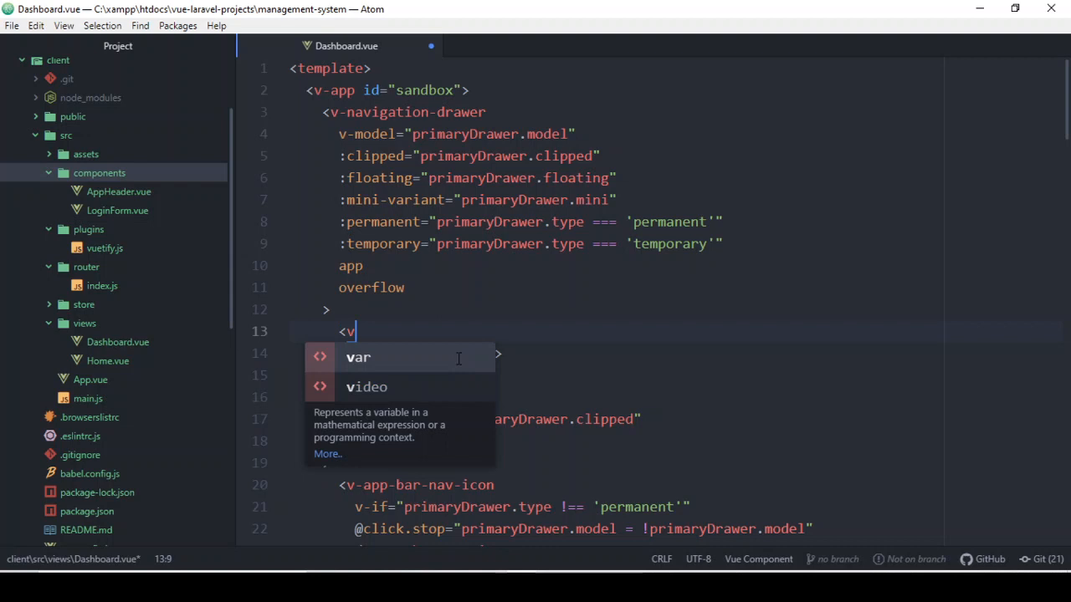
text(-list)
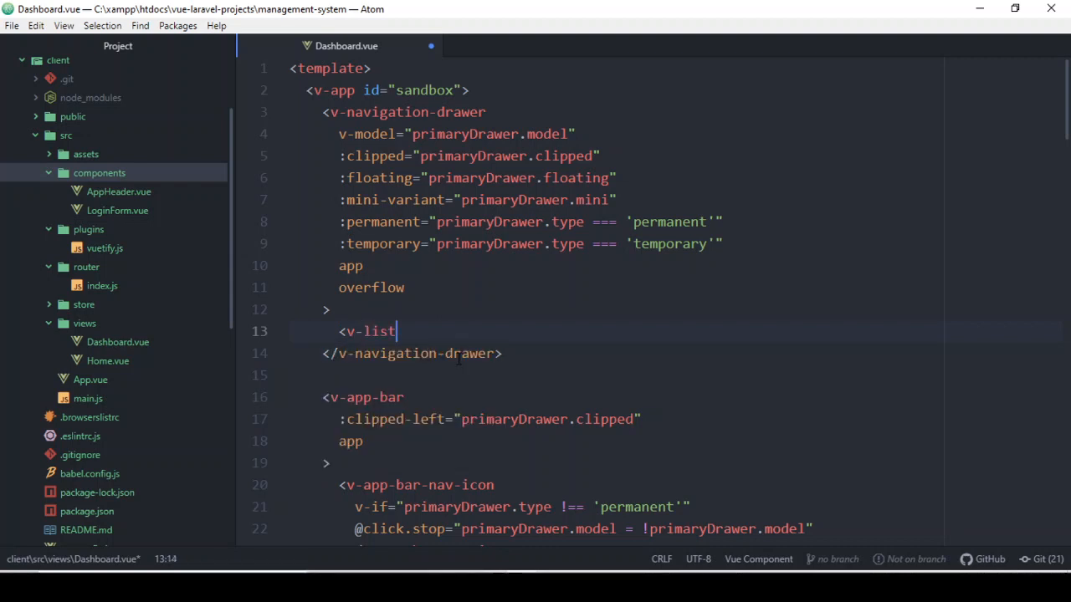
text(-)
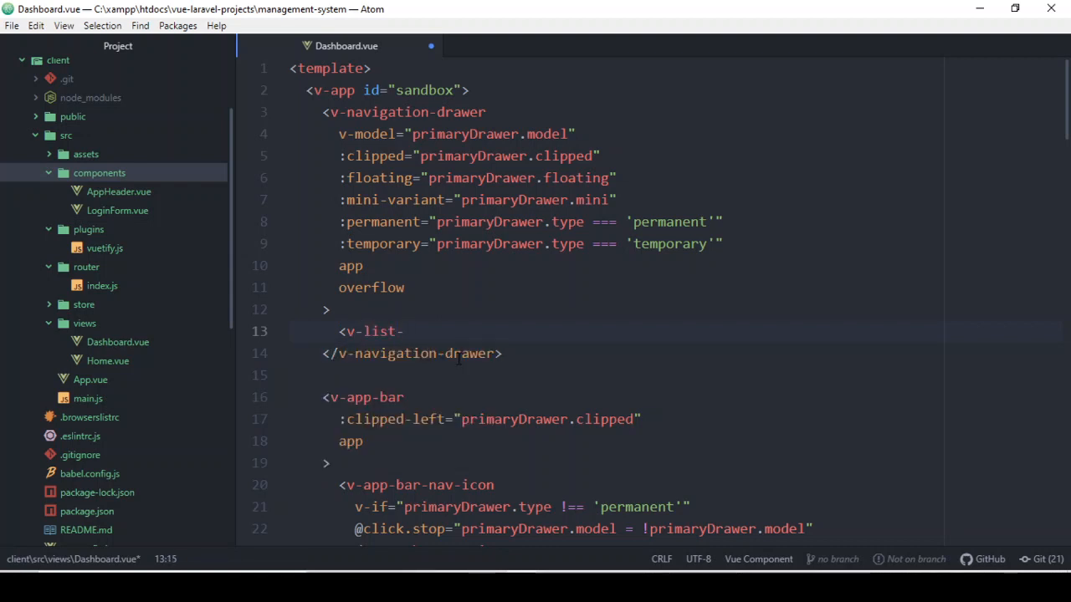
key(Backspace)
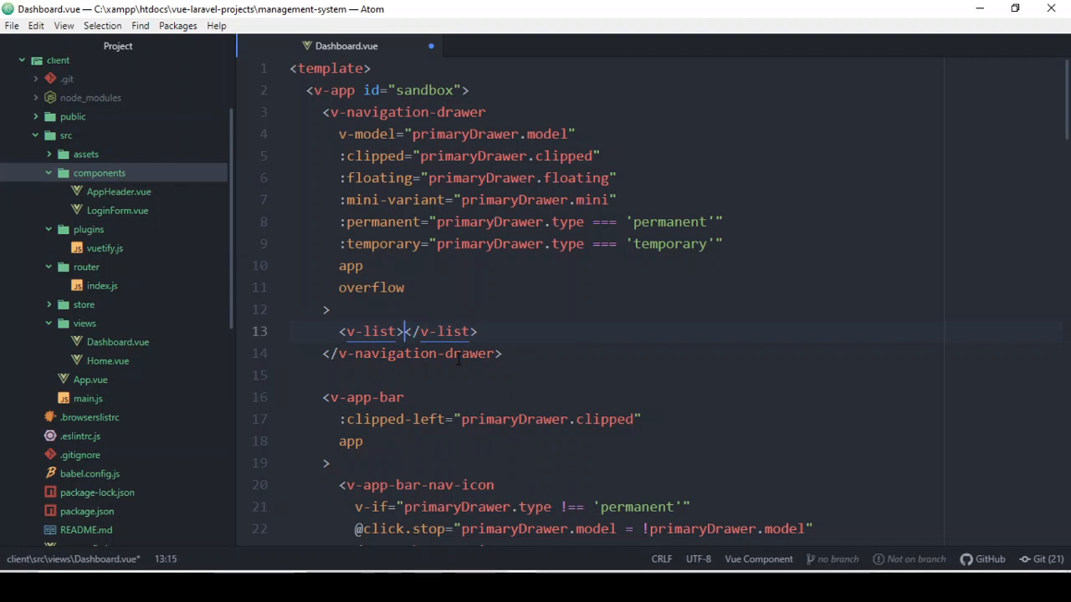
Step: Add a <v-list-item> reading Dashboard inside the new list
key(enter)
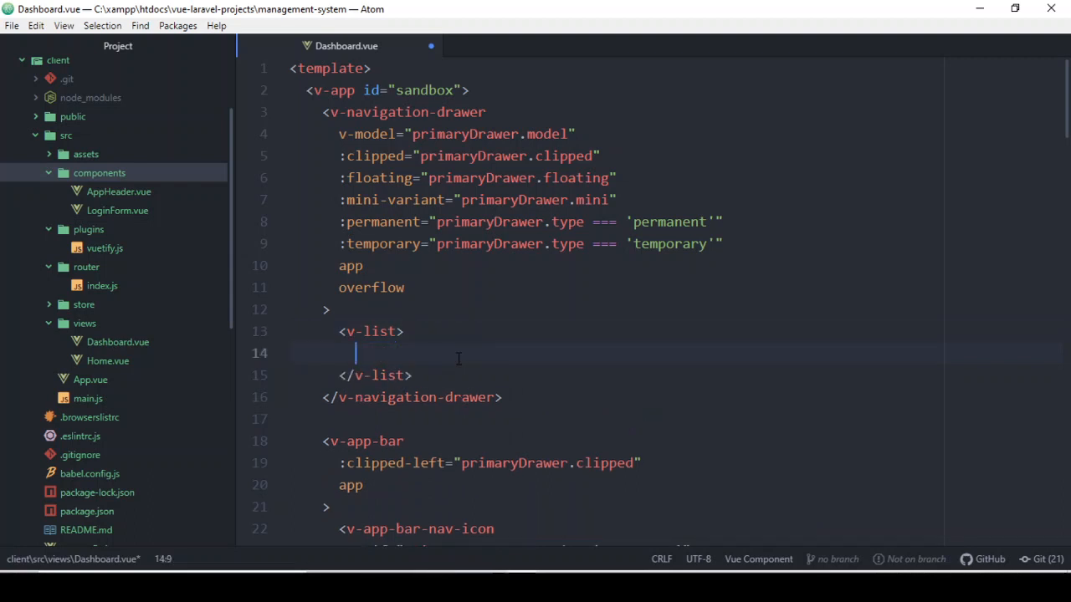
text(<v-list)
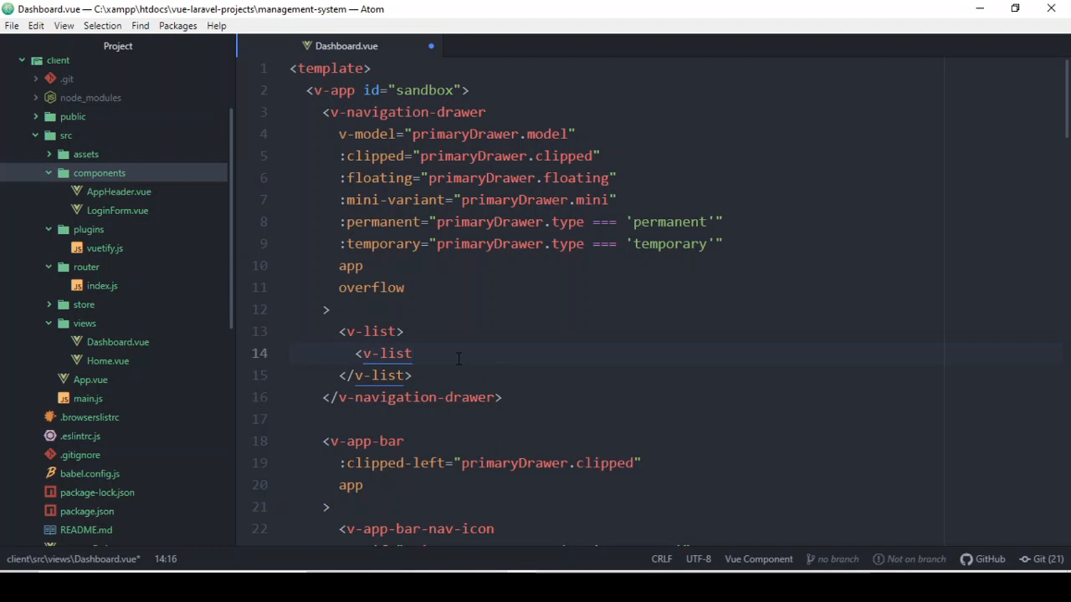
text(-ite)
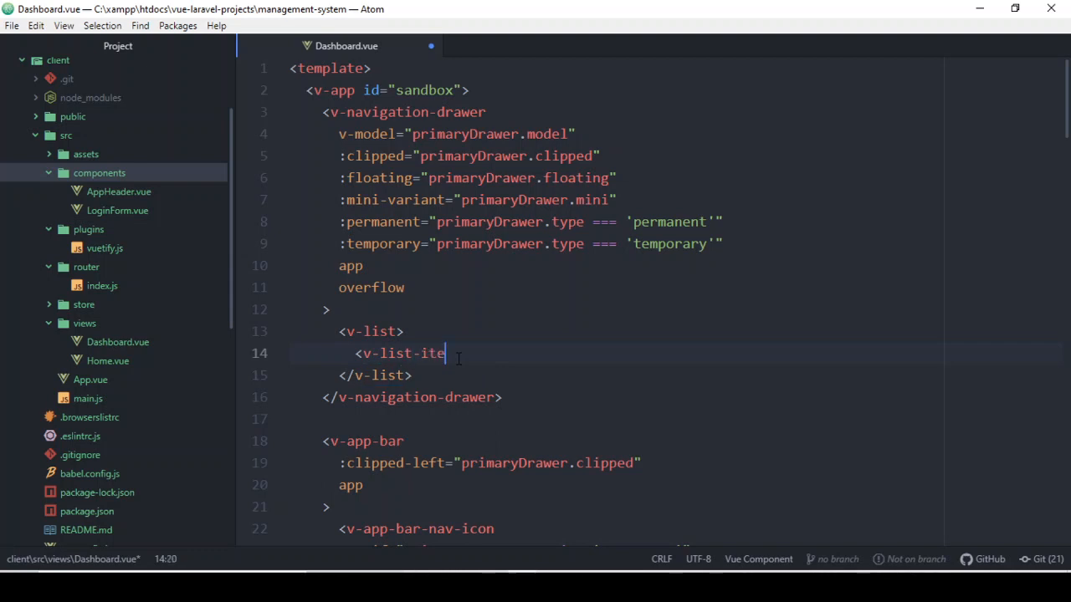
text(m></v-list-)
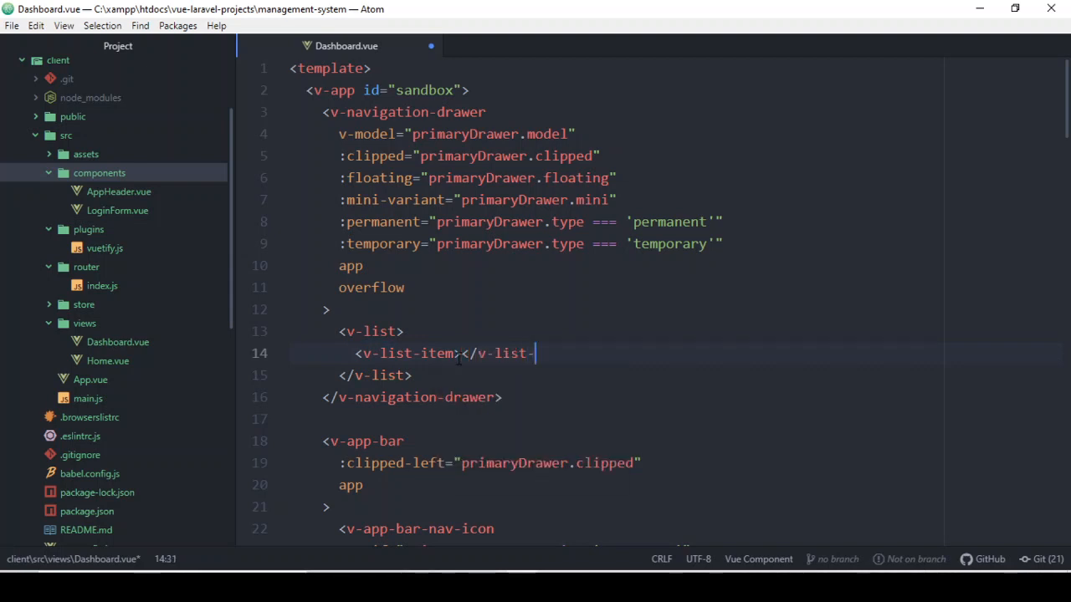
text(item>)
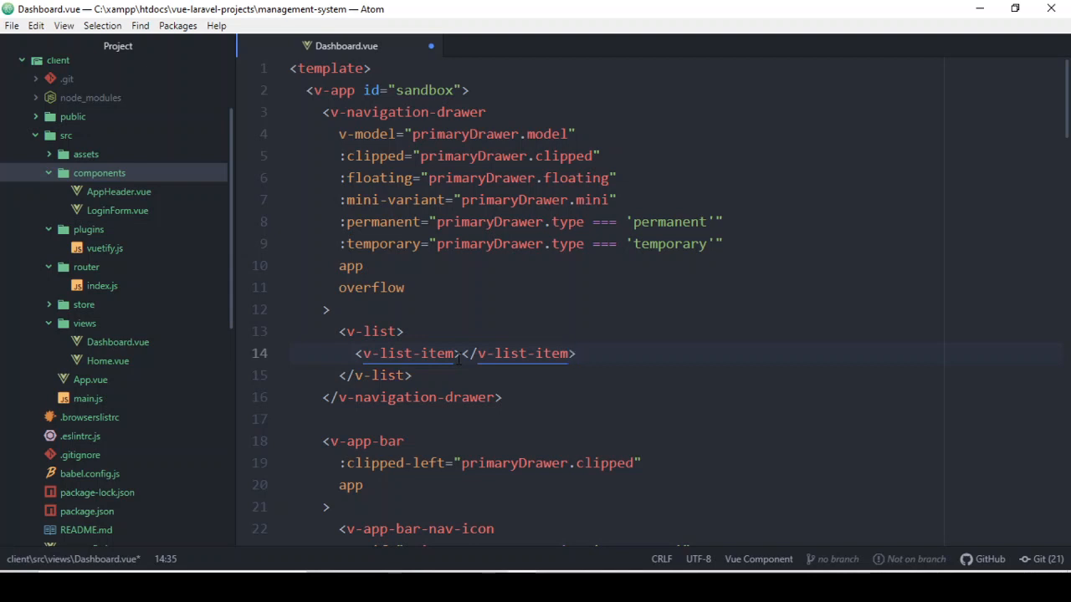
click(462, 352)
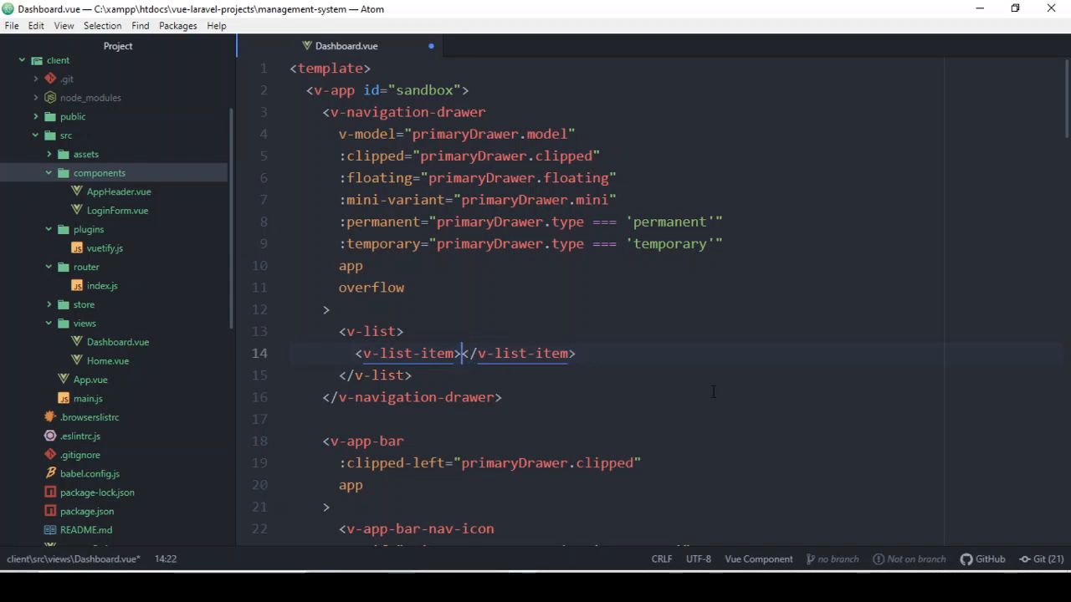
text(Dashboard)
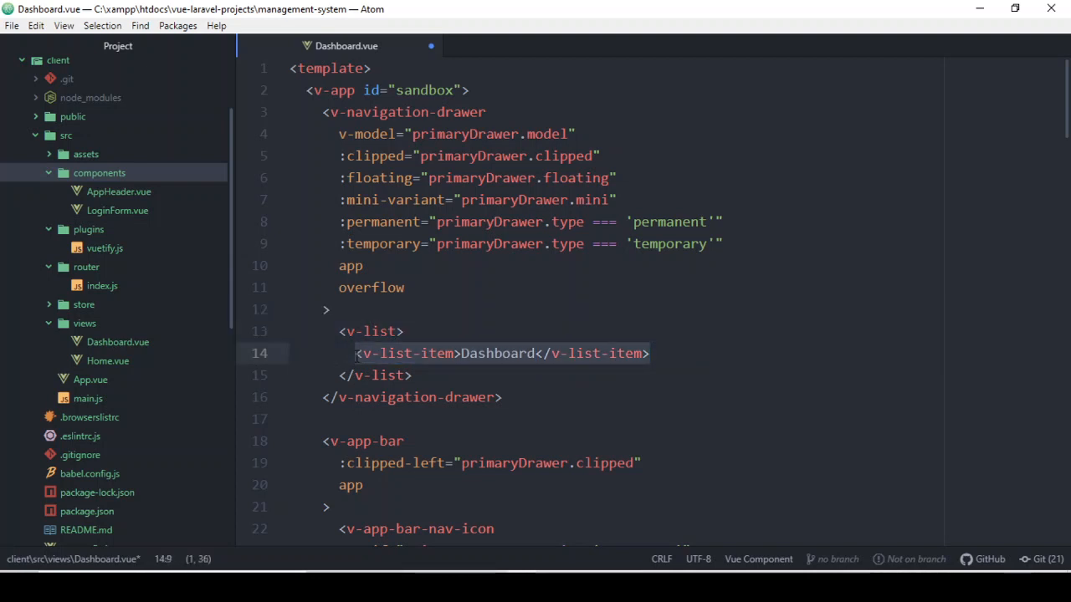
Step: Duplicate the Dashboard list item and rename the copy to Settings
click(665, 353)
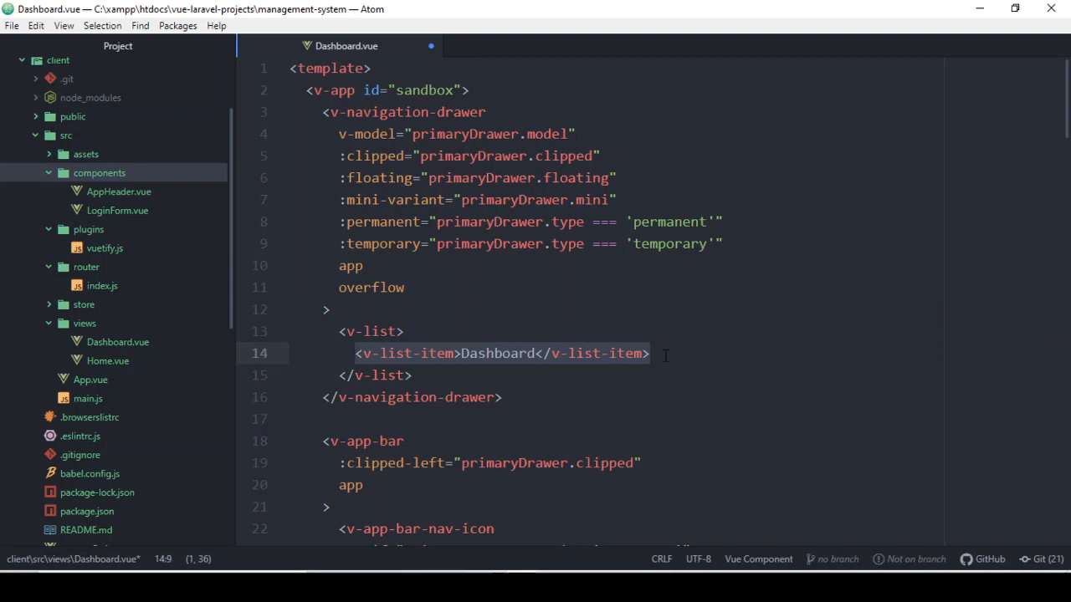
click(661, 353)
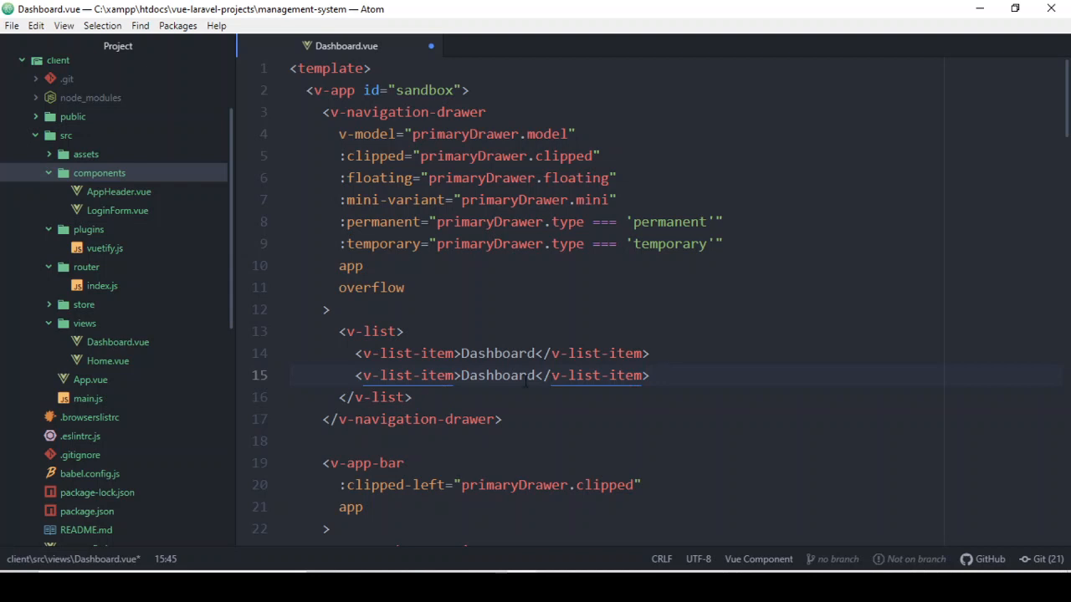
click(535, 374)
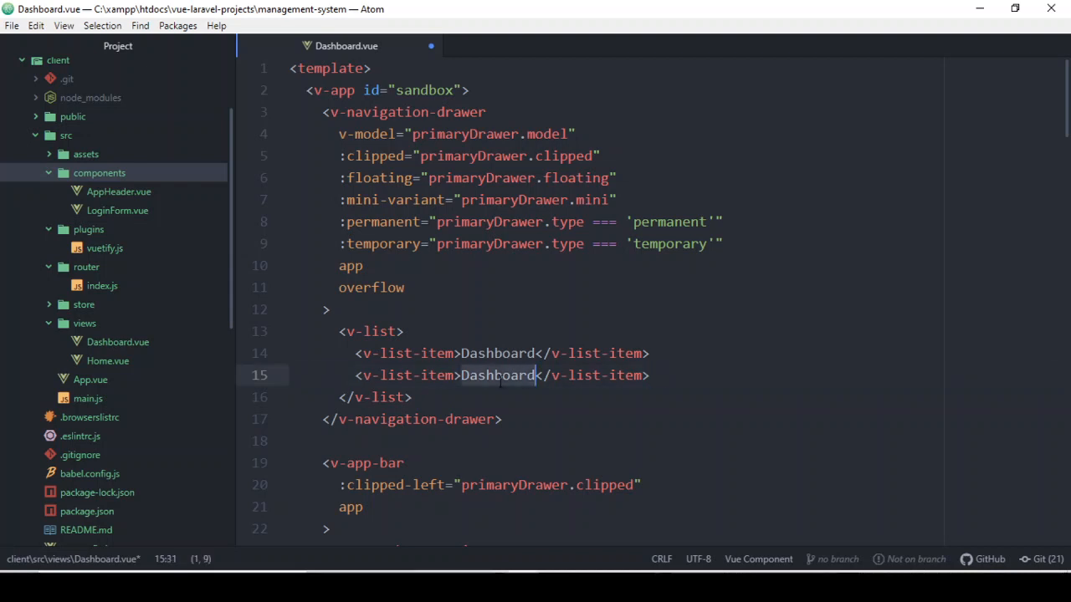
text(Setti)
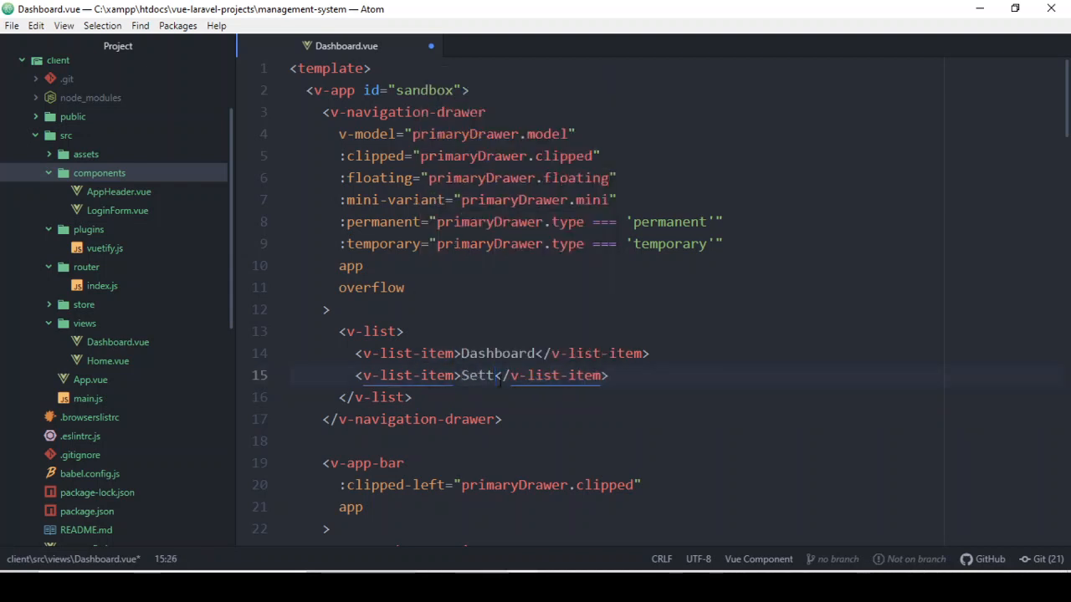
text(ings)
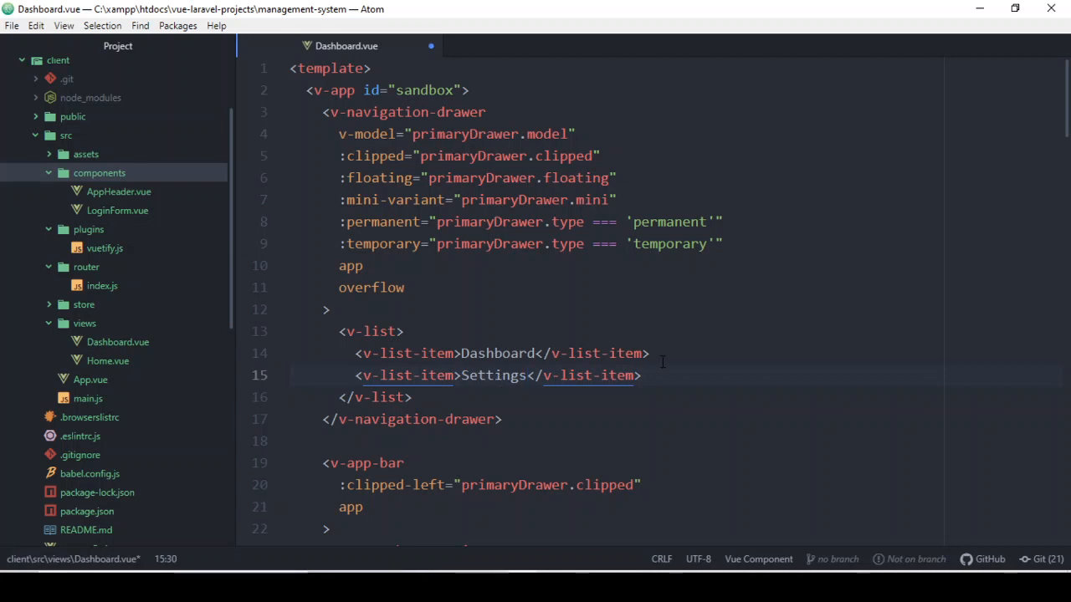
Step: Insert a <v-divider /> between the Dashboard and Settings items
key(enter)
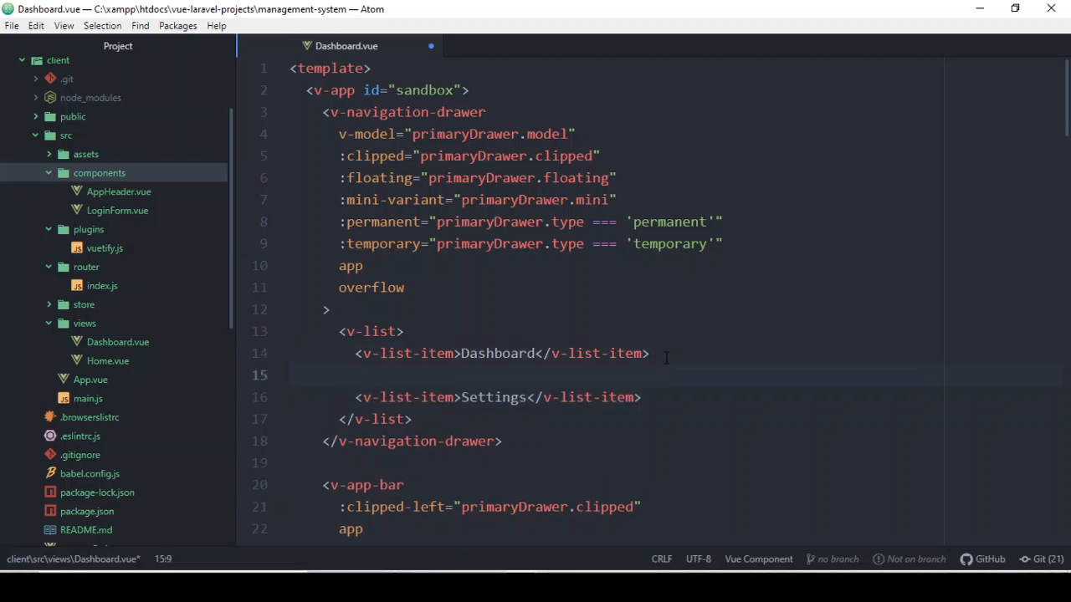
text(<v-)
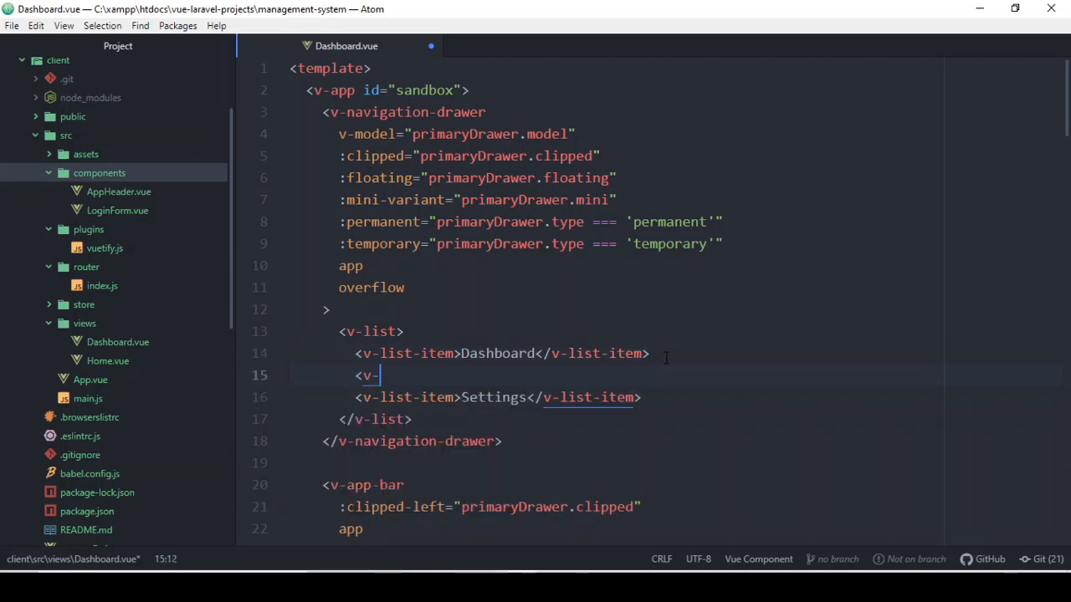
text(div)
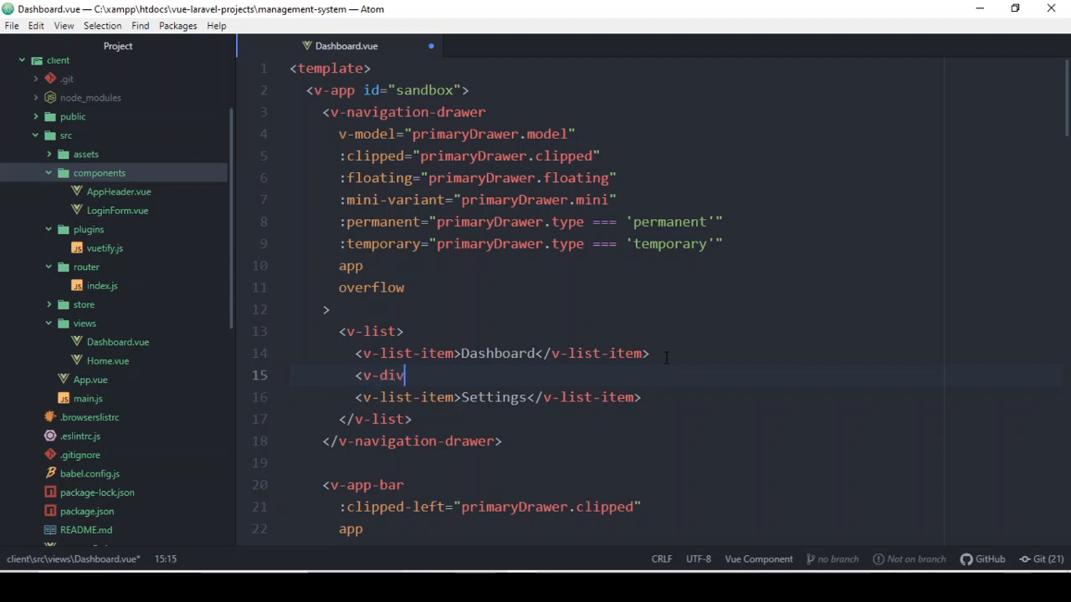
text(ider)
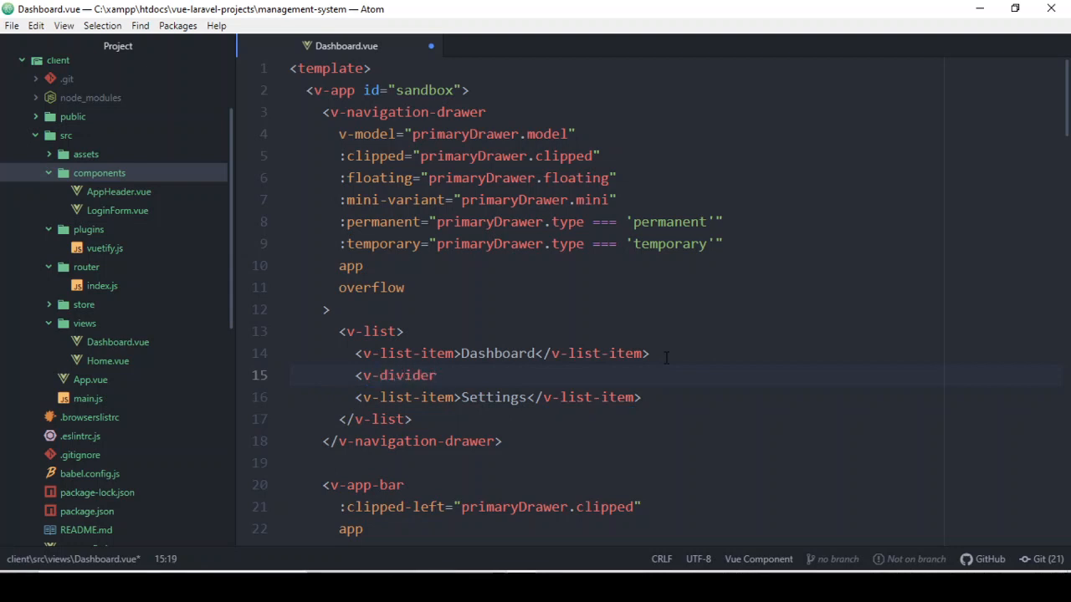
text(/>)
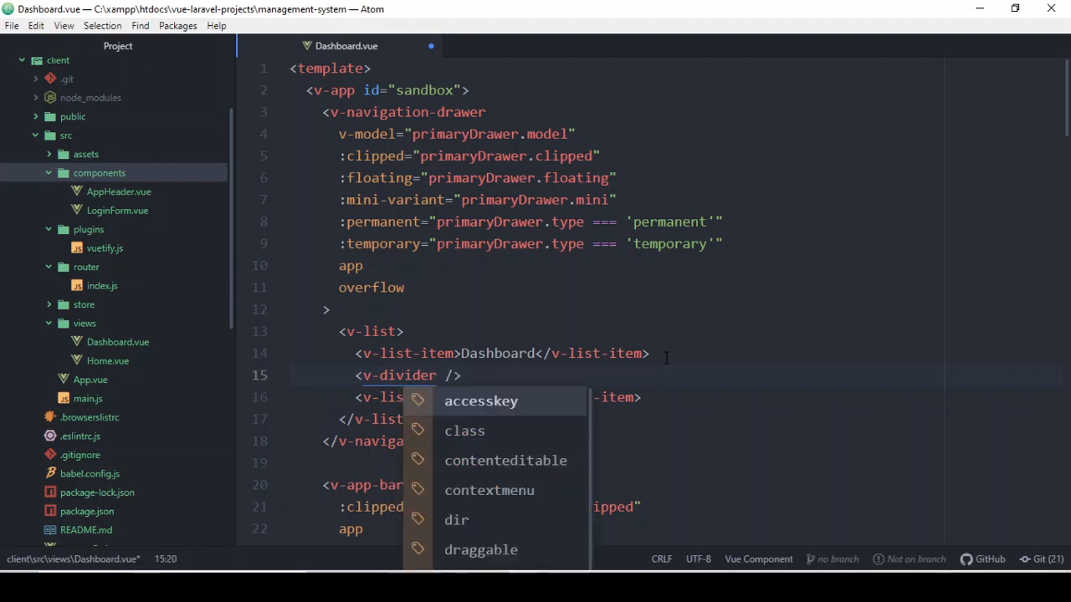
mouse_move(726, 344)
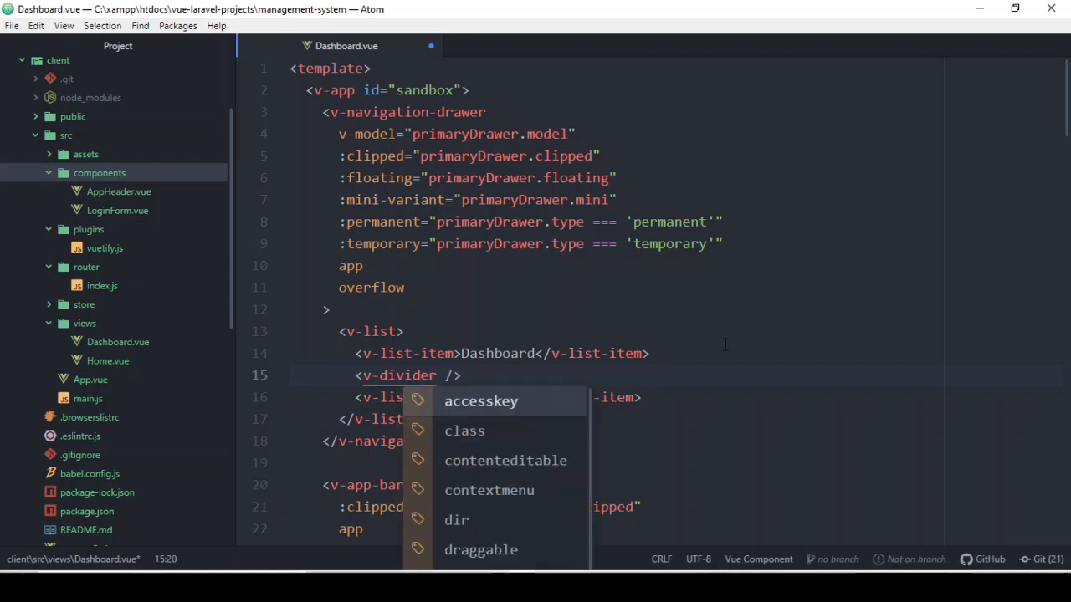
key(escape)
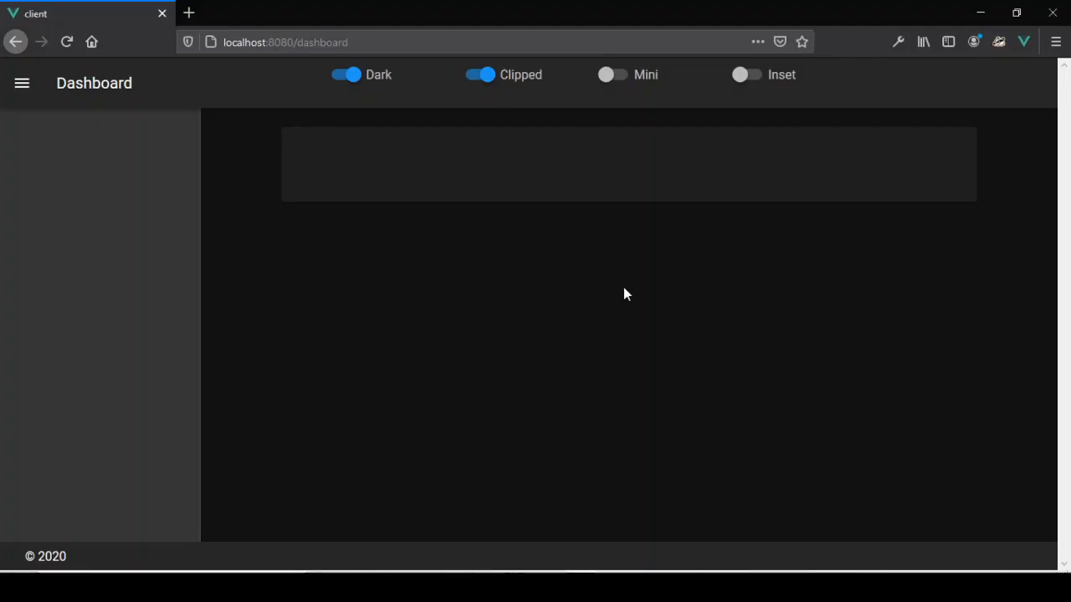
Step: Reload localhost:8080/dashboard to see Dashboard and Settings separated by a divider
click(22, 83)
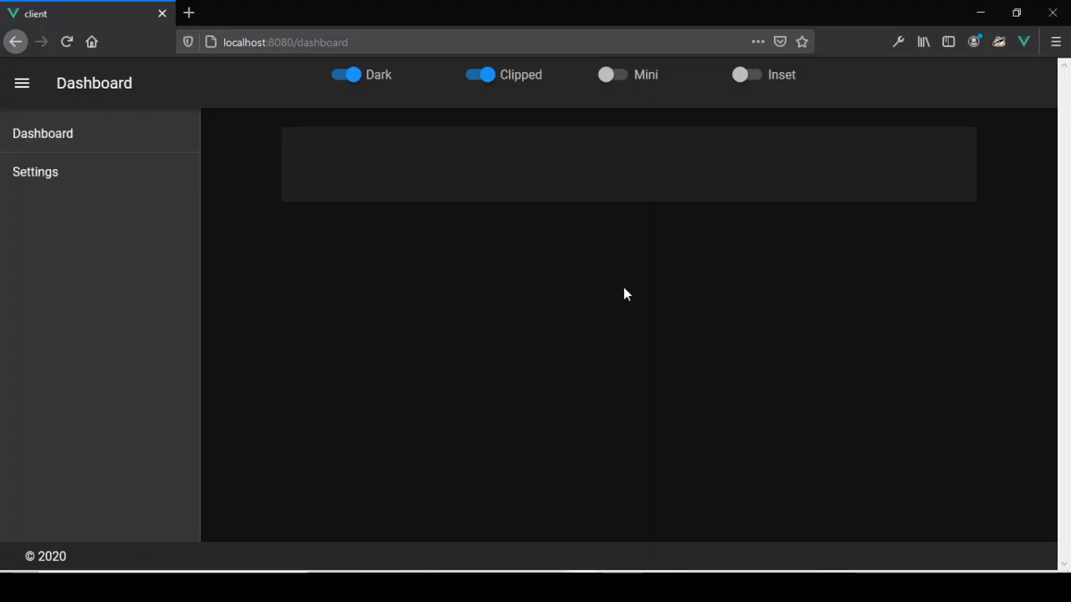
mouse_move(33, 127)
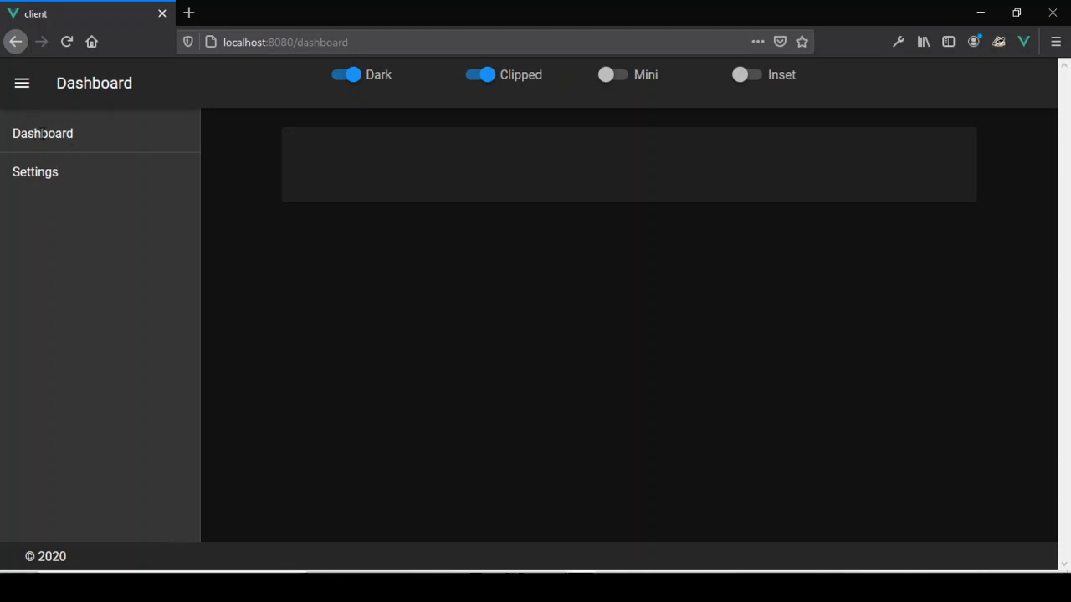
mouse_move(50, 191)
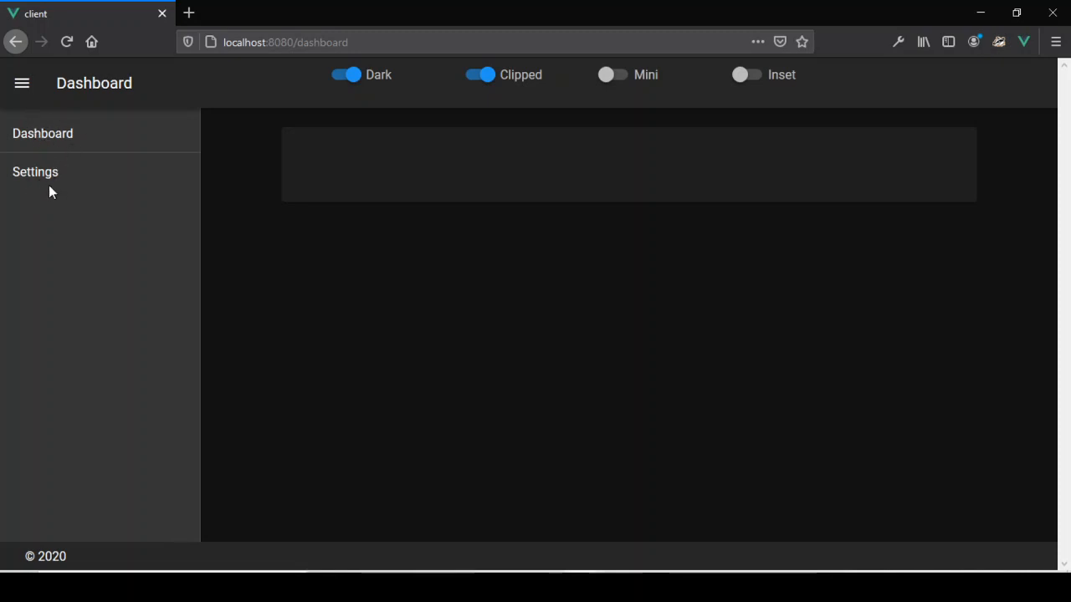
mouse_move(114, 355)
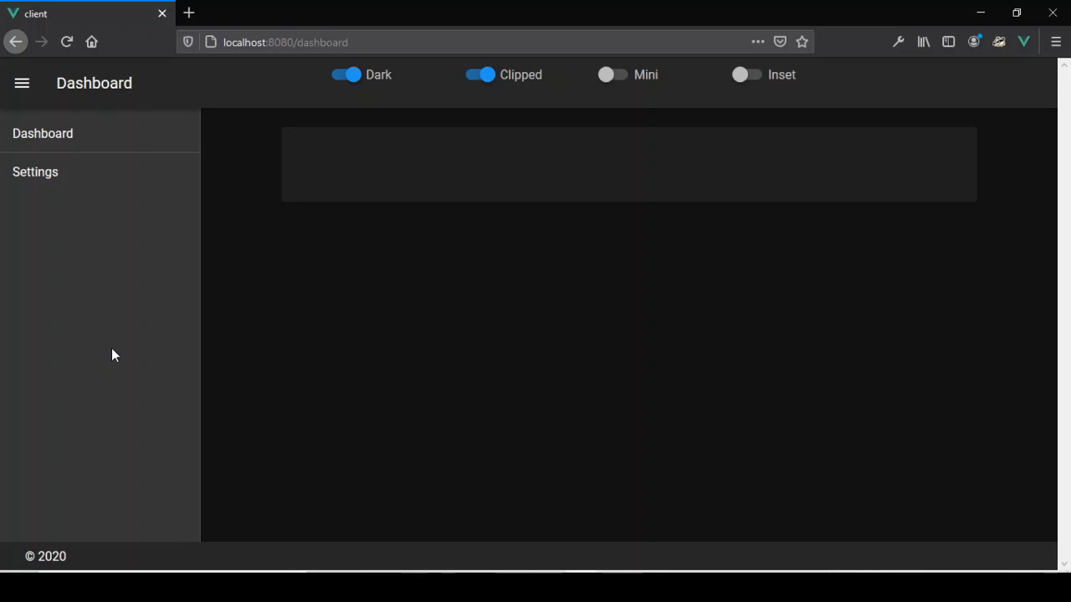
mouse_move(269, 245)
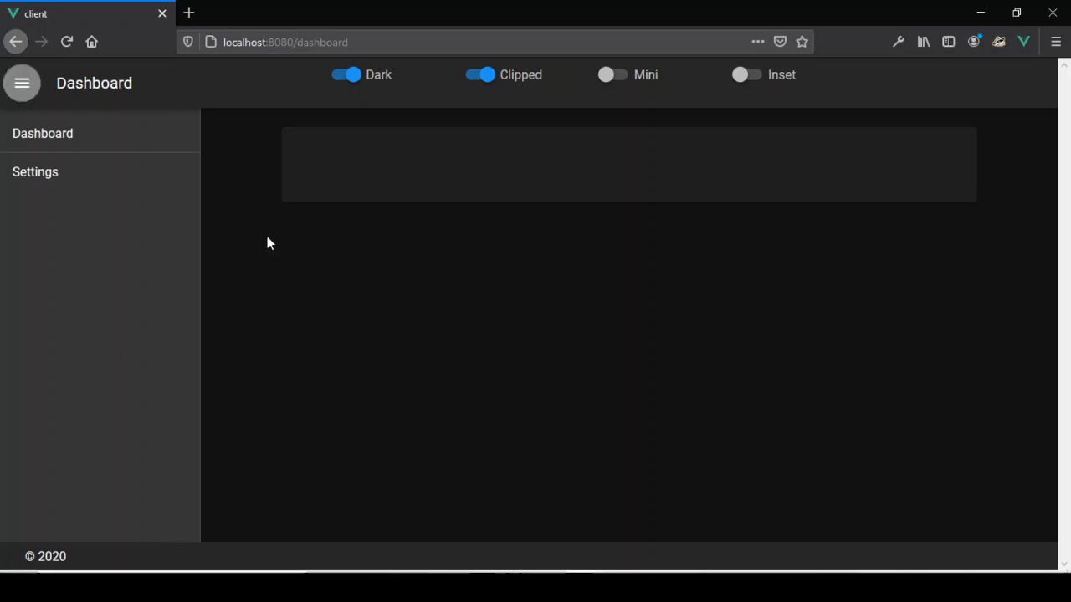
Step: Toggle the drawer via the hamburger icon and switch Clipped off so it spans full height
click(22, 84)
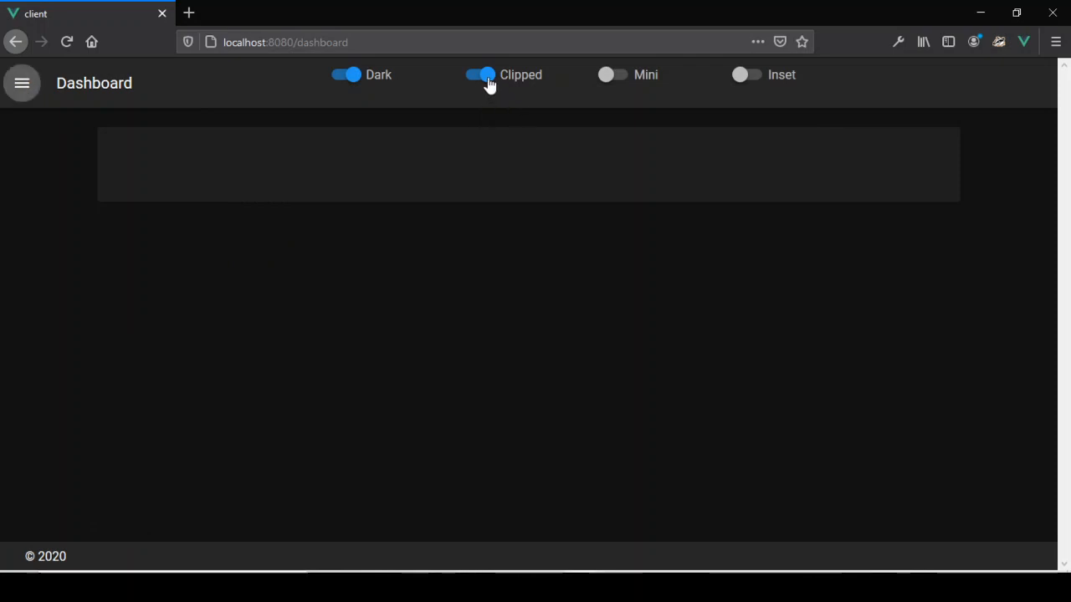
click(22, 84)
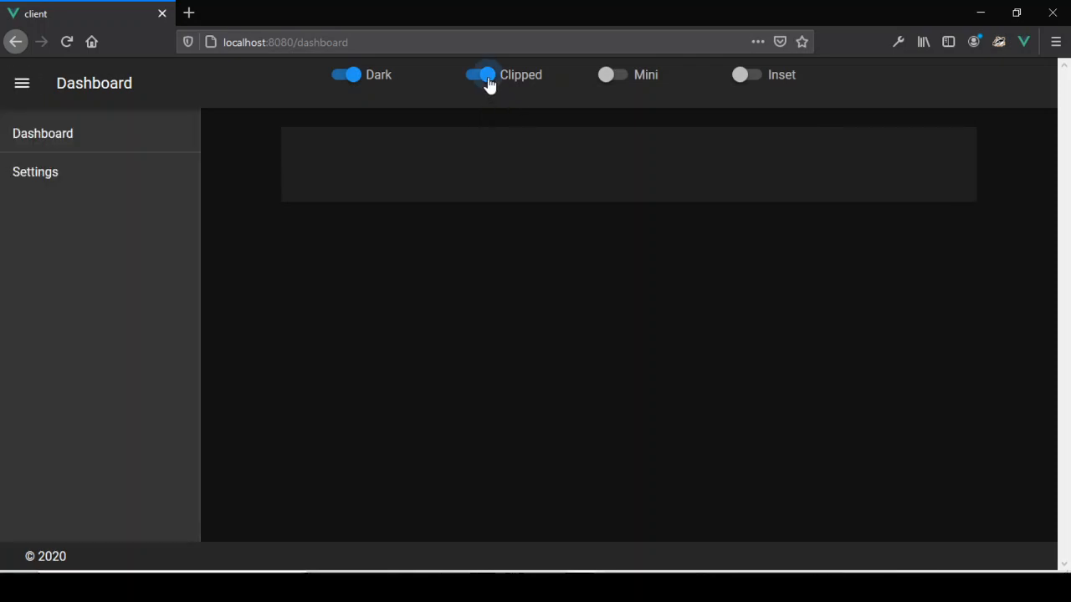
click(481, 73)
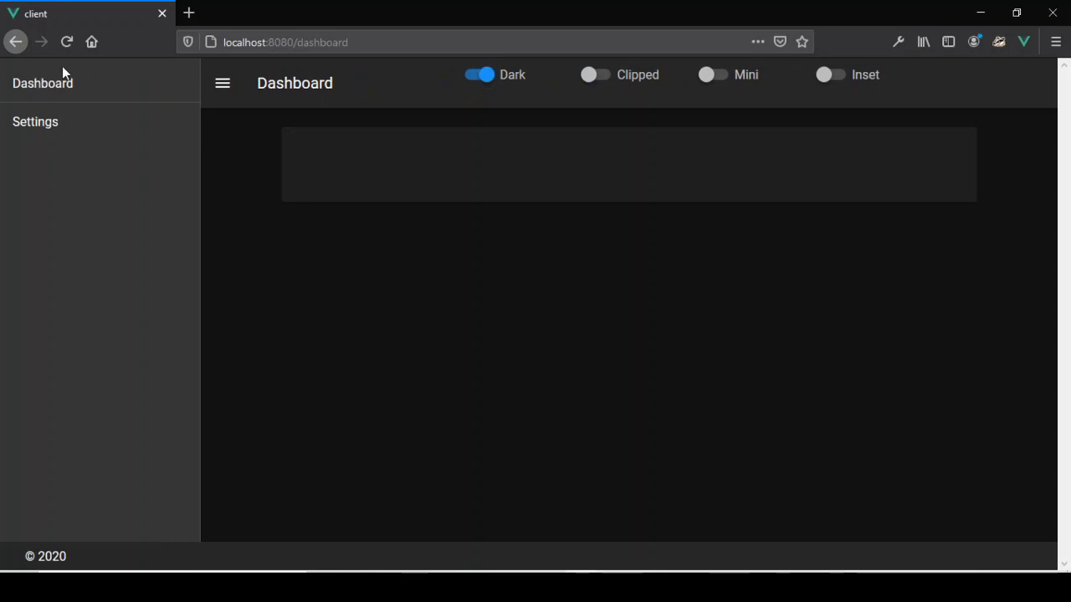
mouse_move(36, 121)
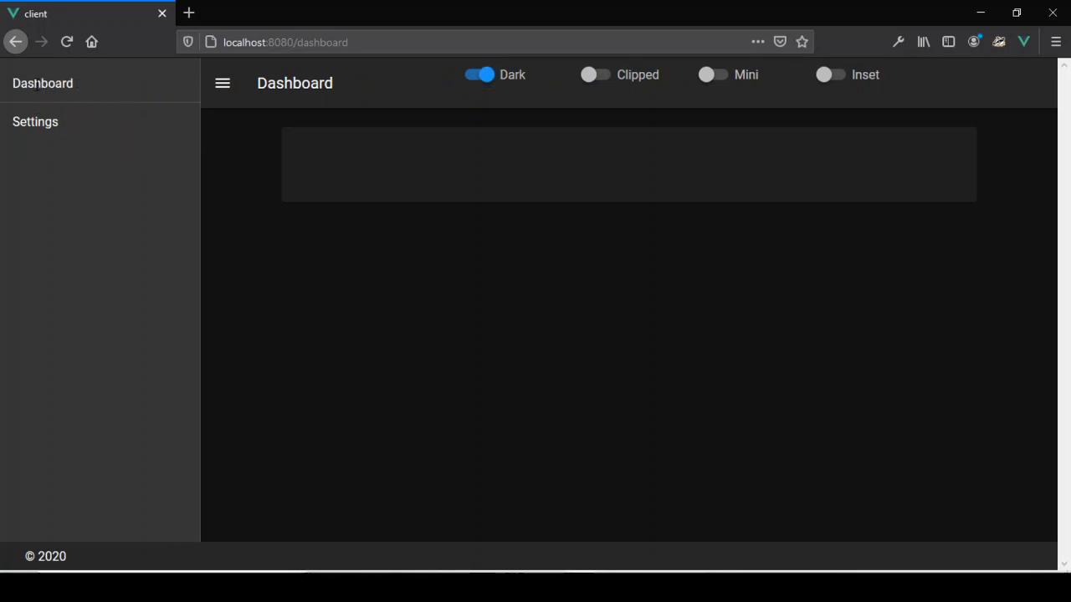
mouse_move(57, 109)
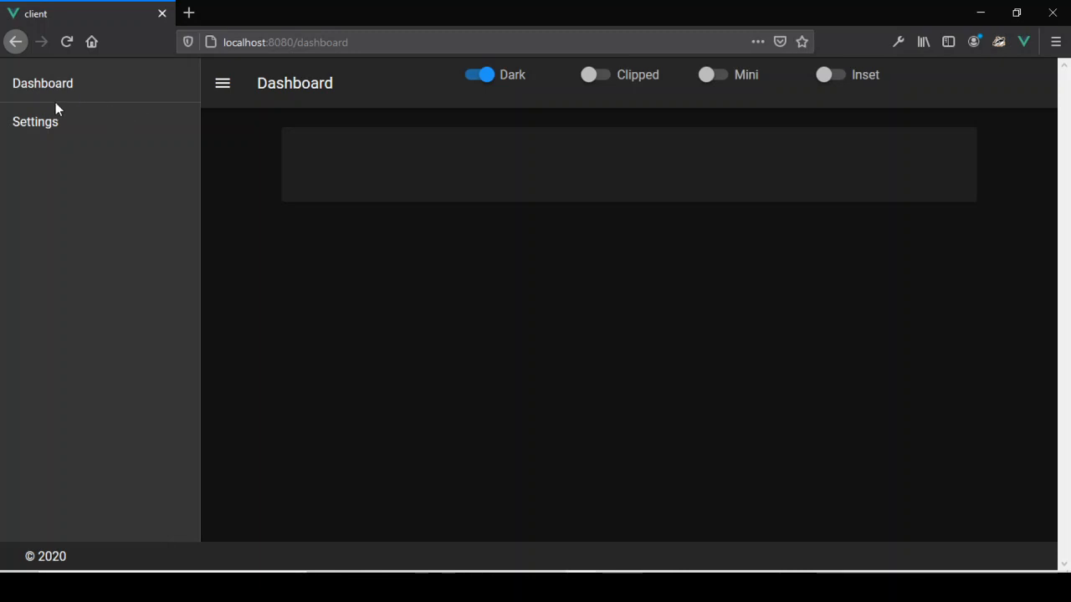
mouse_move(87, 95)
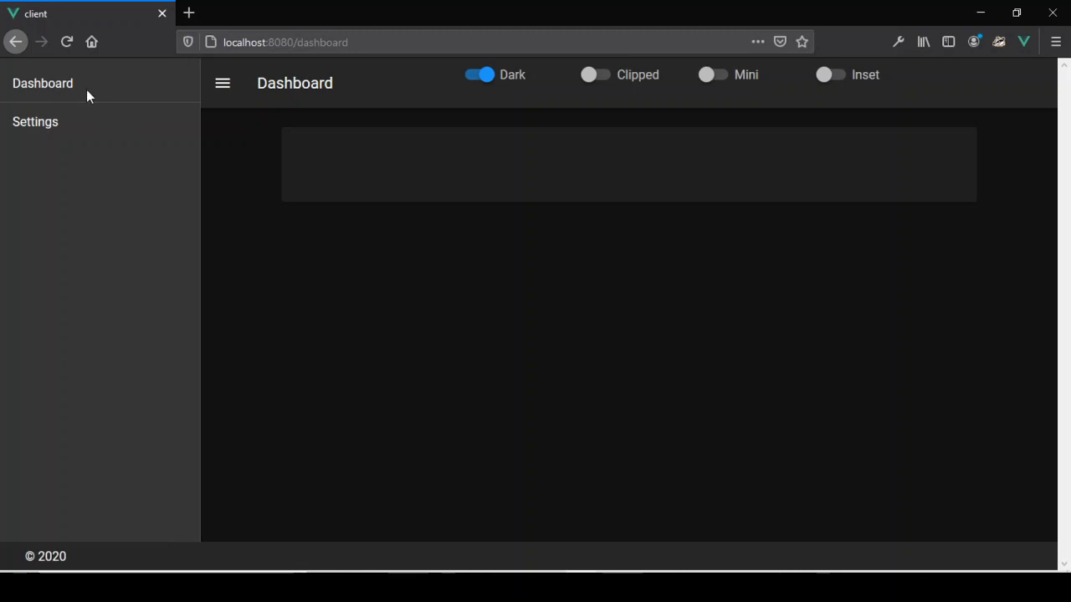
mouse_move(76, 140)
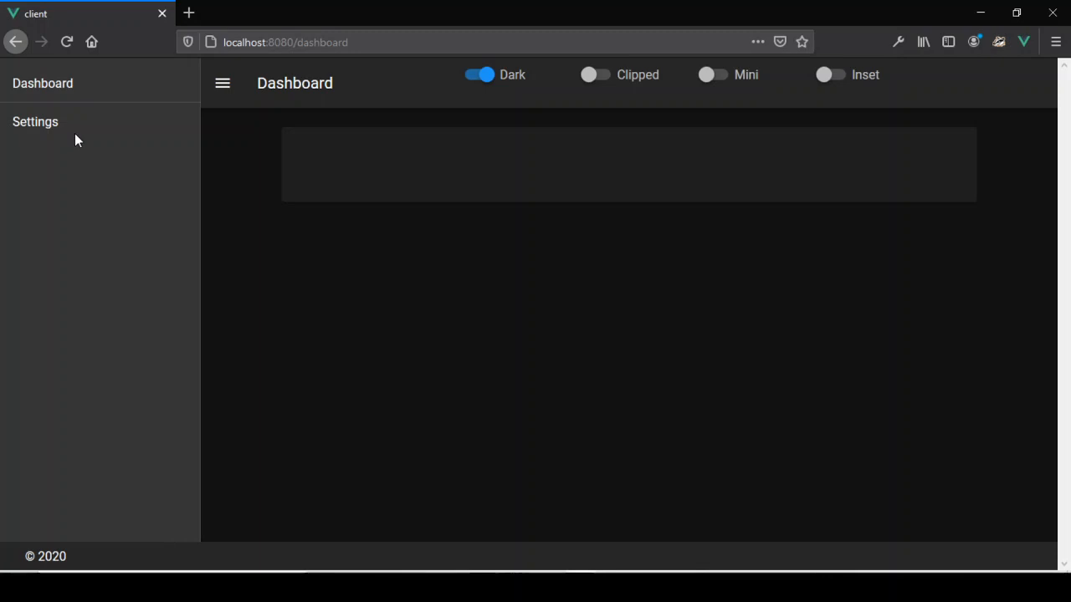
mouse_move(121, 294)
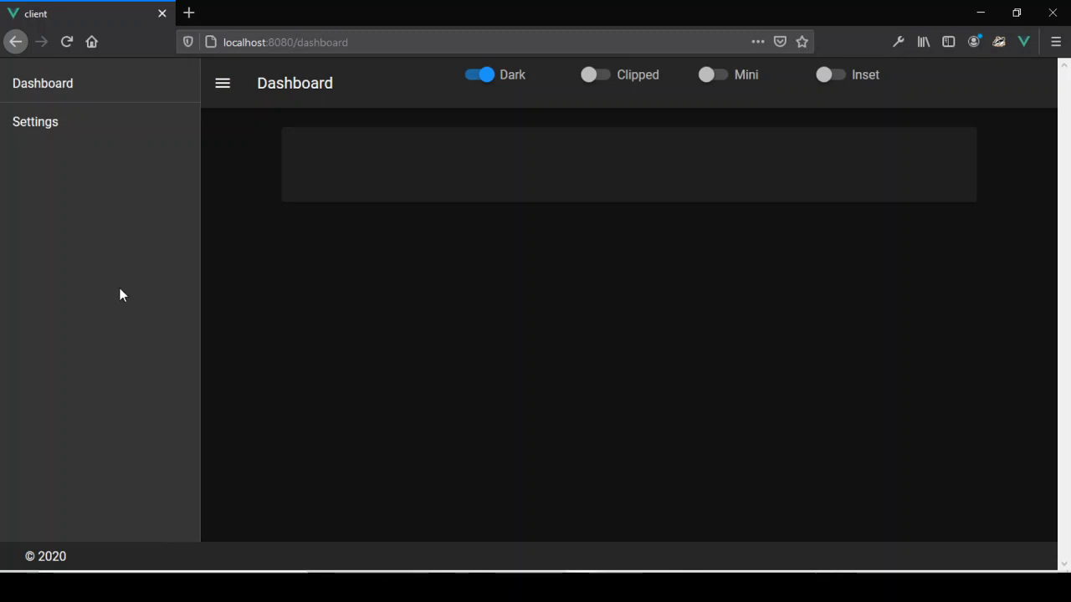